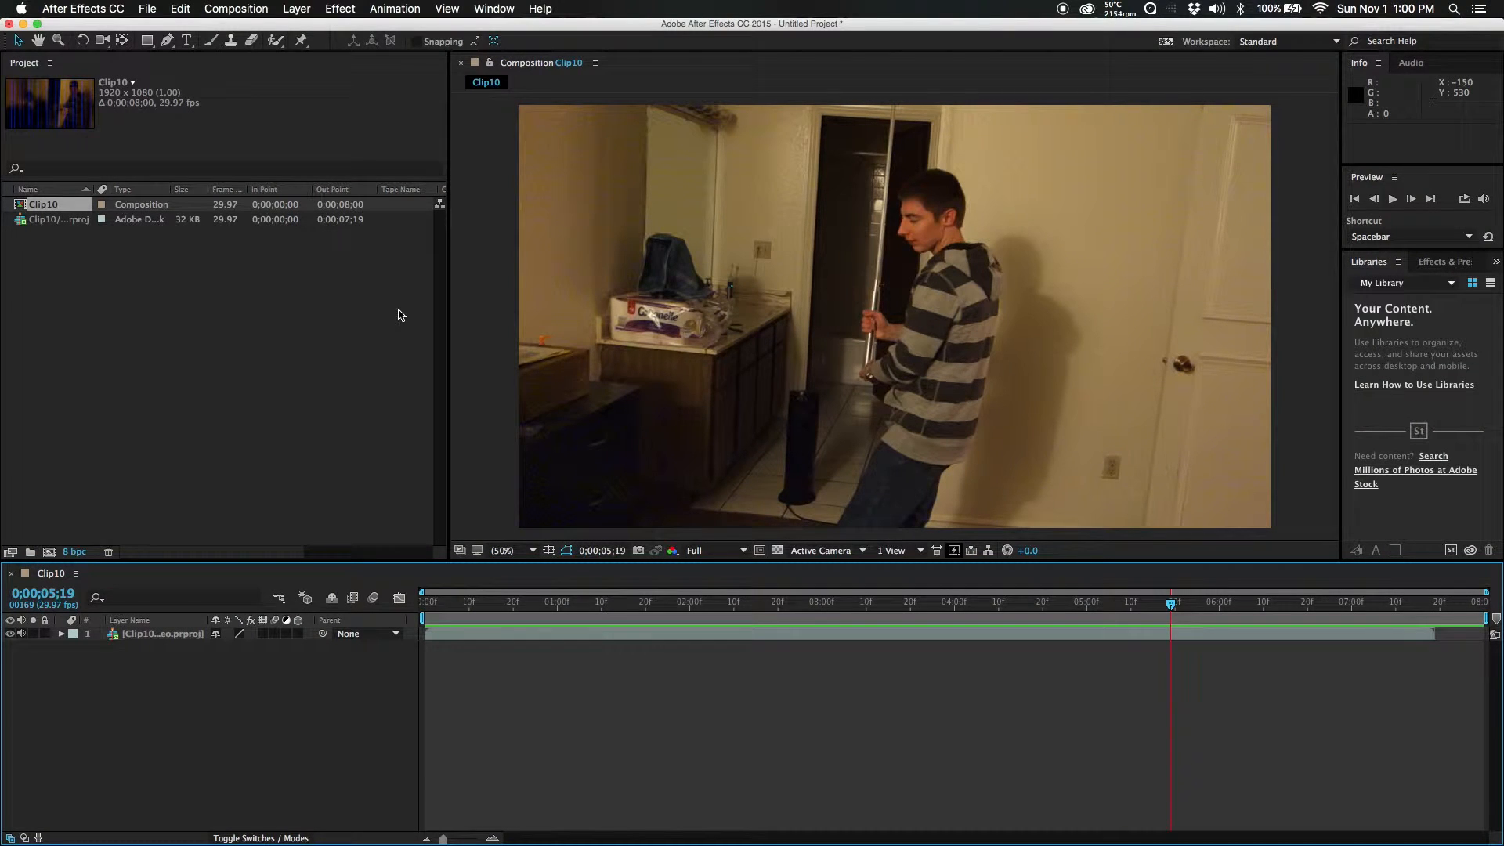
Step: Add a new full-frame black solid to the Clip10 composition
left_click(421, 601)
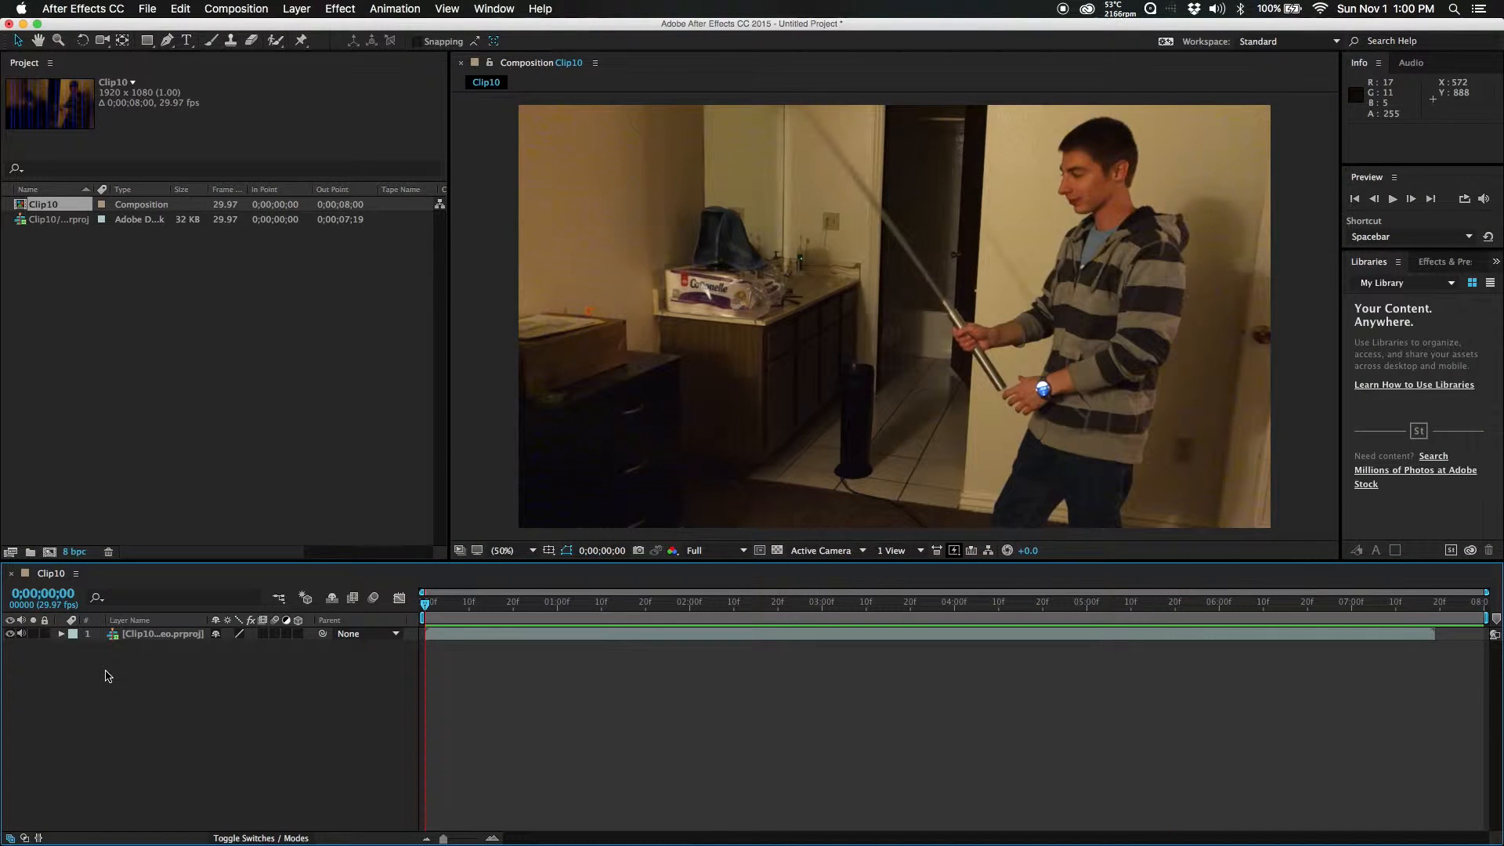
right_click(108, 675)
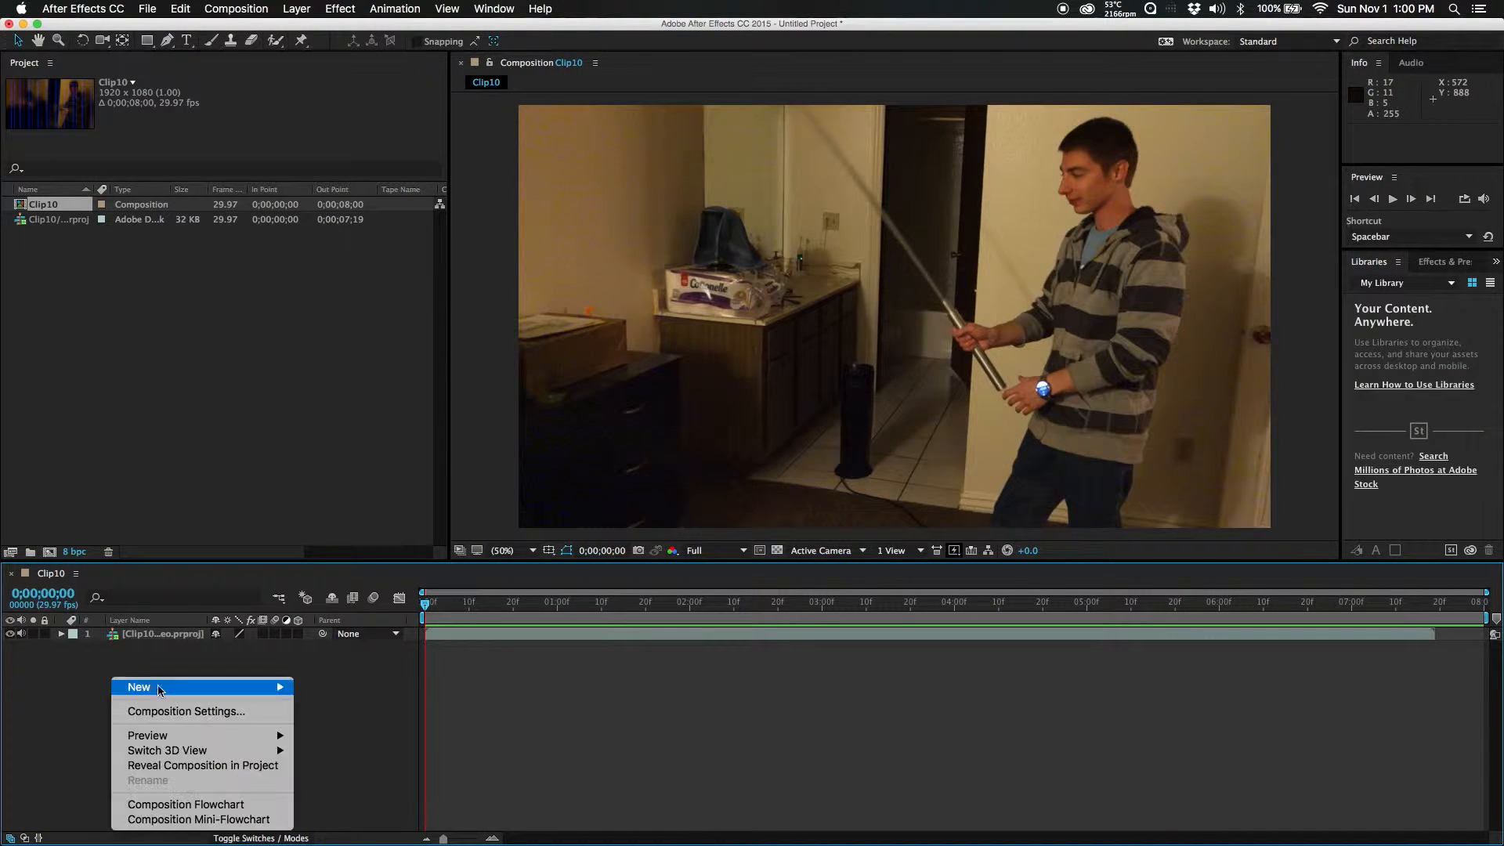
left_click(138, 686)
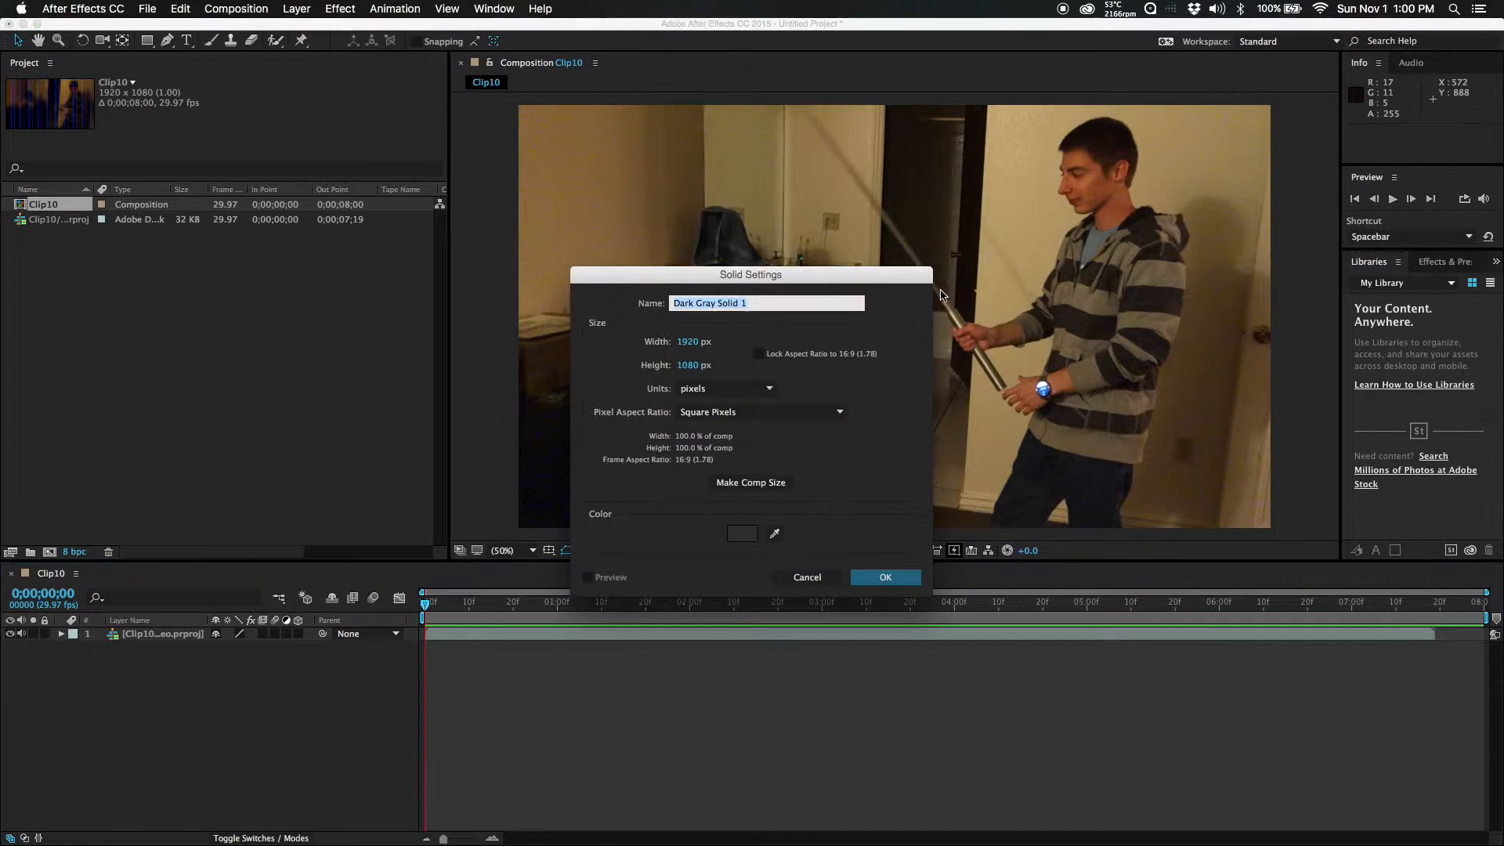
left_click(742, 532)
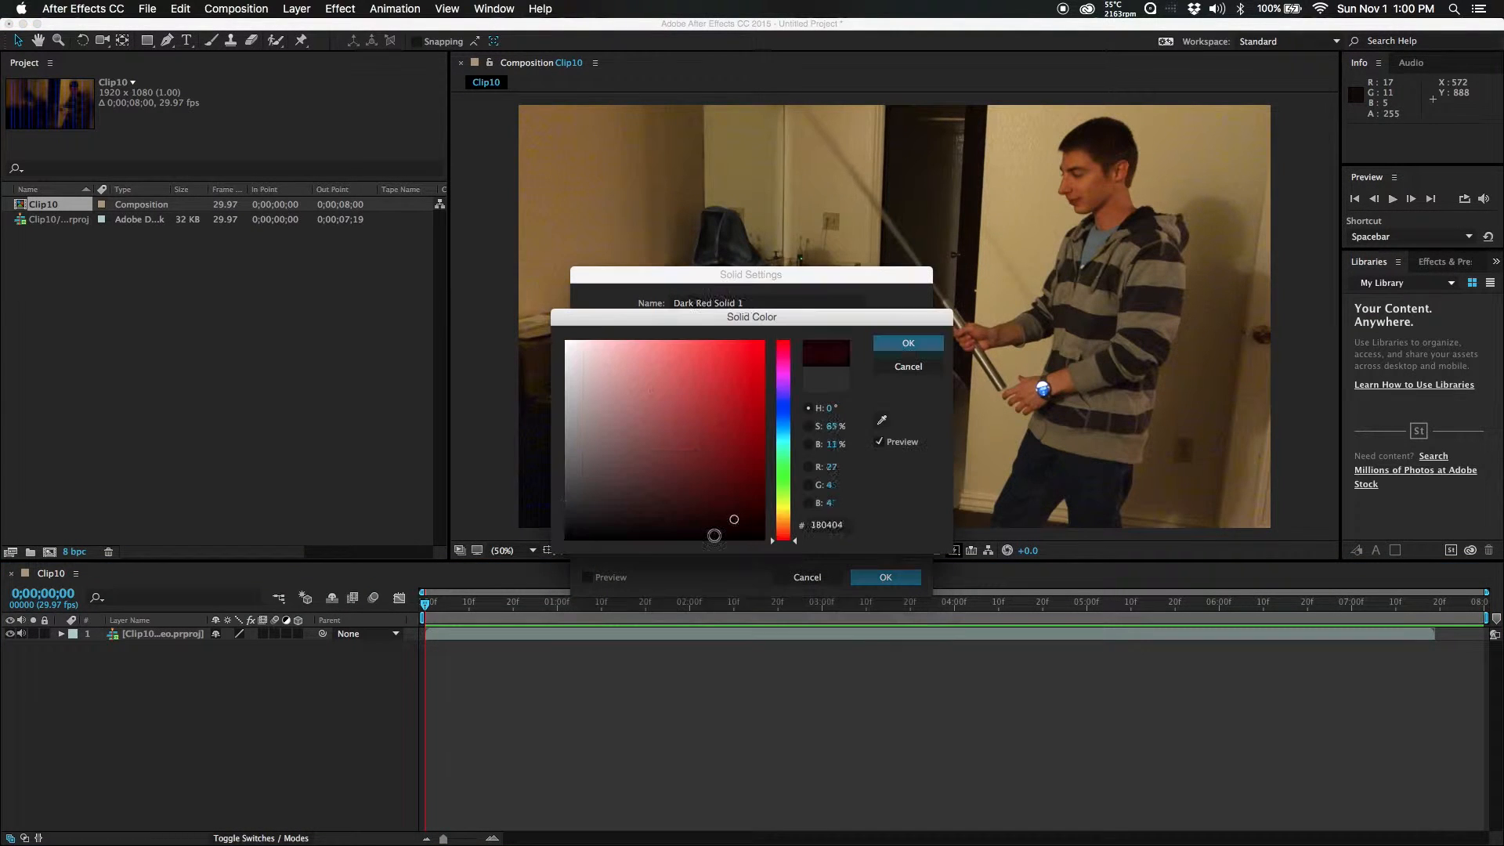
left_click(907, 343)
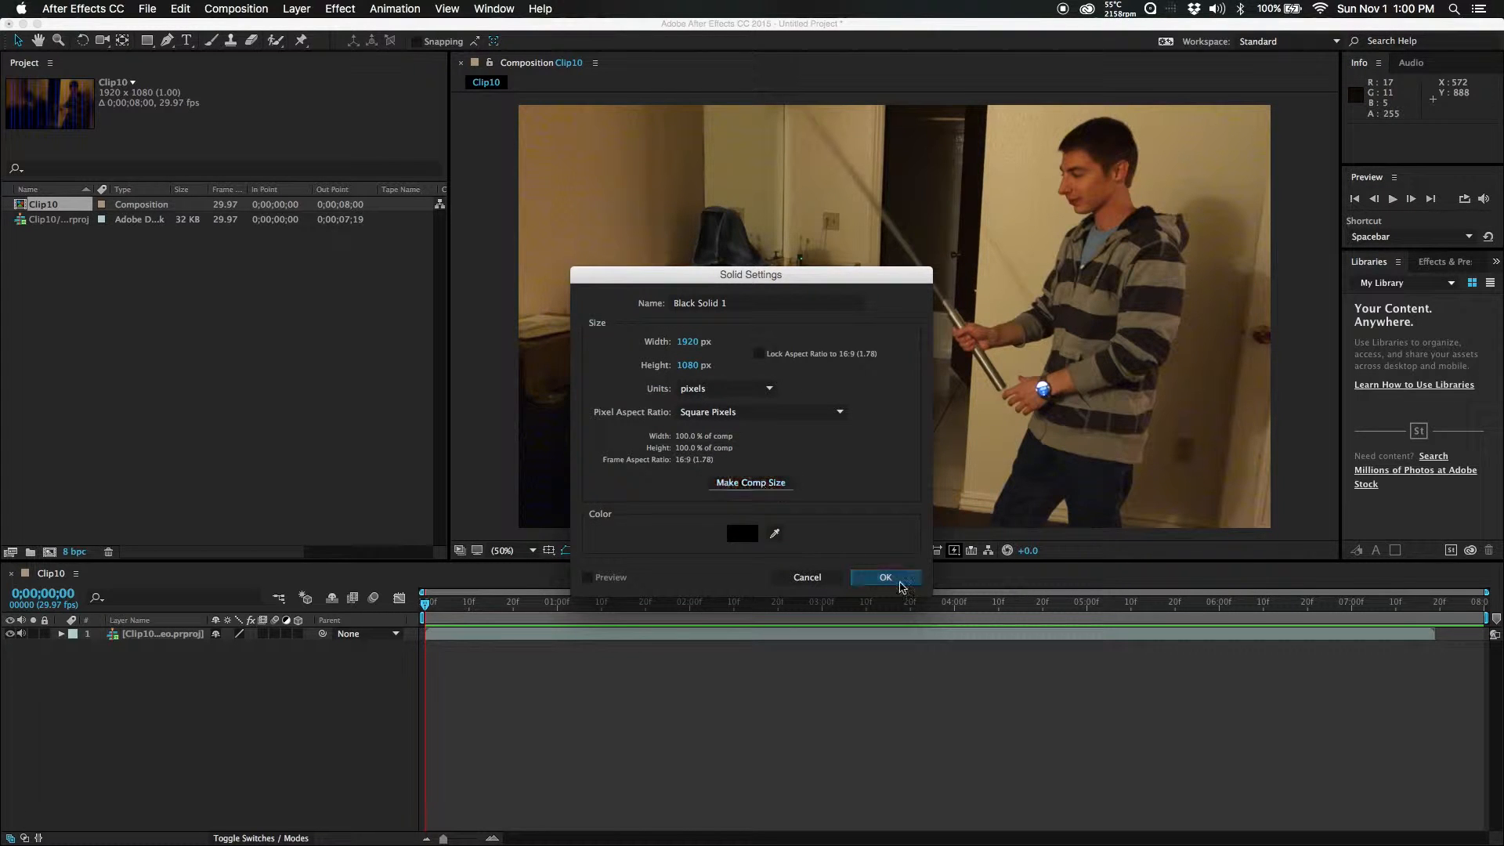
left_click(883, 576)
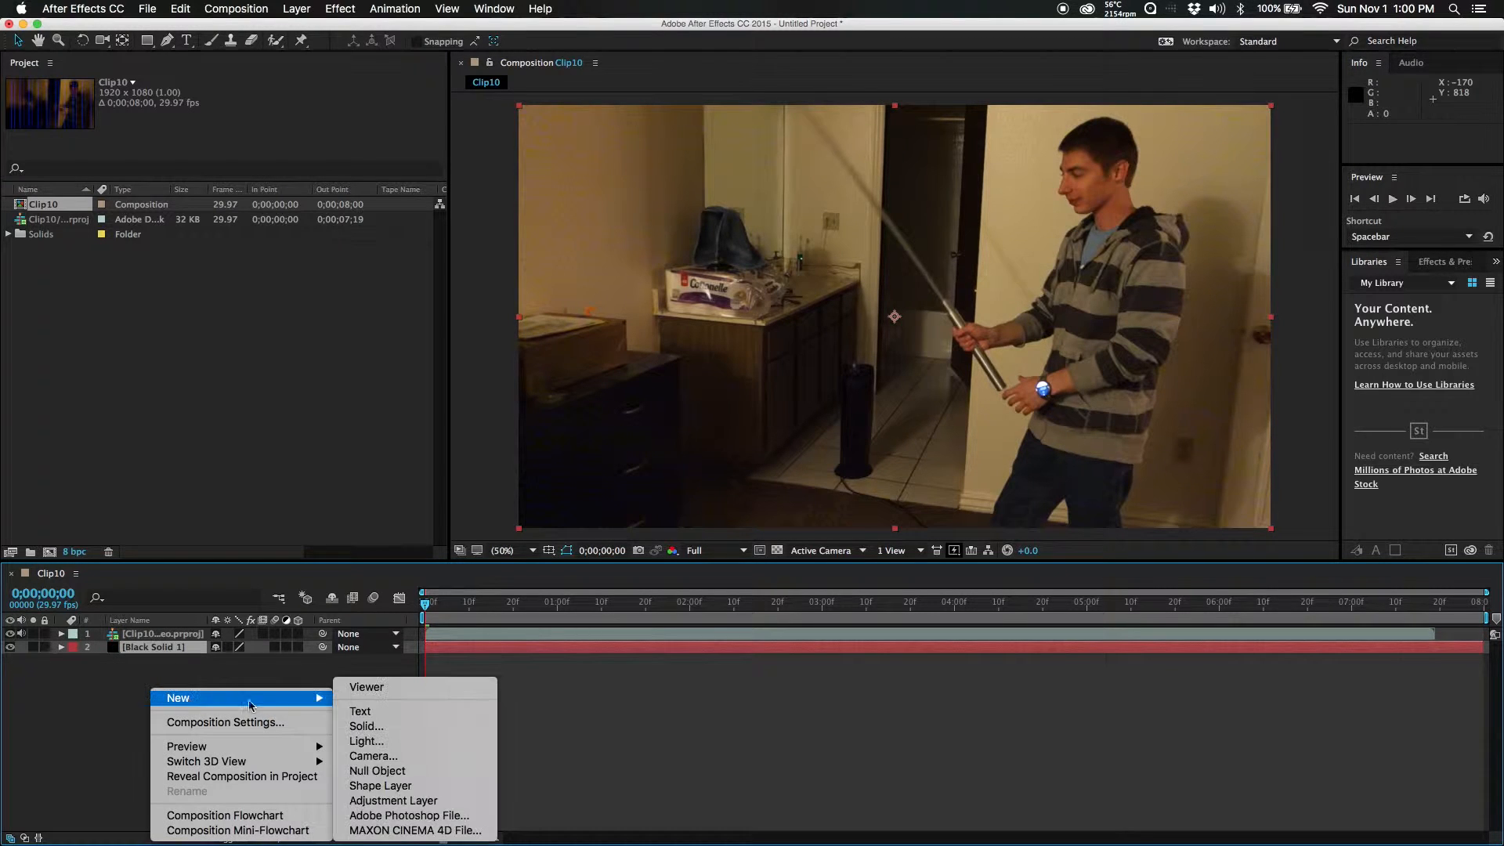
Step: Add a second full-frame solid coloured white
left_click(367, 725)
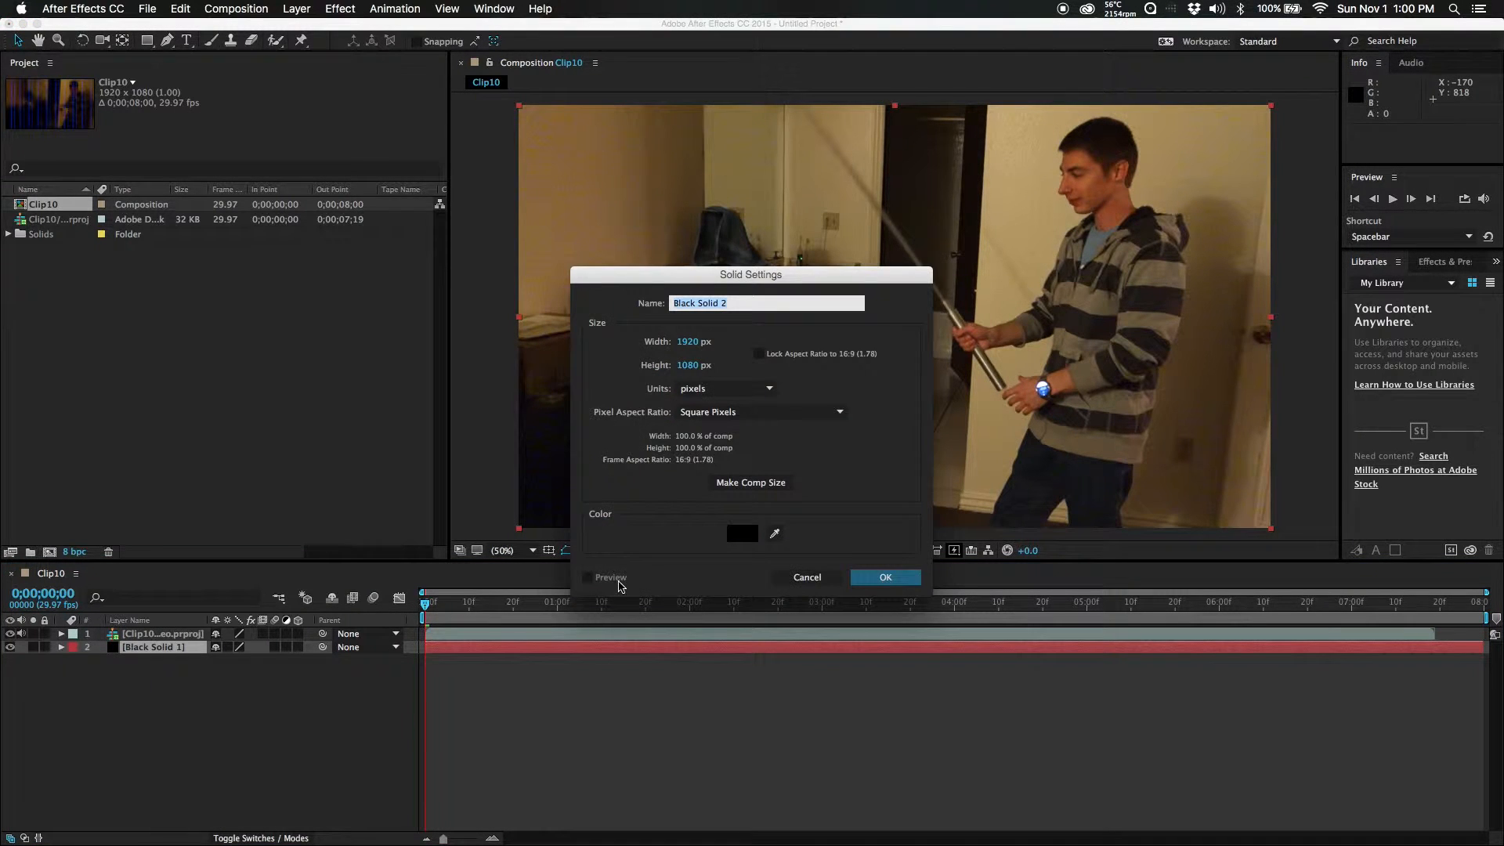
left_click(741, 532)
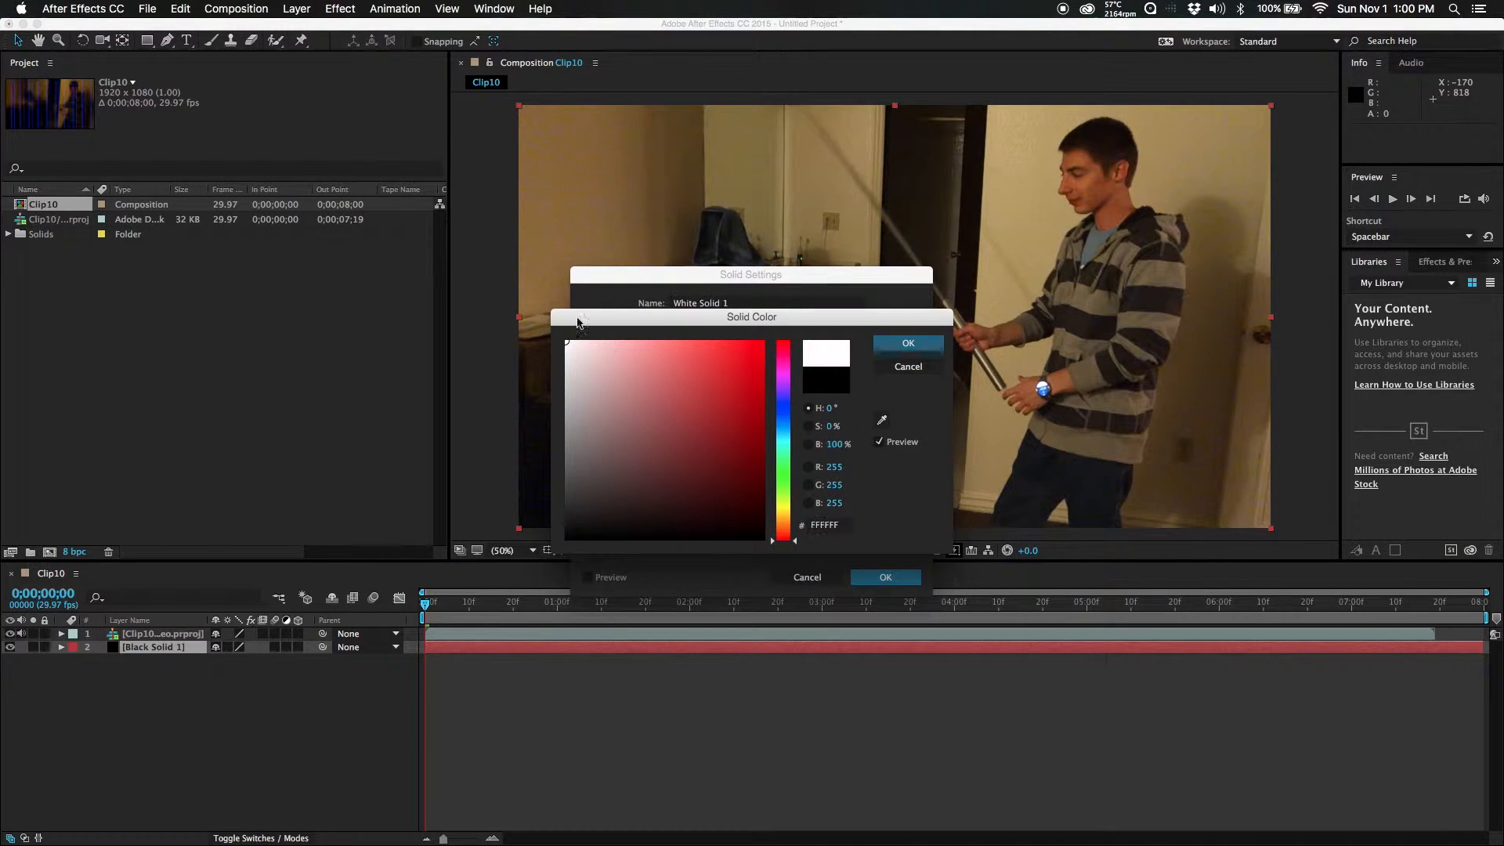
left_click(907, 343)
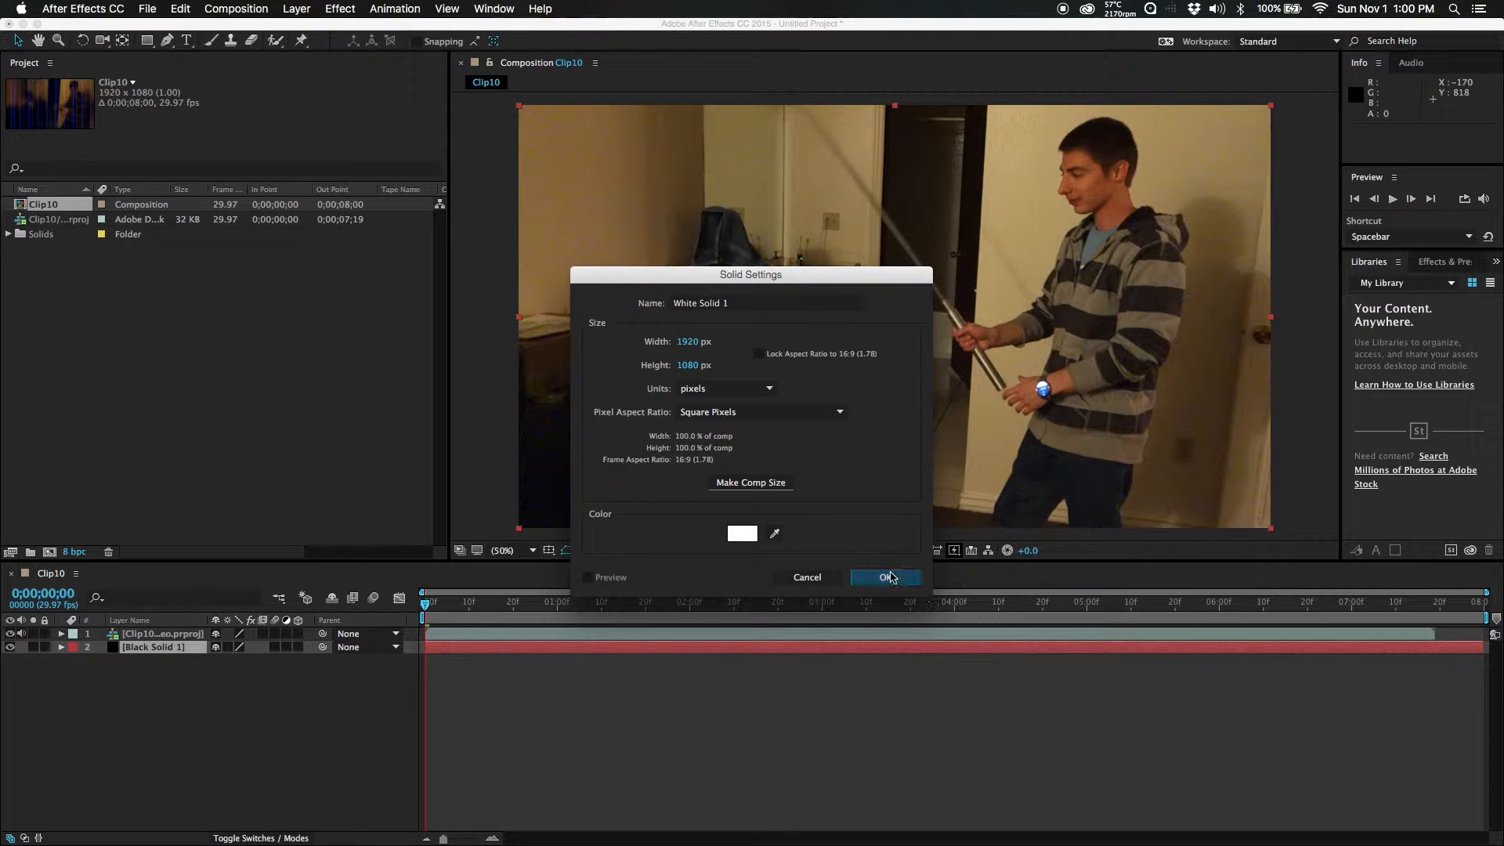
left_click(884, 576)
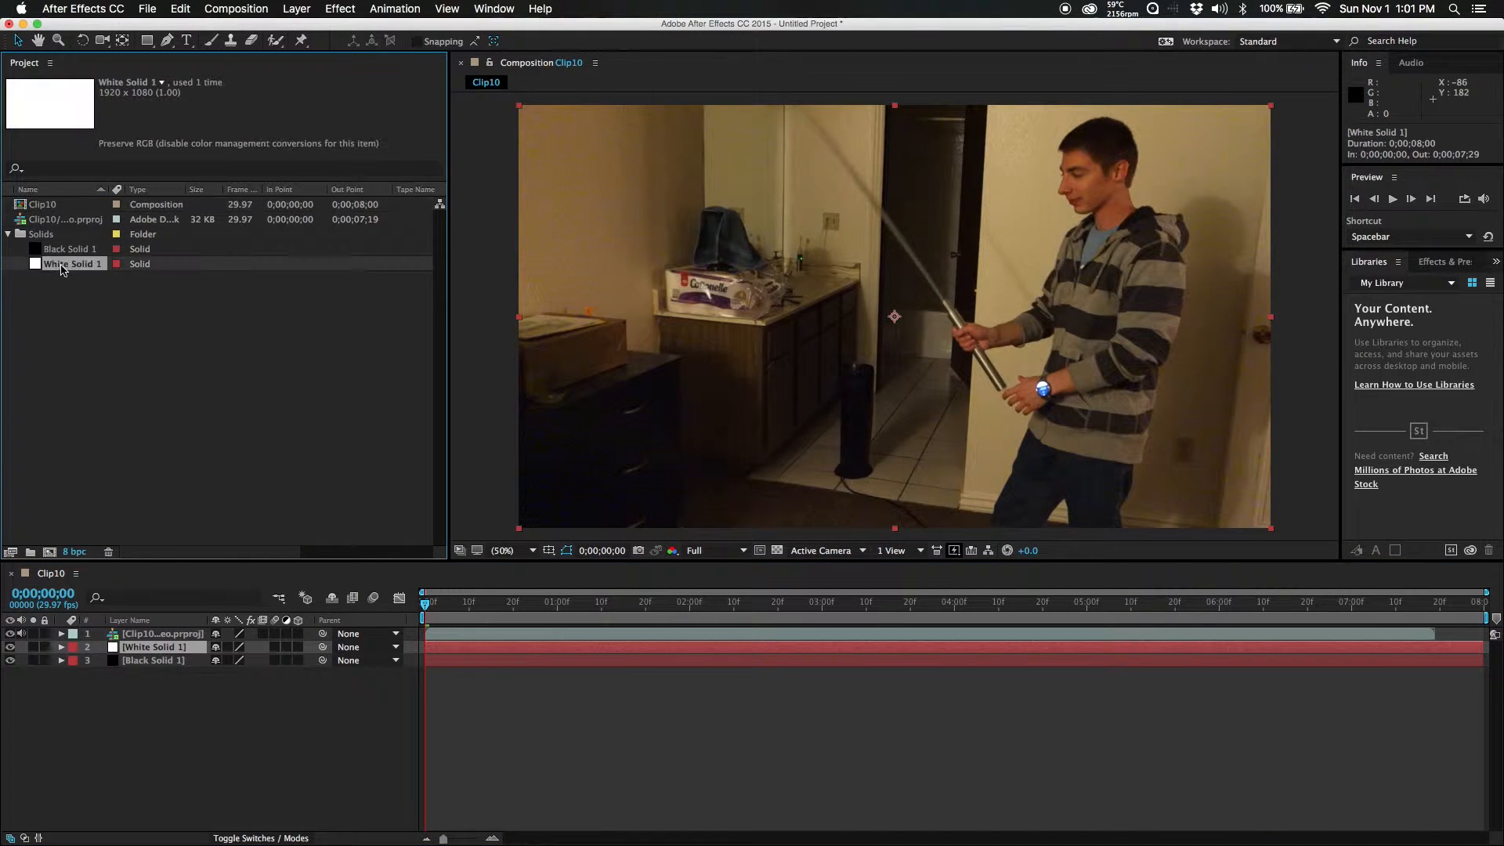
Step: Rename the white solid to Roto Layer and start a Pen mask along the pole at 100% zoom
right_click(73, 263)
type("Roto Layer")
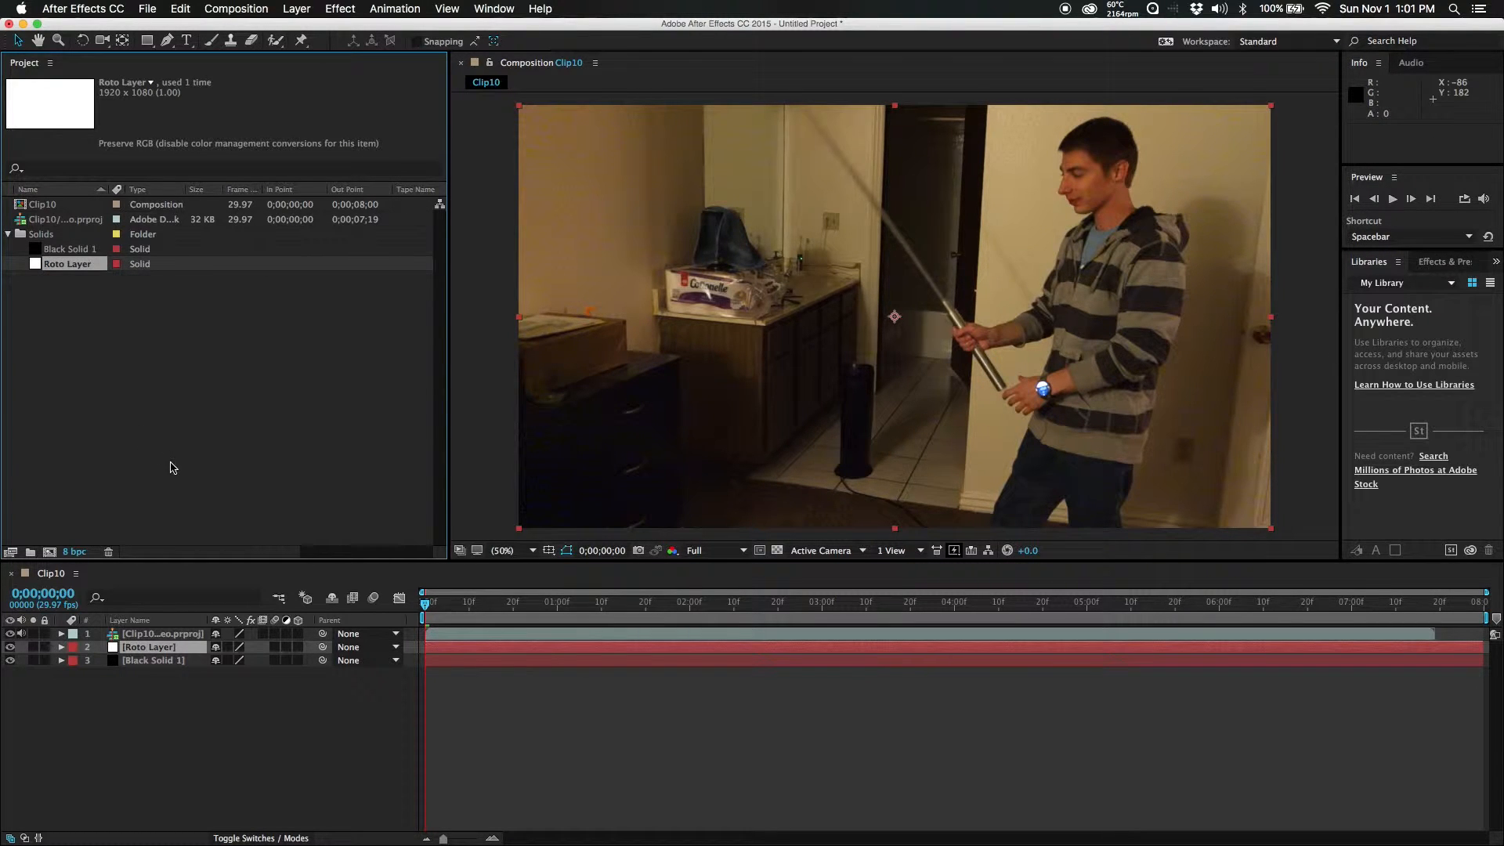
mouse_move(150, 721)
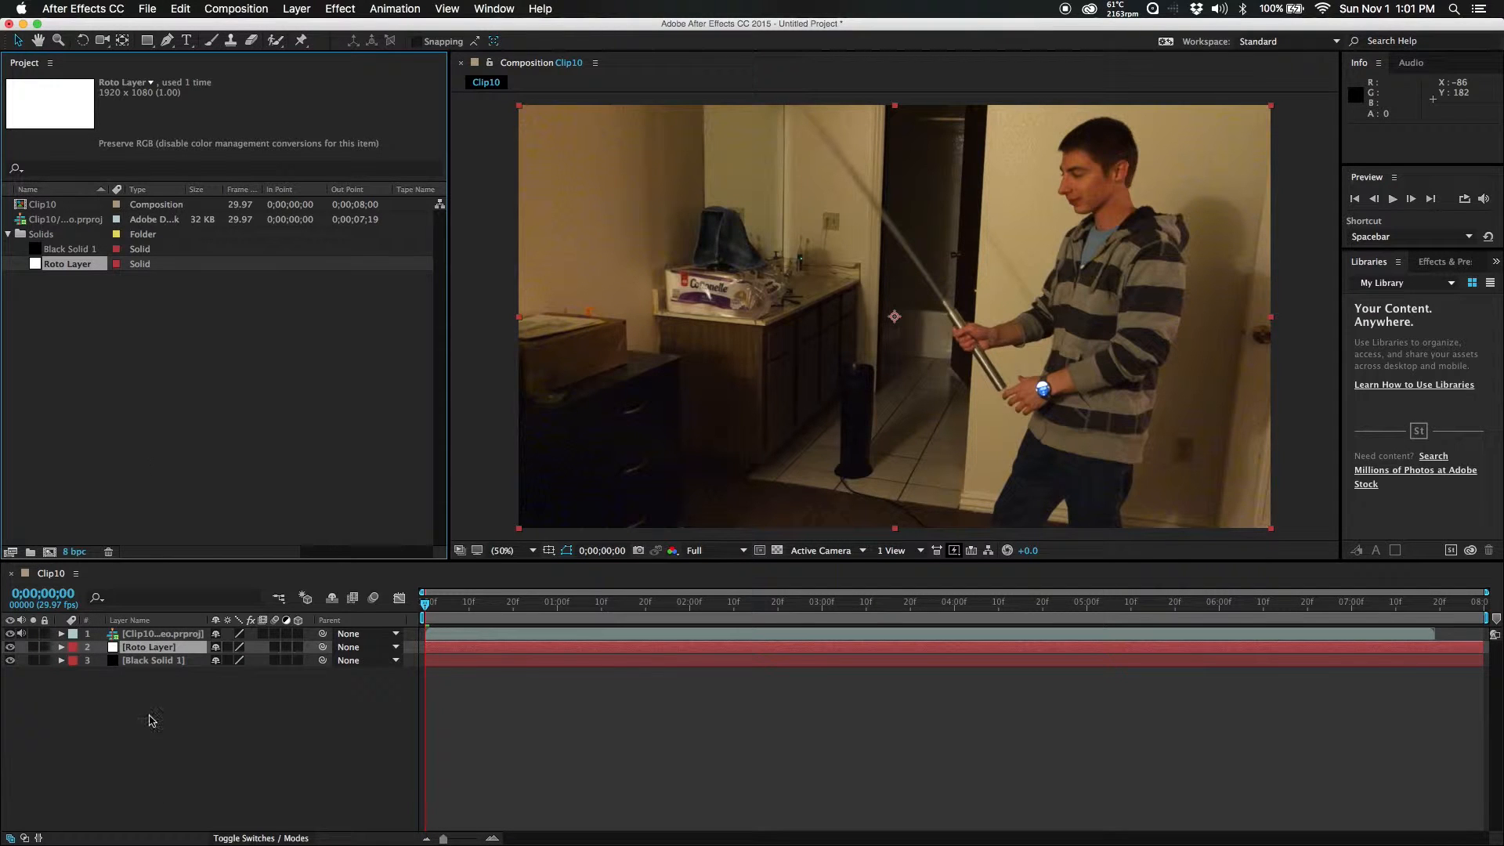
left_click(61, 647)
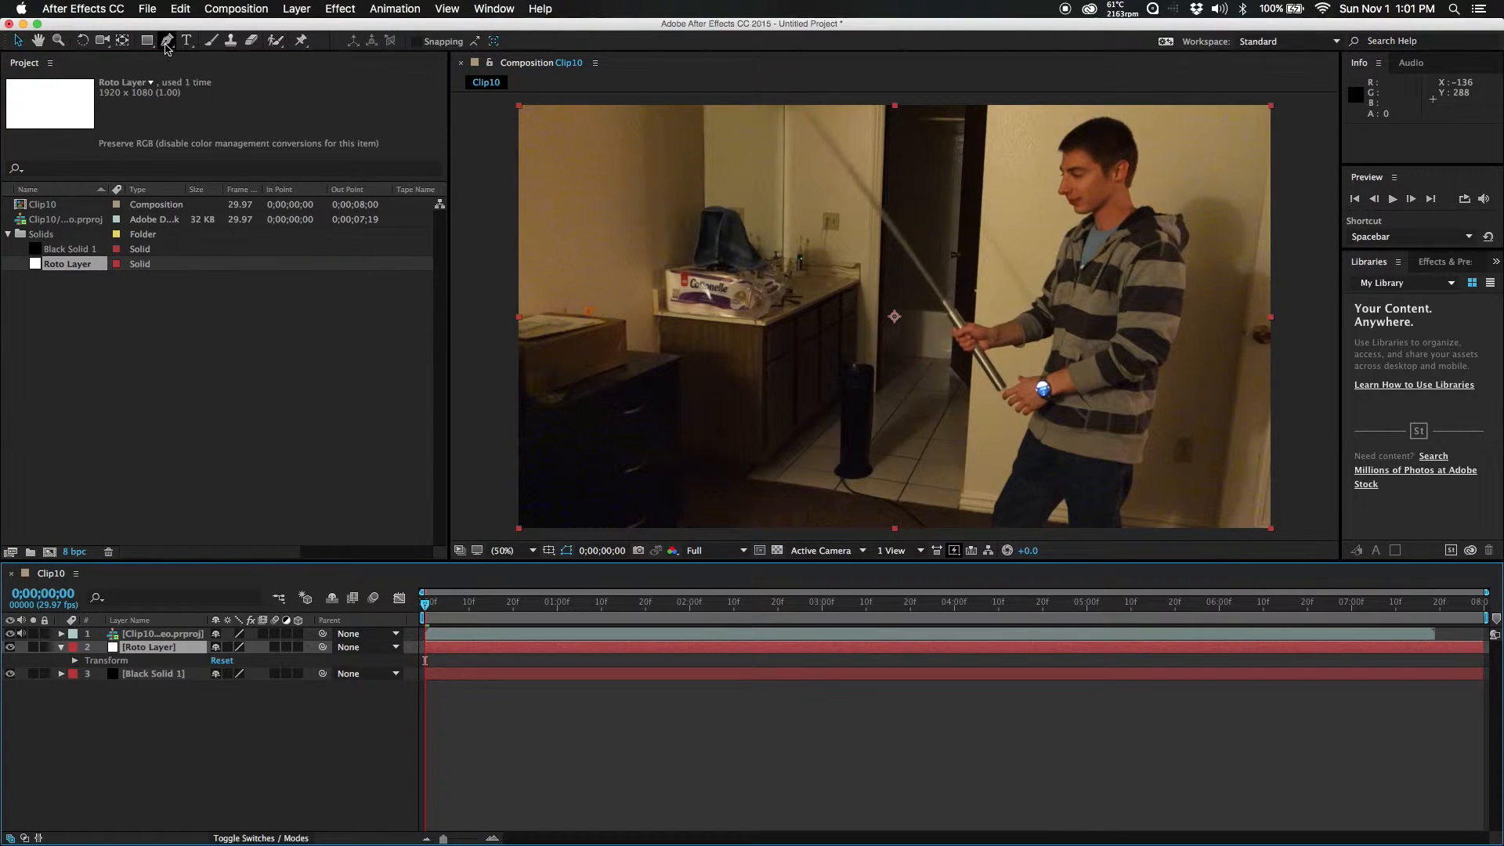
left_click(168, 41)
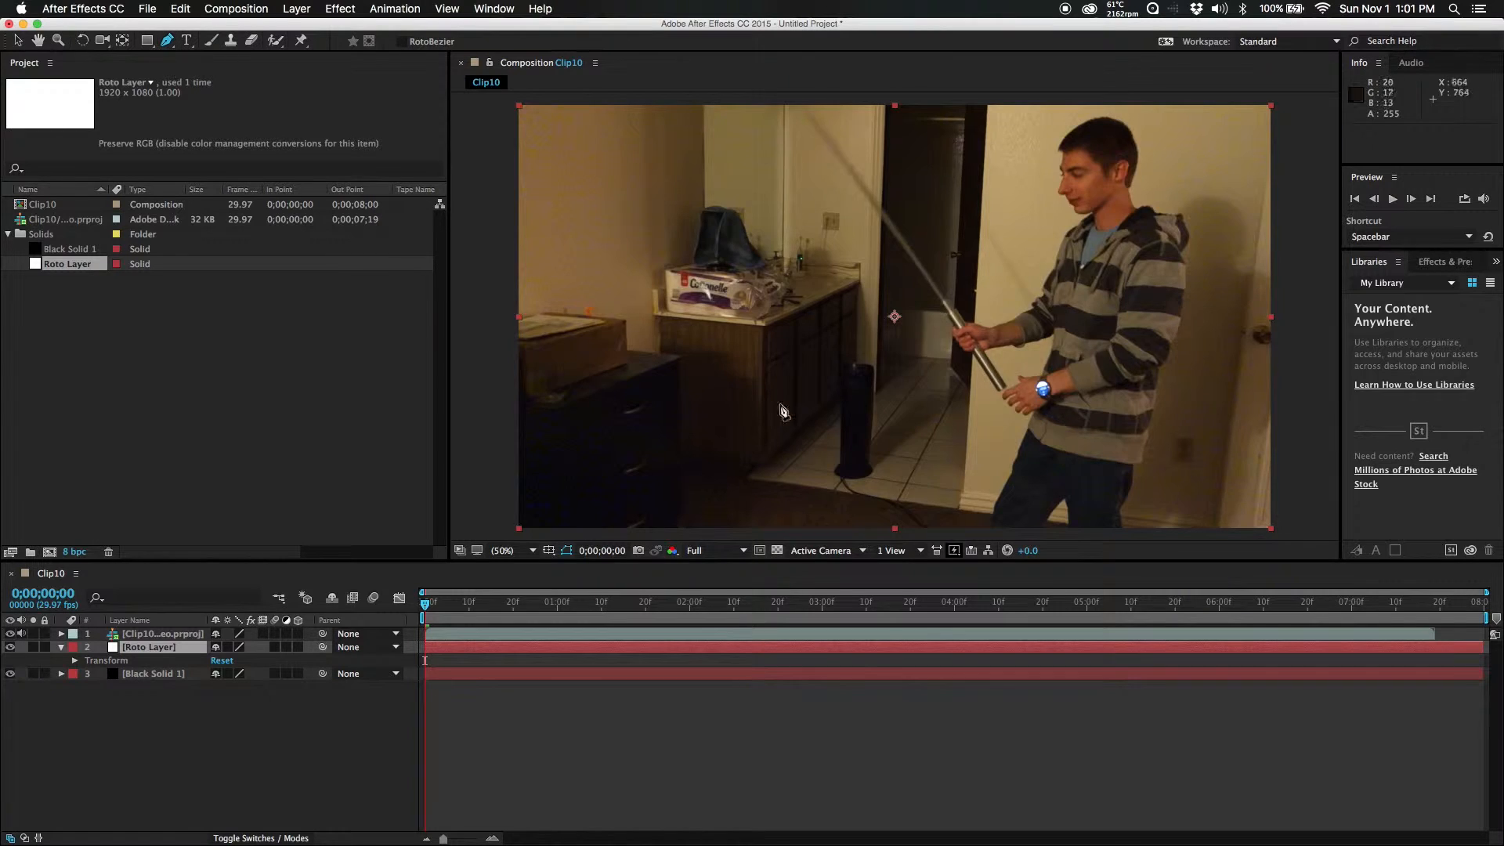
left_click(503, 550)
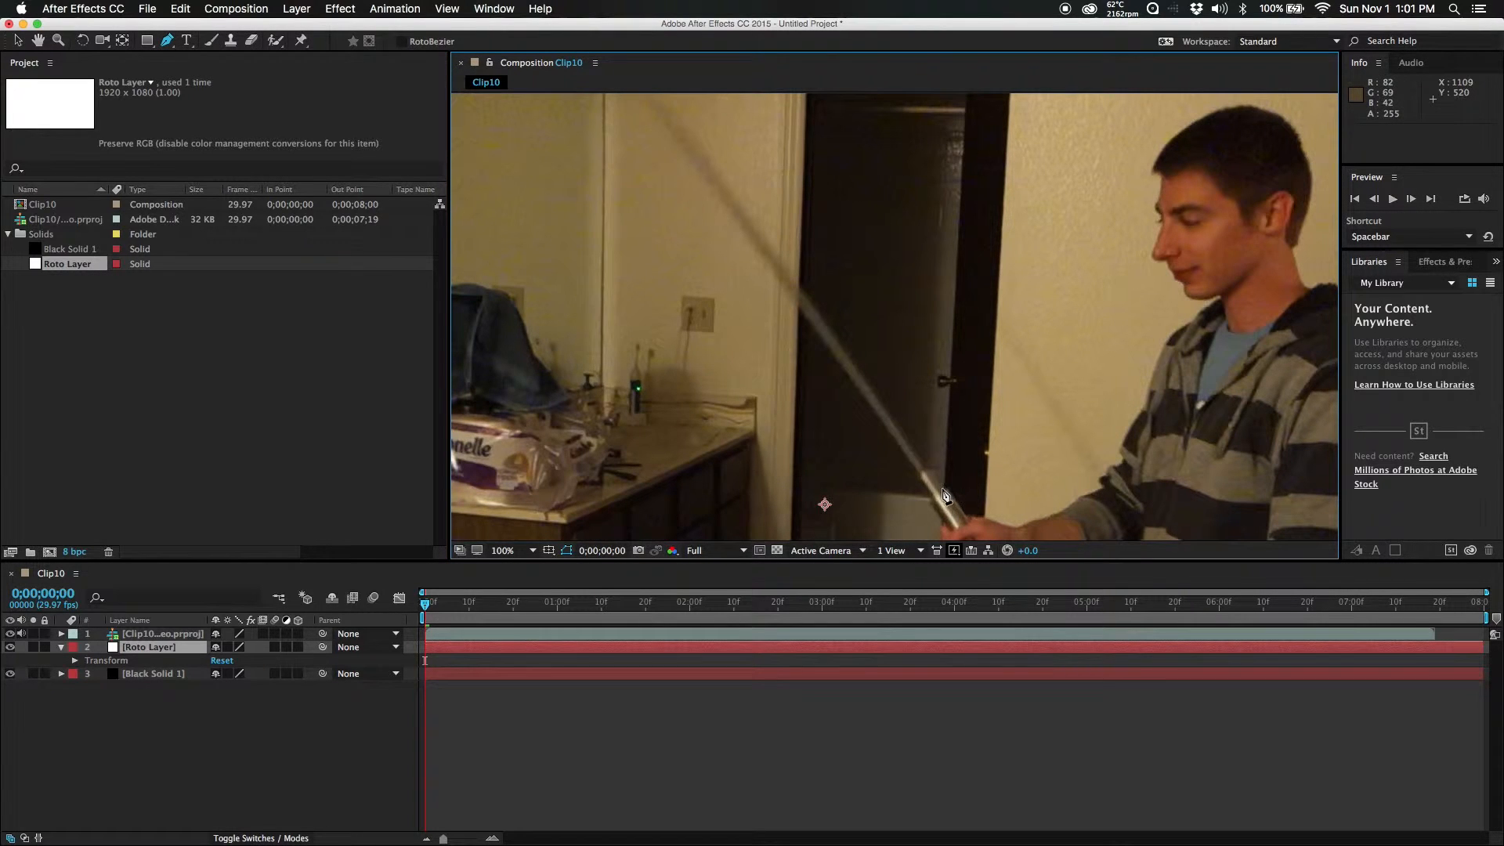
mouse_move(962, 506)
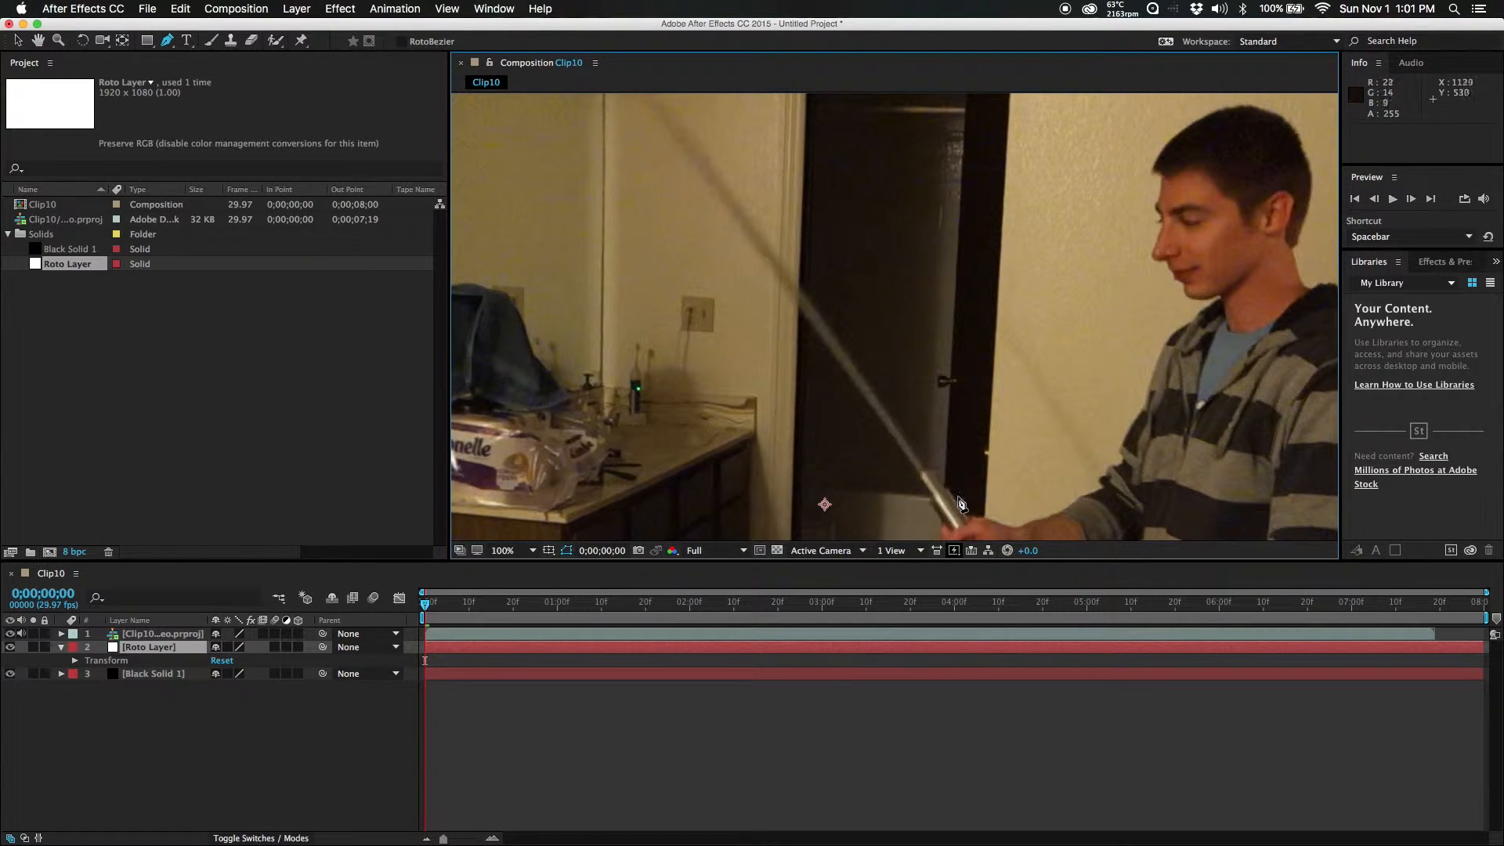
left_click(935, 499)
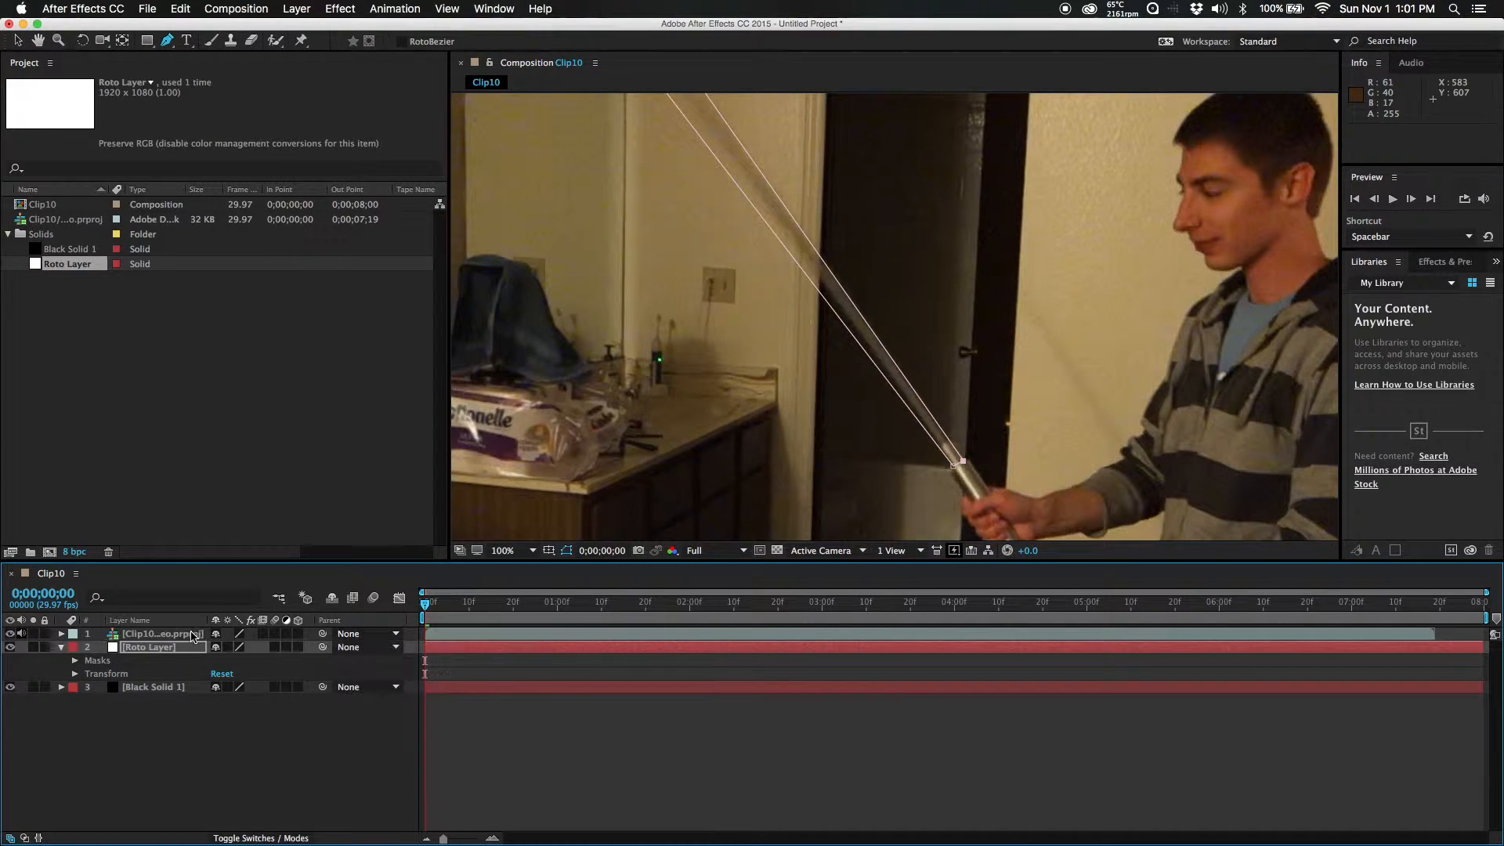
Step: Close the blade mask and lower Mask 1's opacity to 23%
right_click(149, 647)
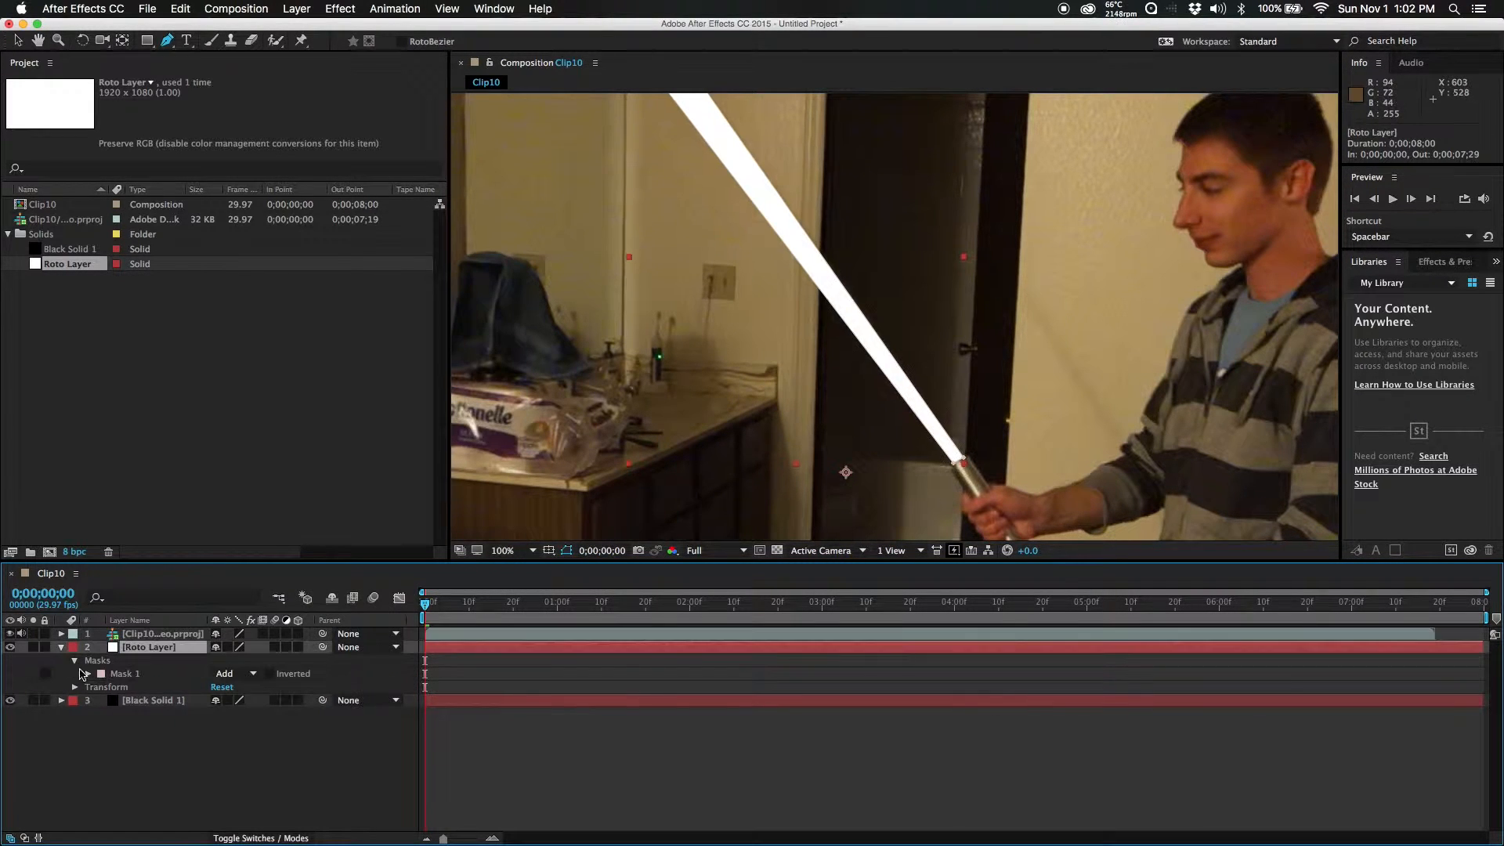
left_click(75, 672)
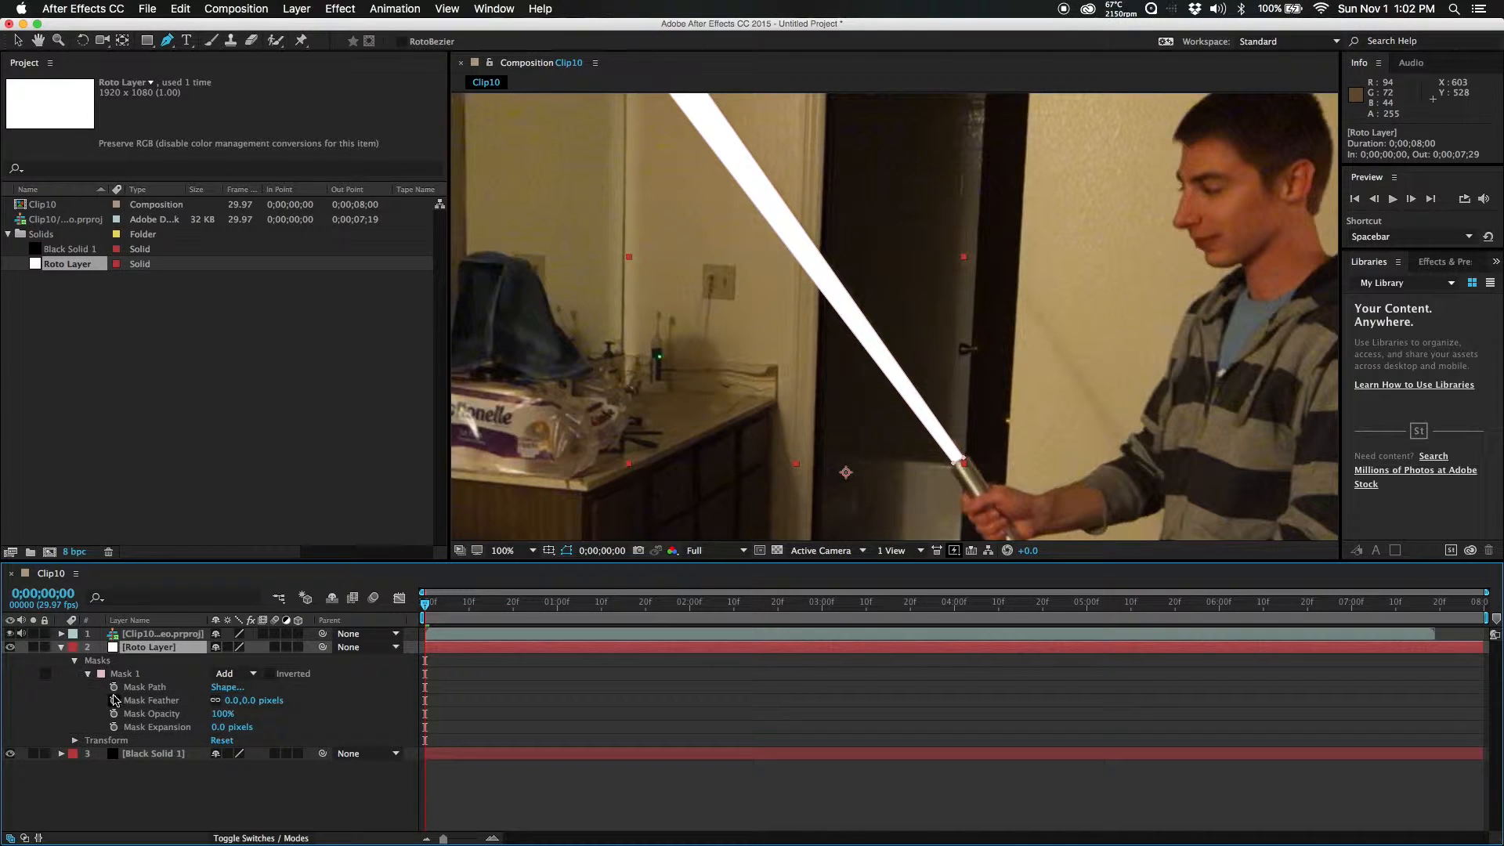
left_click_drag(222, 714, 219, 714)
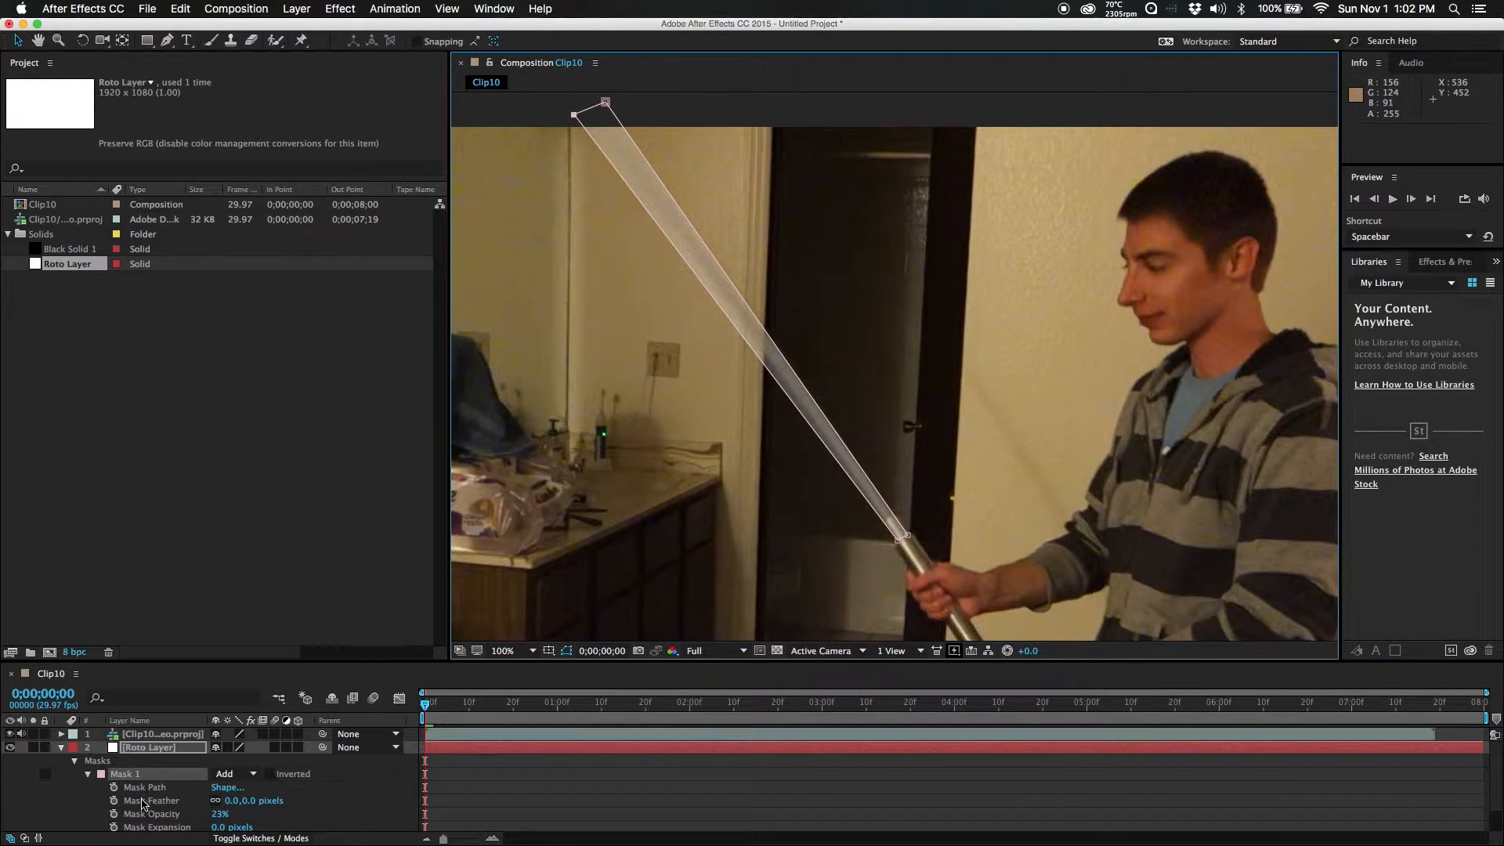
mouse_move(96, 810)
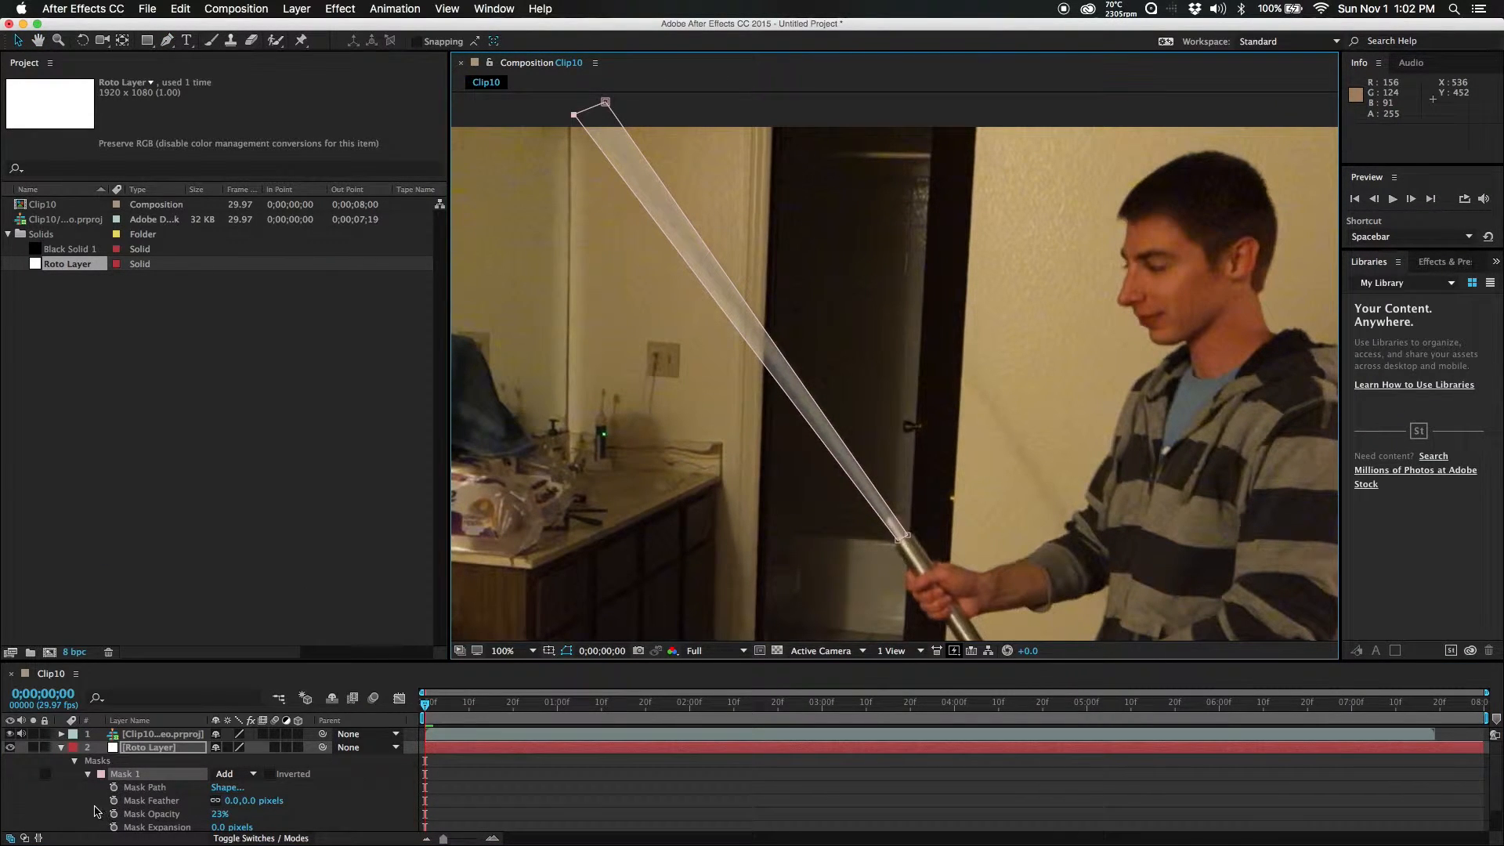
mouse_move(113, 788)
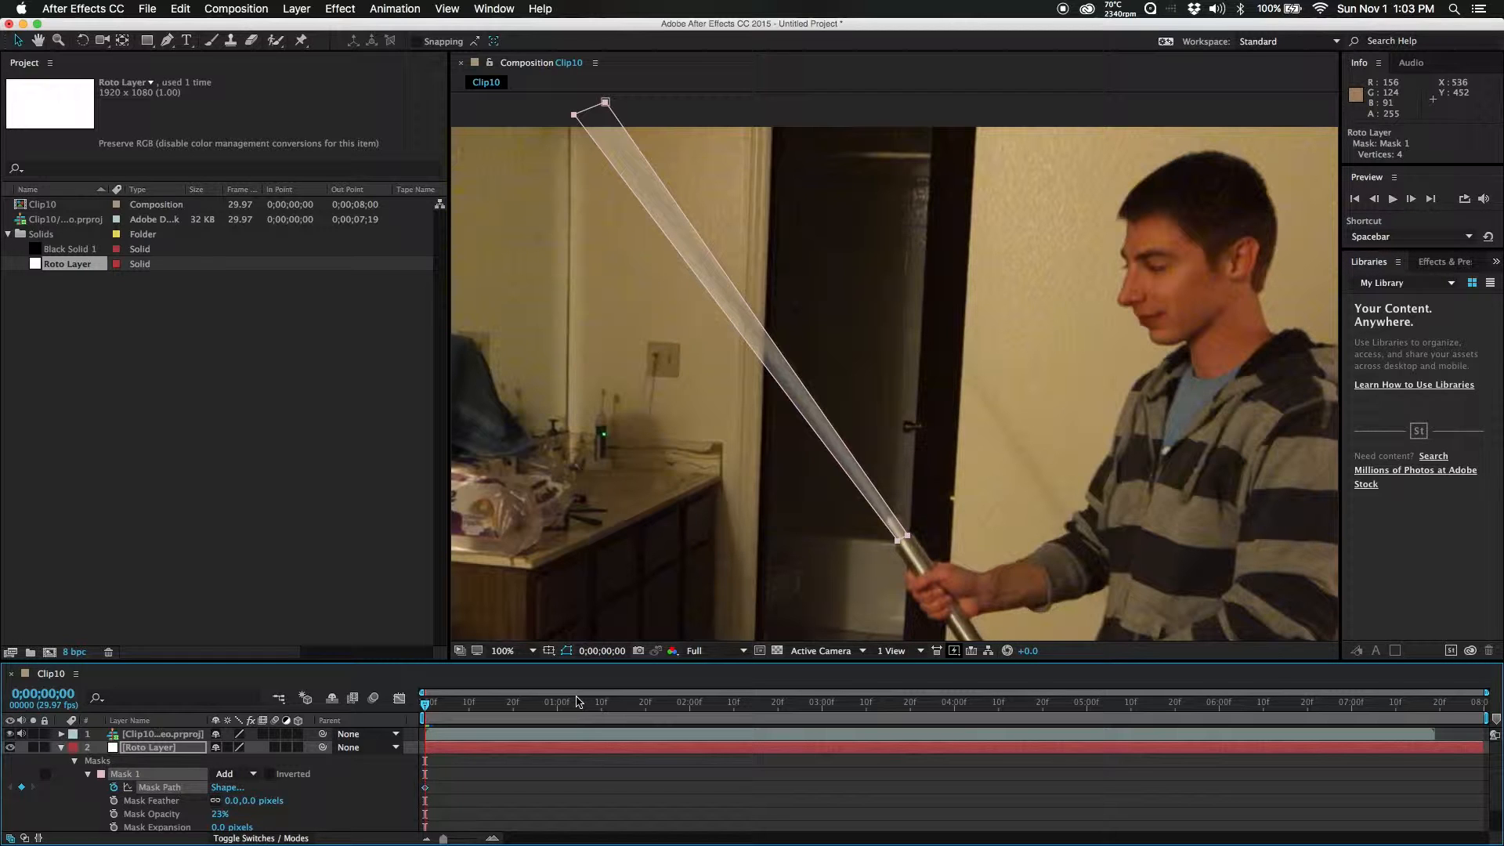
Step: Step through the frames adjusting the mask so Mask Path keyframes follow the pole
left_click(423, 702)
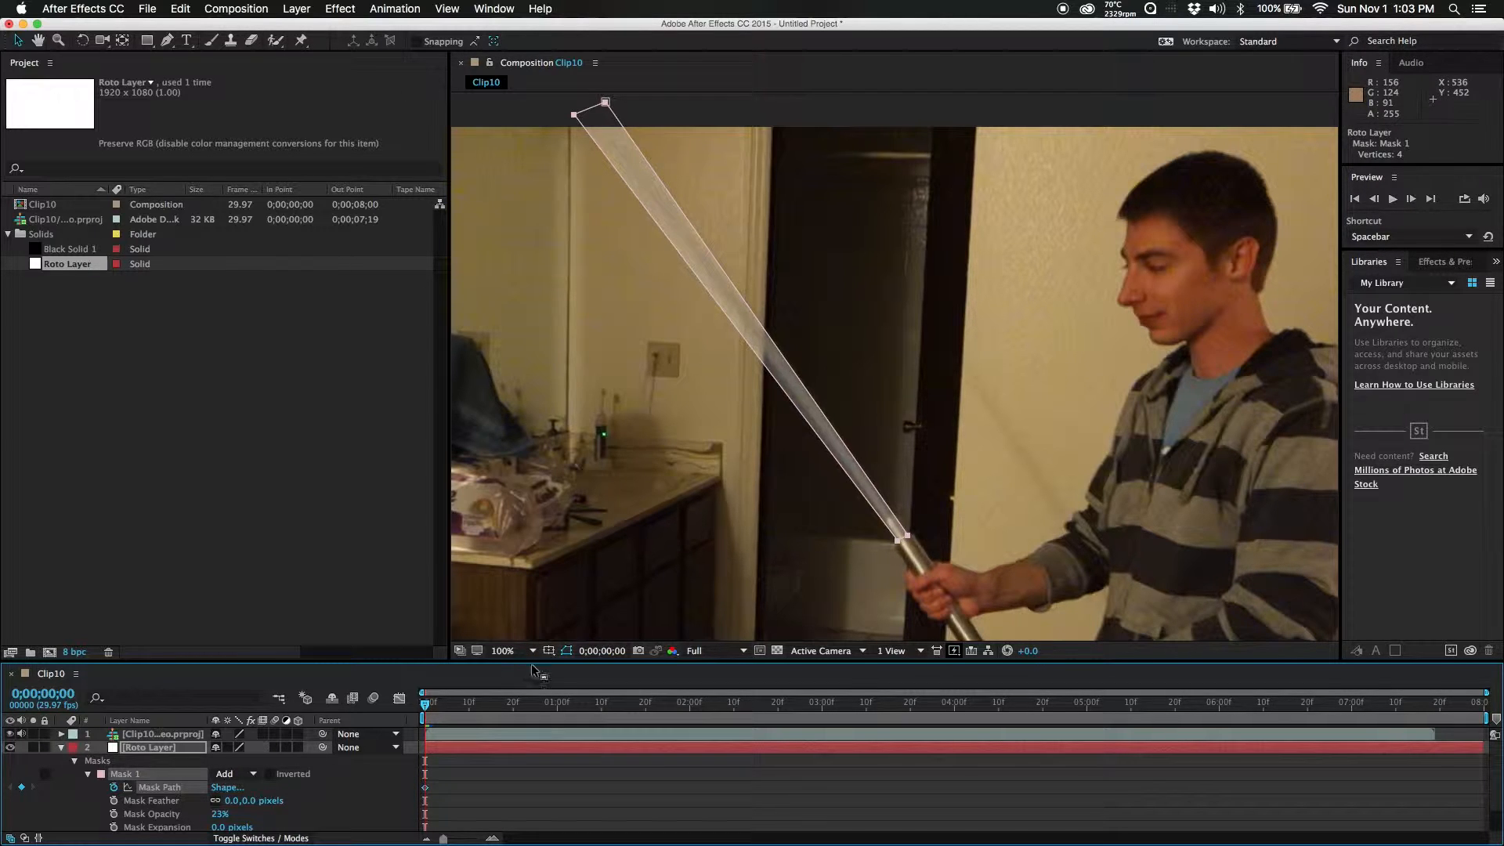
mouse_move(1409, 199)
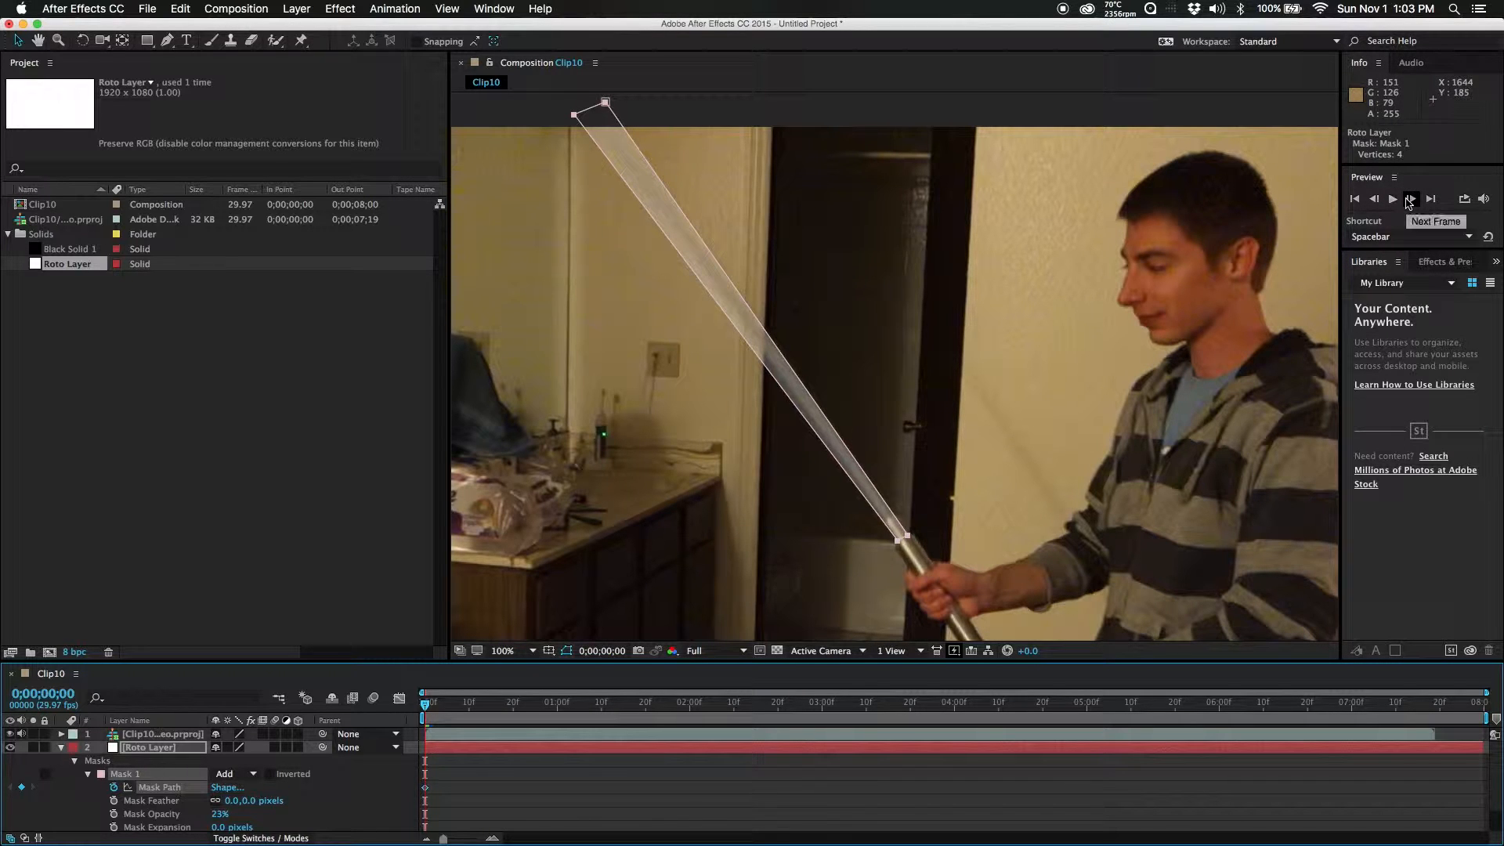
left_click(1411, 199)
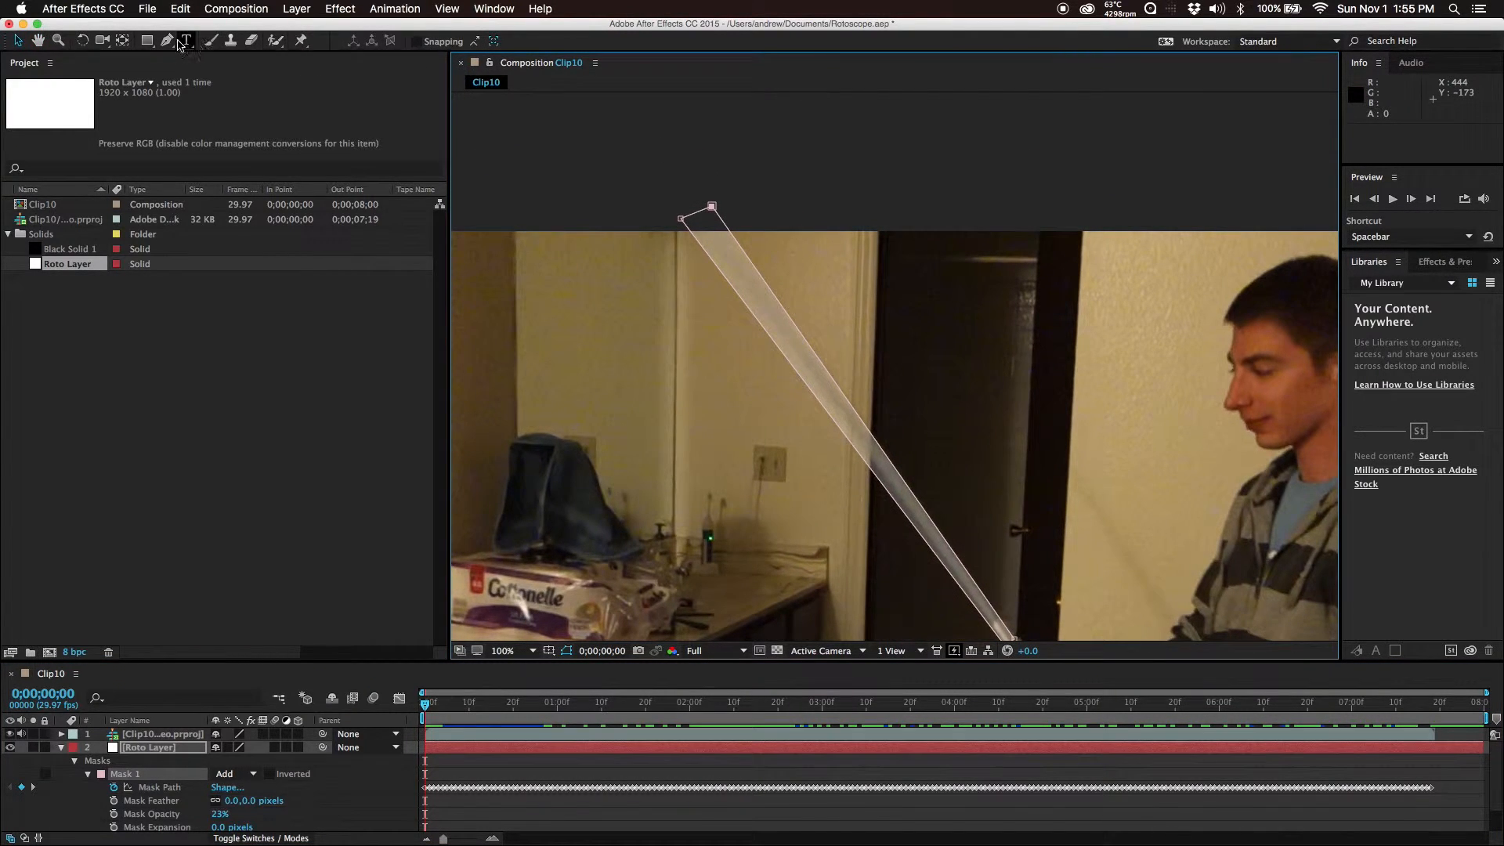
Step: Reshape the blade mask's tip to match the pole on this frame
left_click(168, 41)
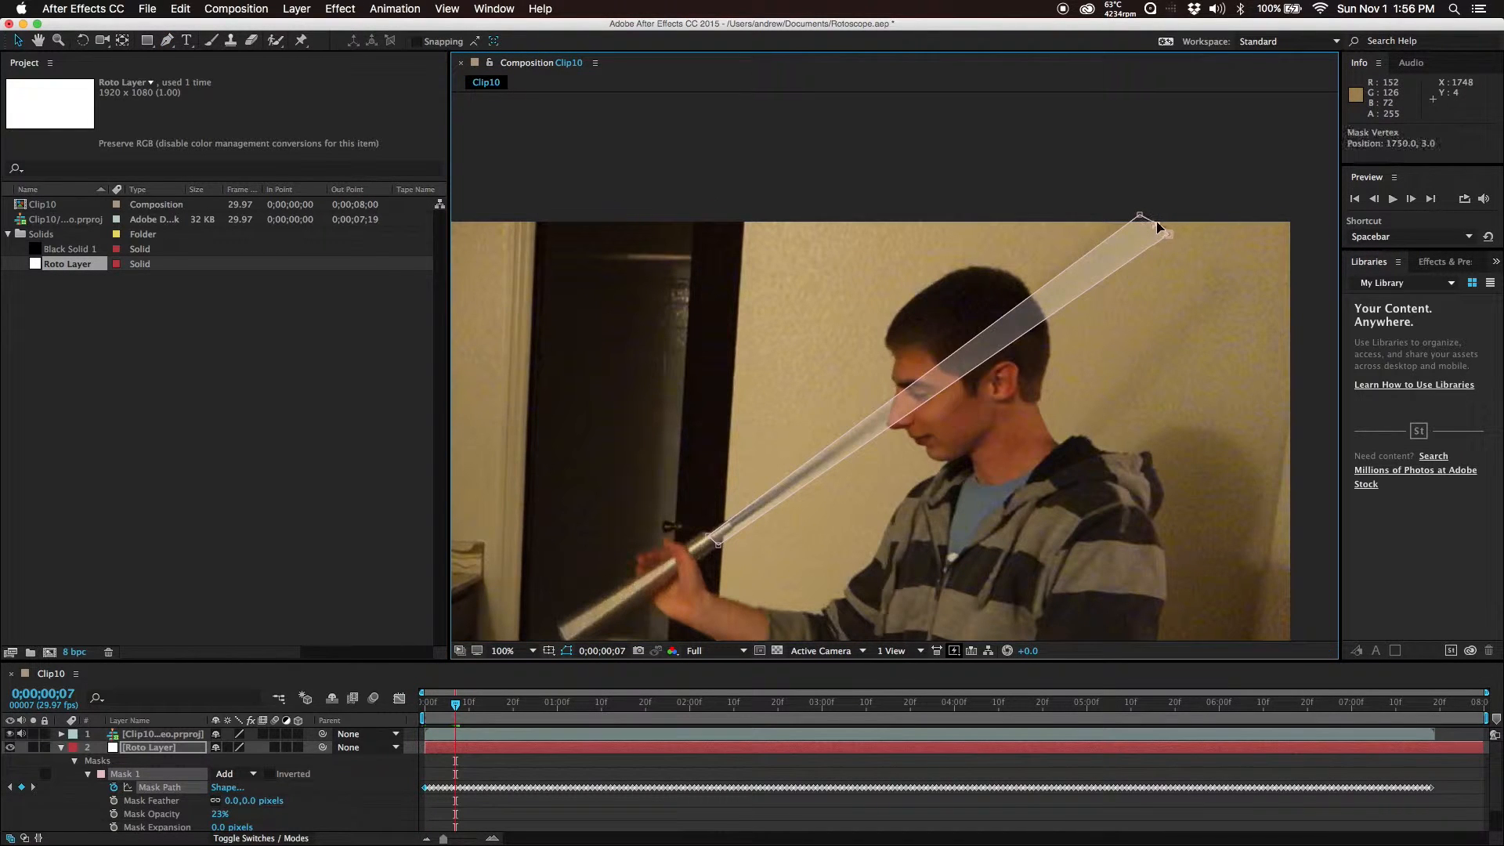
left_click_drag(1139, 219, 1171, 240)
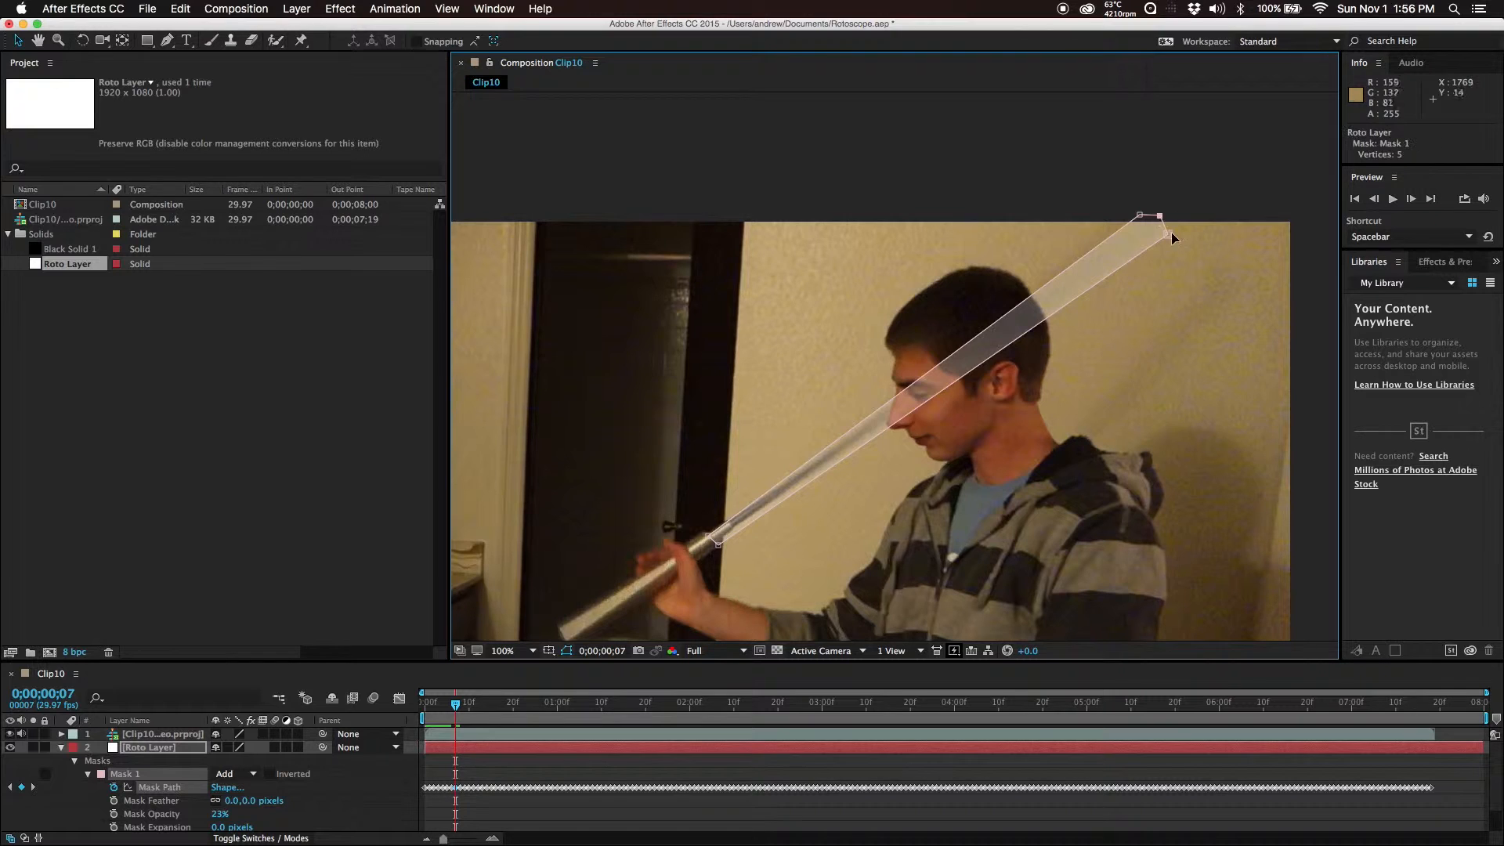
left_click_drag(1168, 238, 1157, 224)
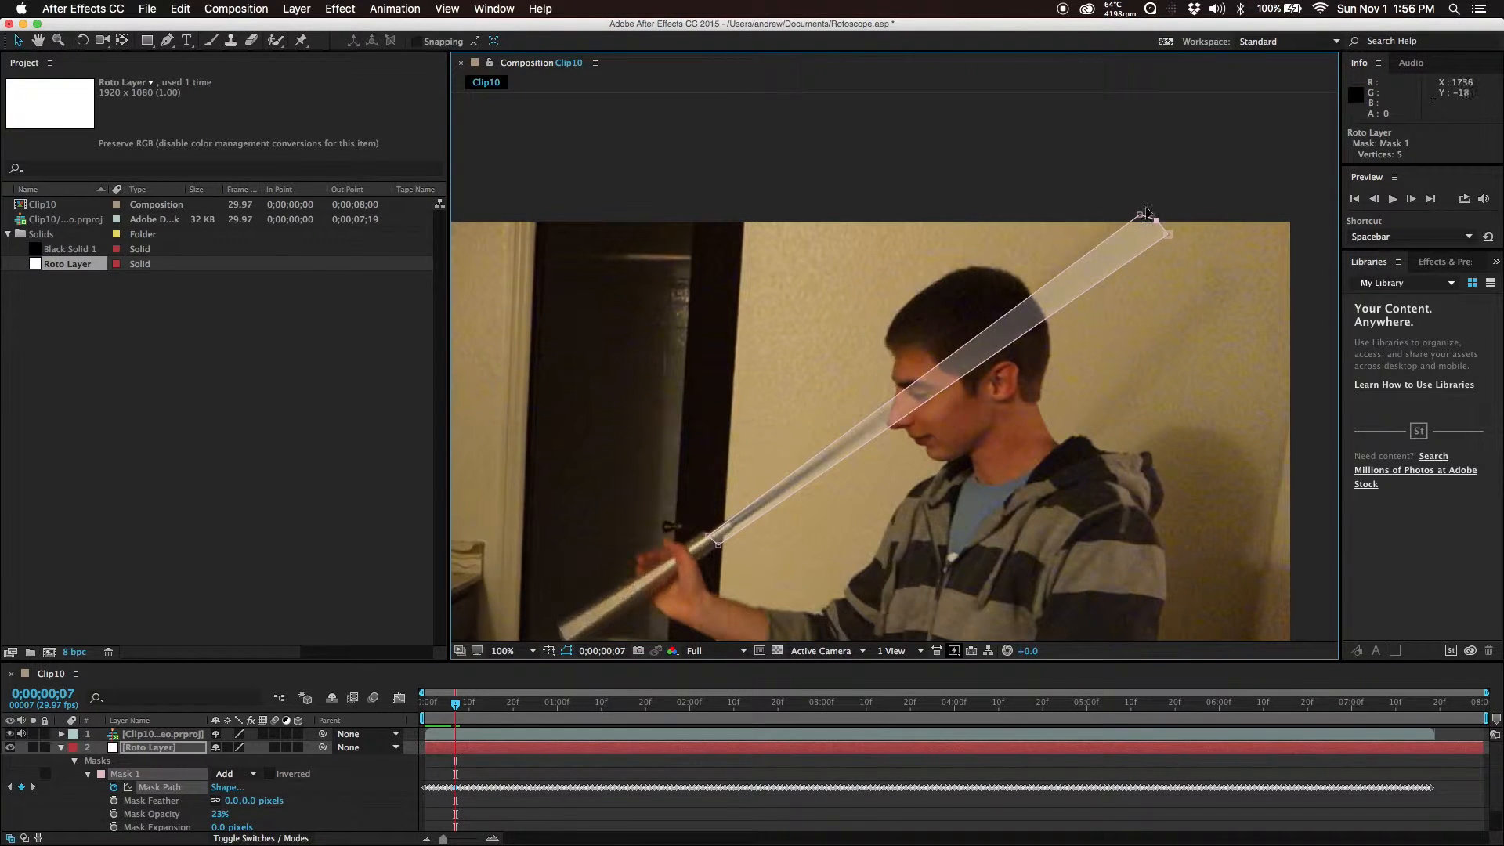
mouse_move(1167, 240)
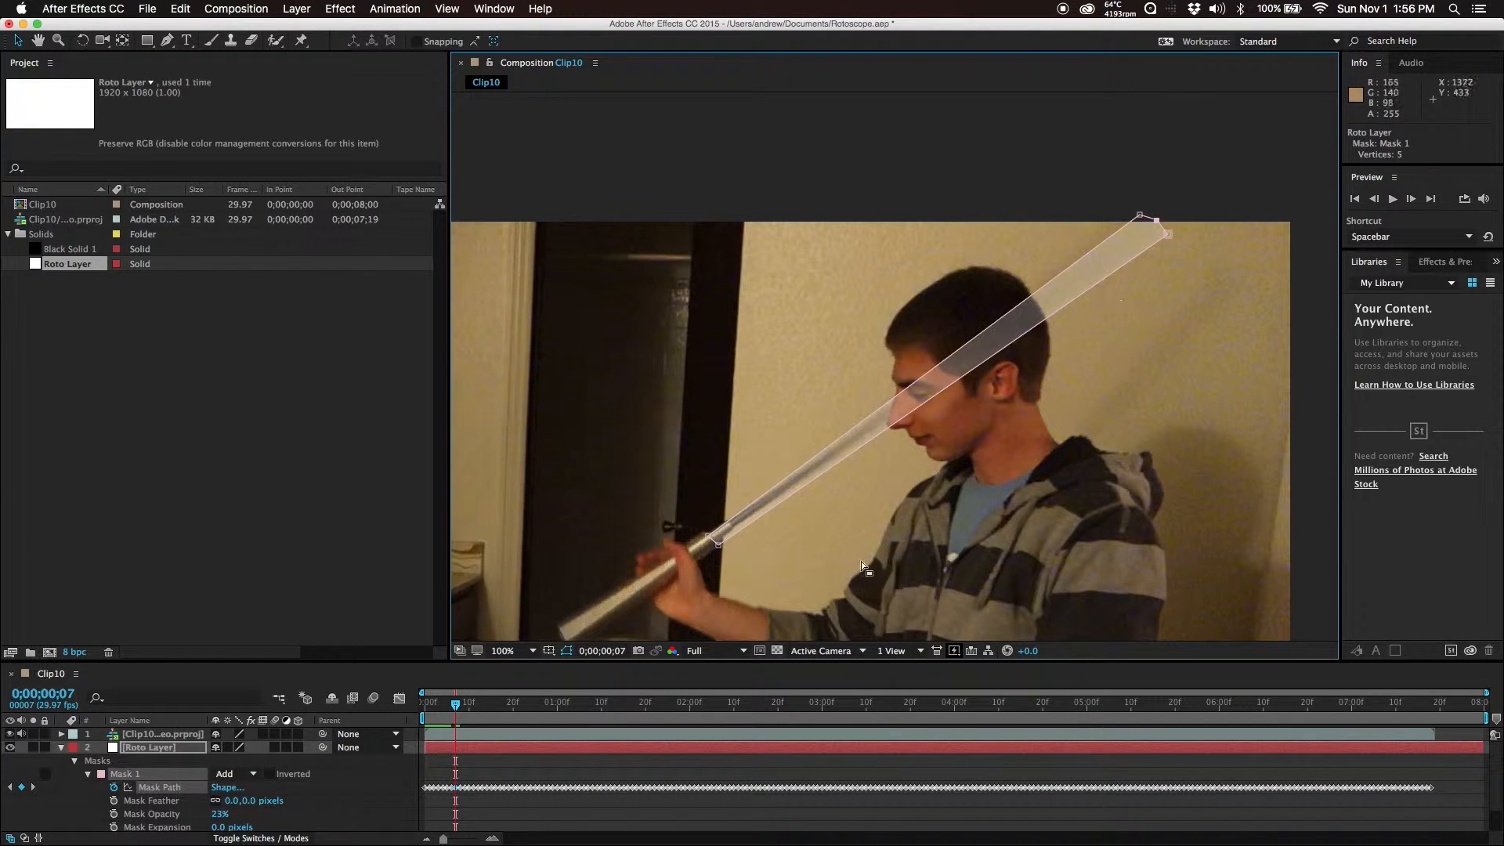
mouse_move(719, 540)
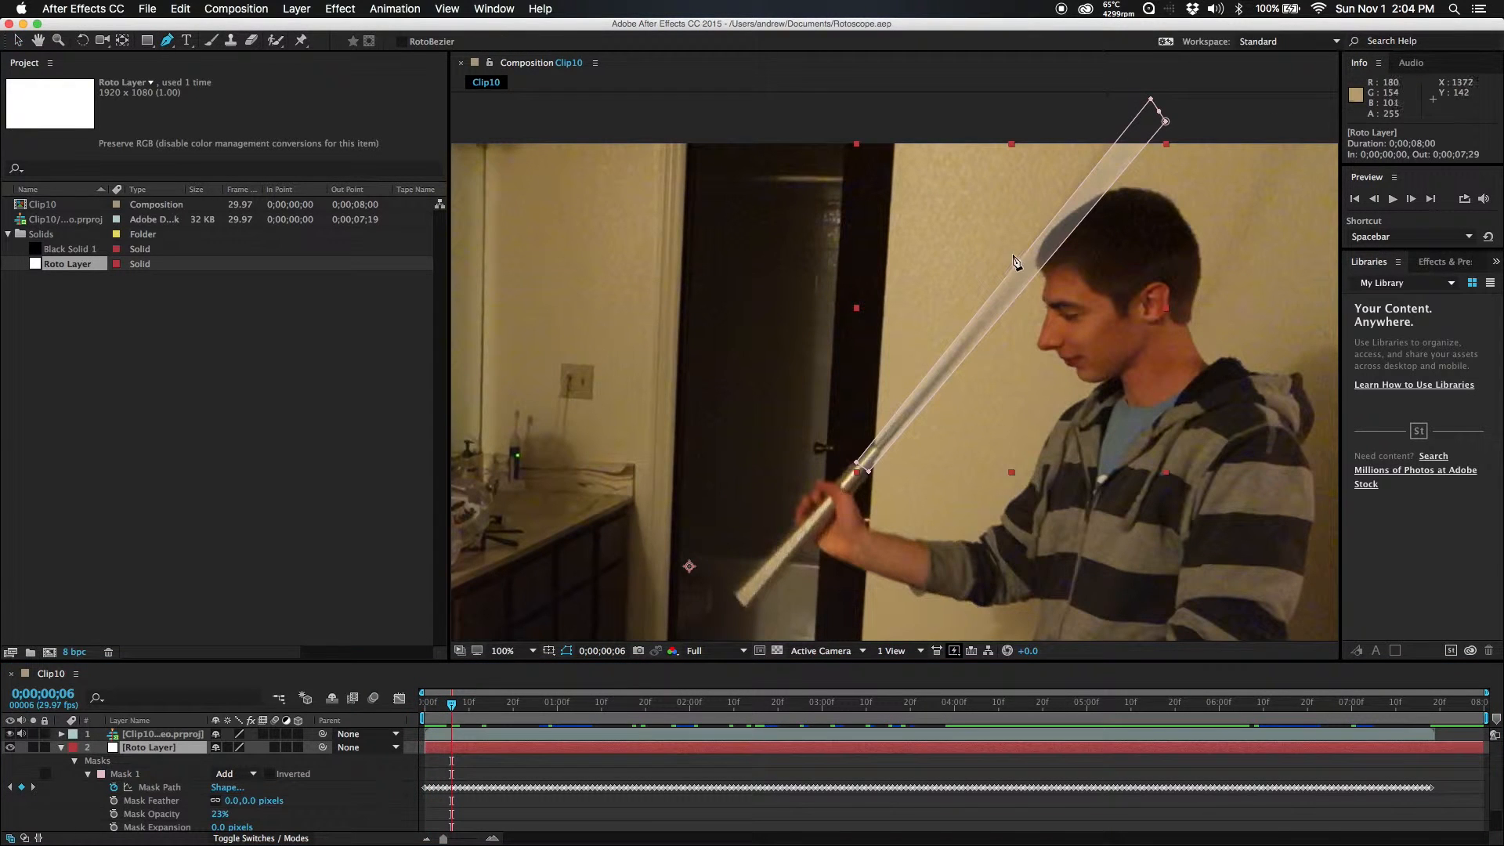
Step: Trace Mask 2 around the boy's head and bring up its mode choices
left_click(1038, 219)
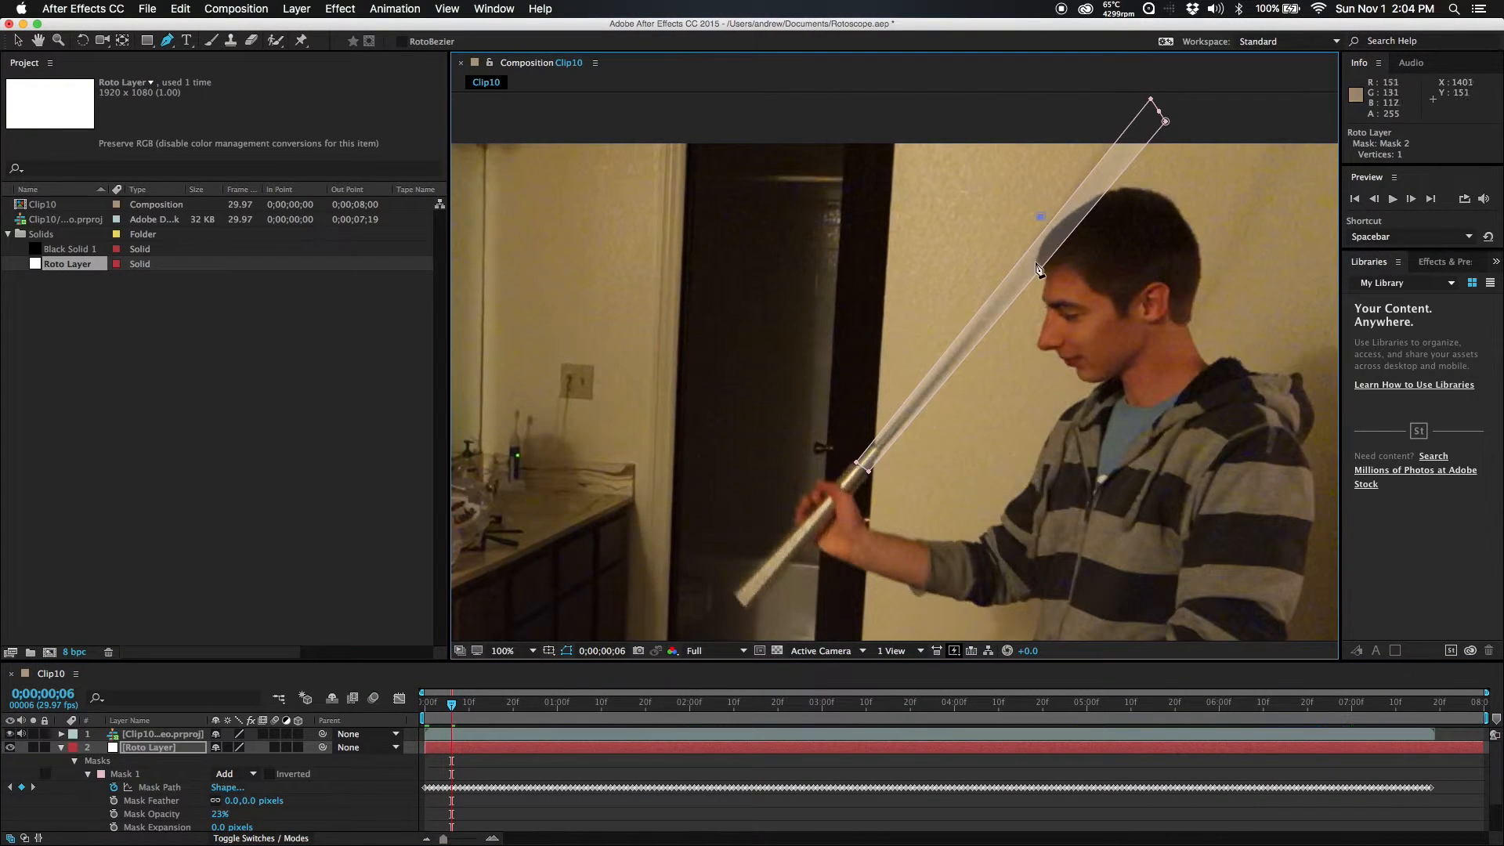
left_click(1040, 273)
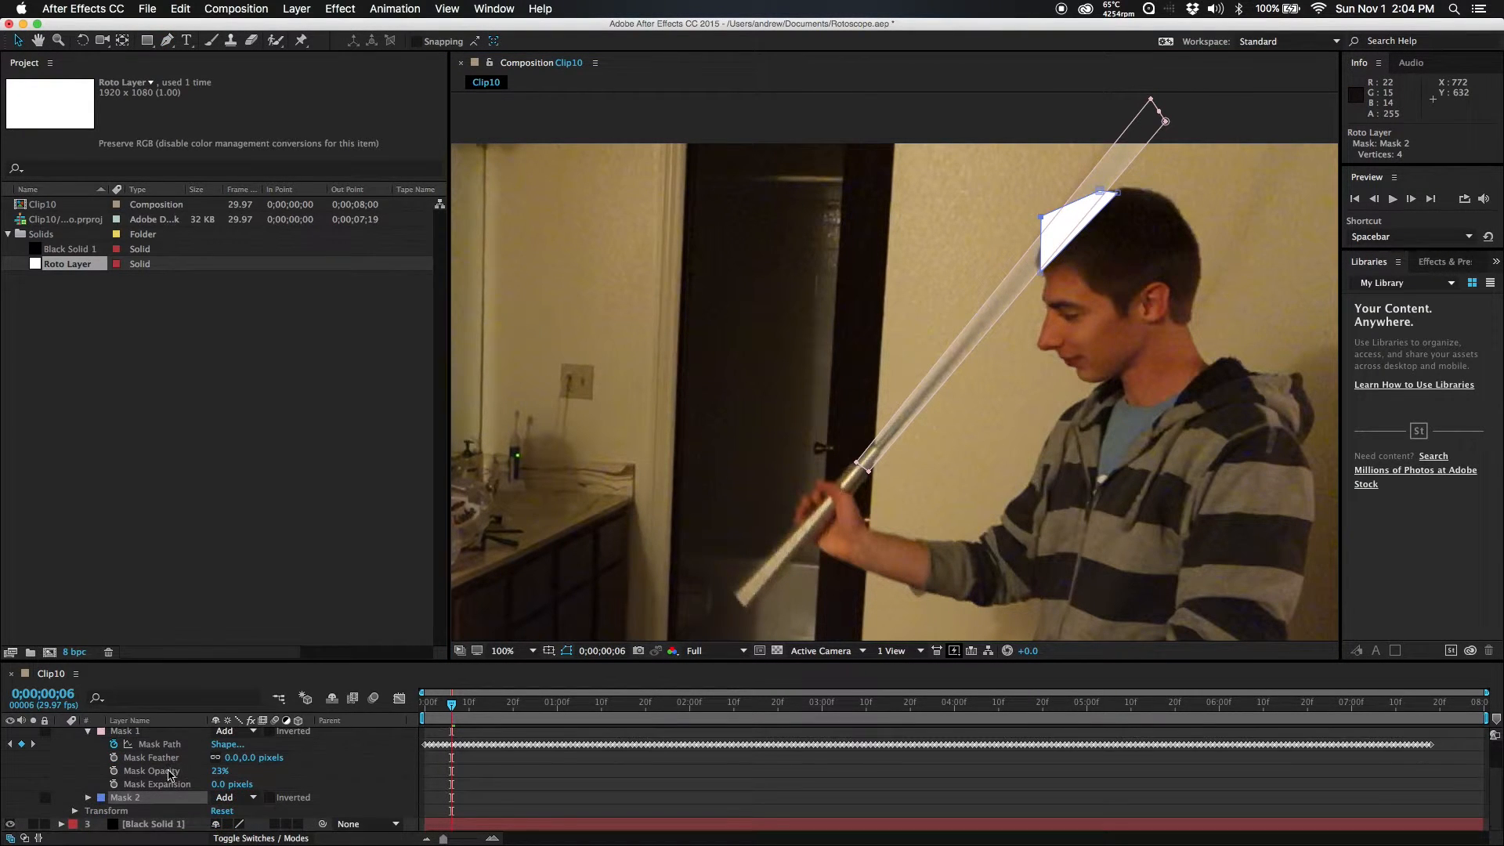
left_click(228, 731)
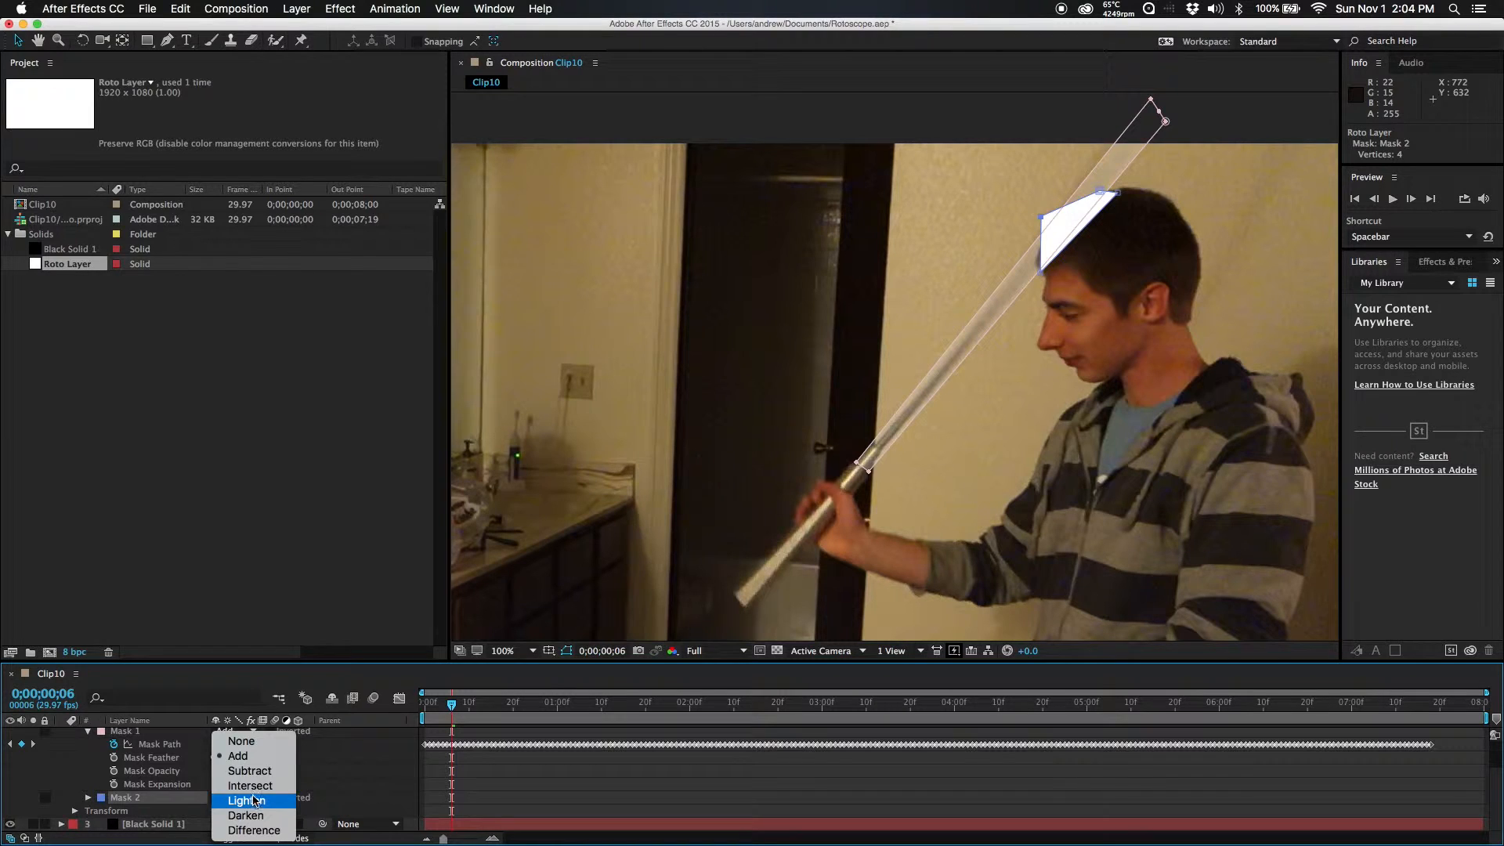
Step: Set Mask 2 to Subtract and reshape it to fit the head on this frame
left_click(251, 771)
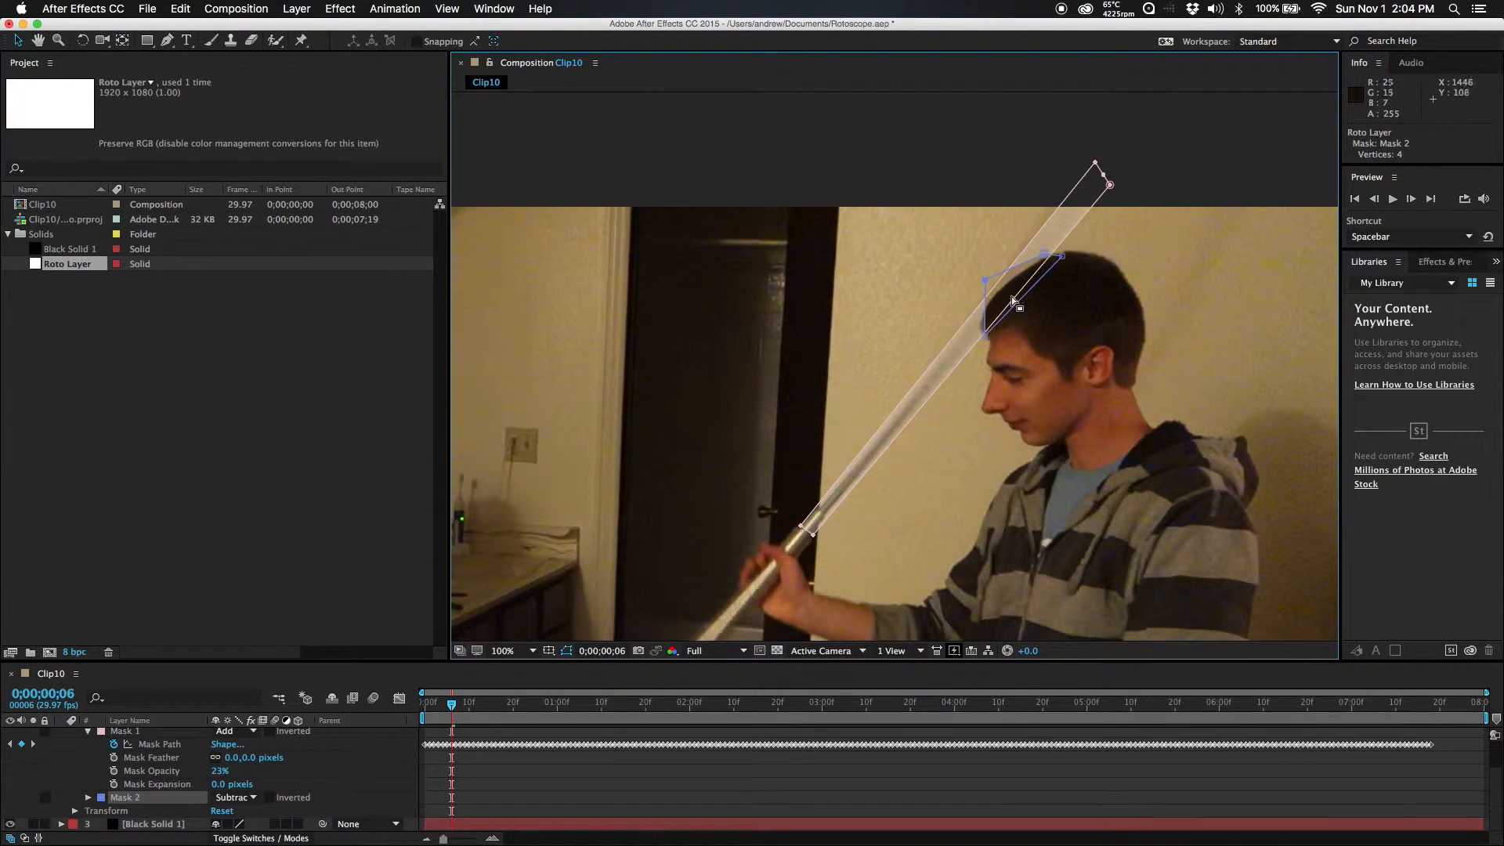
left_click_drag(1015, 306, 988, 345)
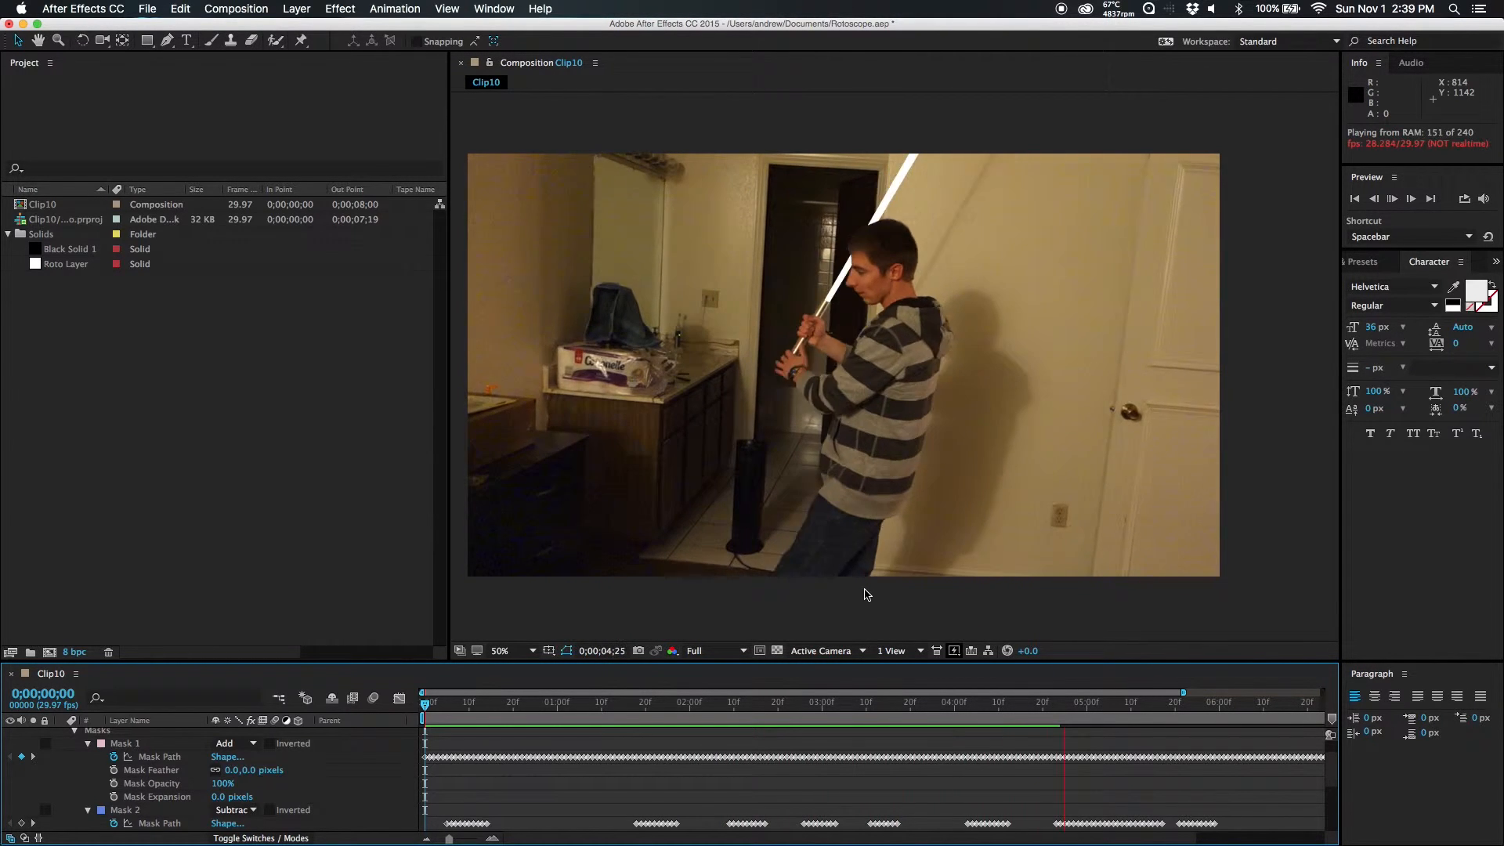
Step: Bring up the new-layer options in the Clip10 timeline
right_click(144, 777)
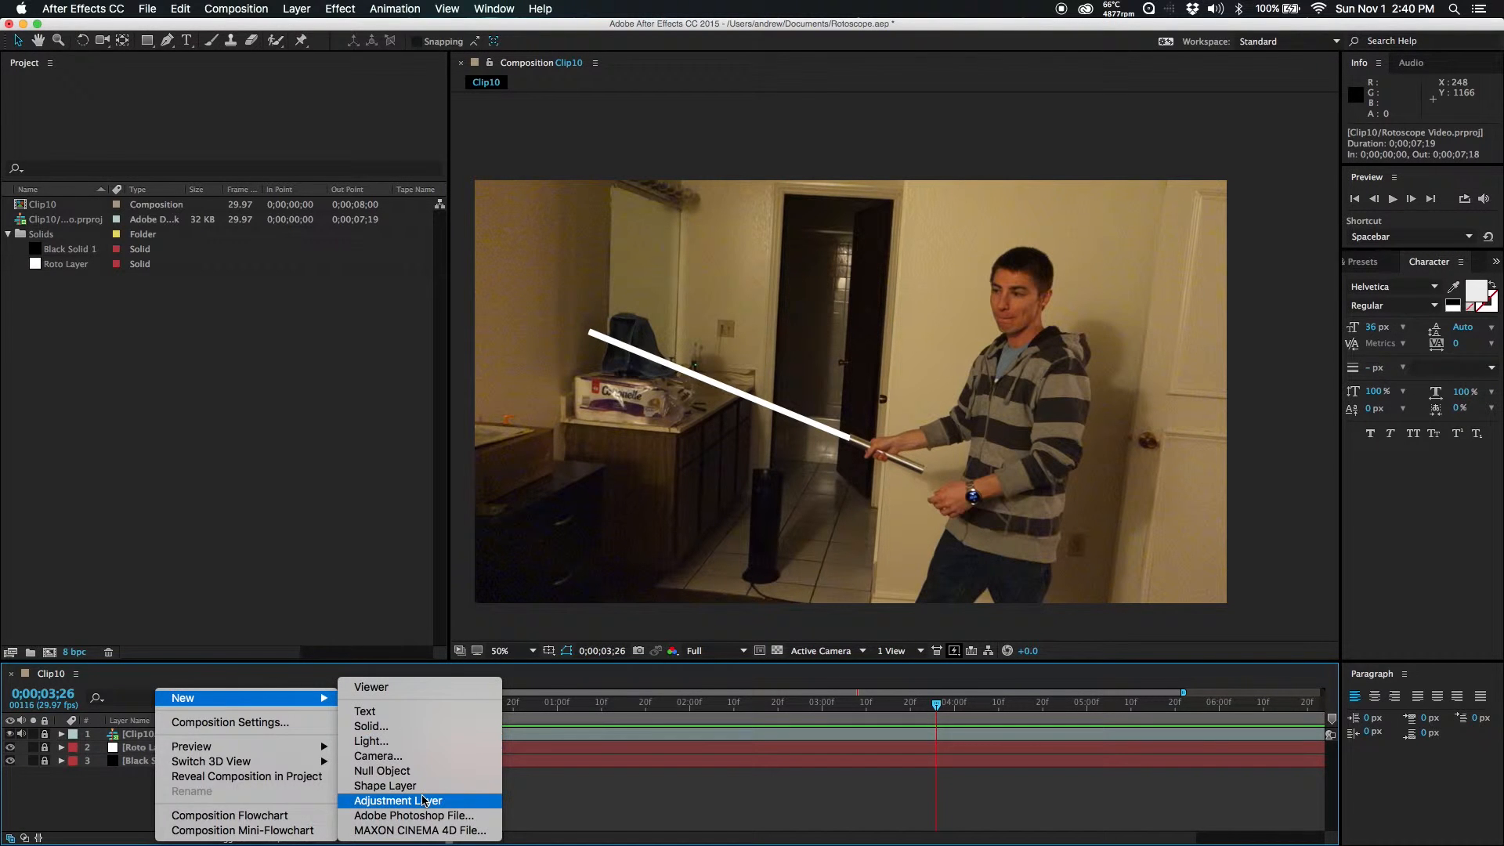
Step: Add an adjustment layer below the clip with Fast Blur and Repeat Edge Pixels on
left_click(396, 800)
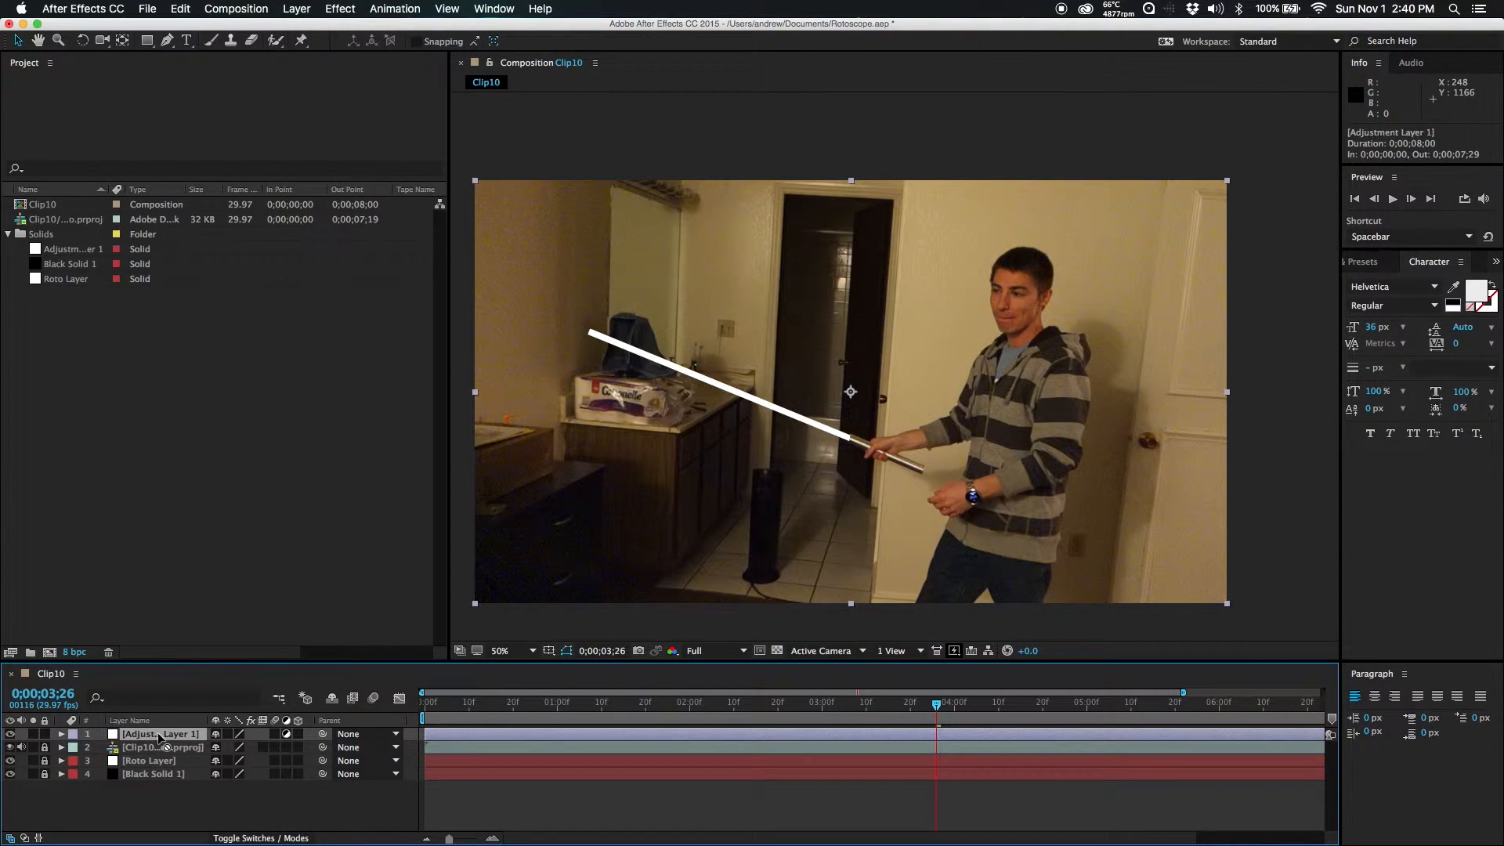
left_click_drag(158, 733, 158, 747)
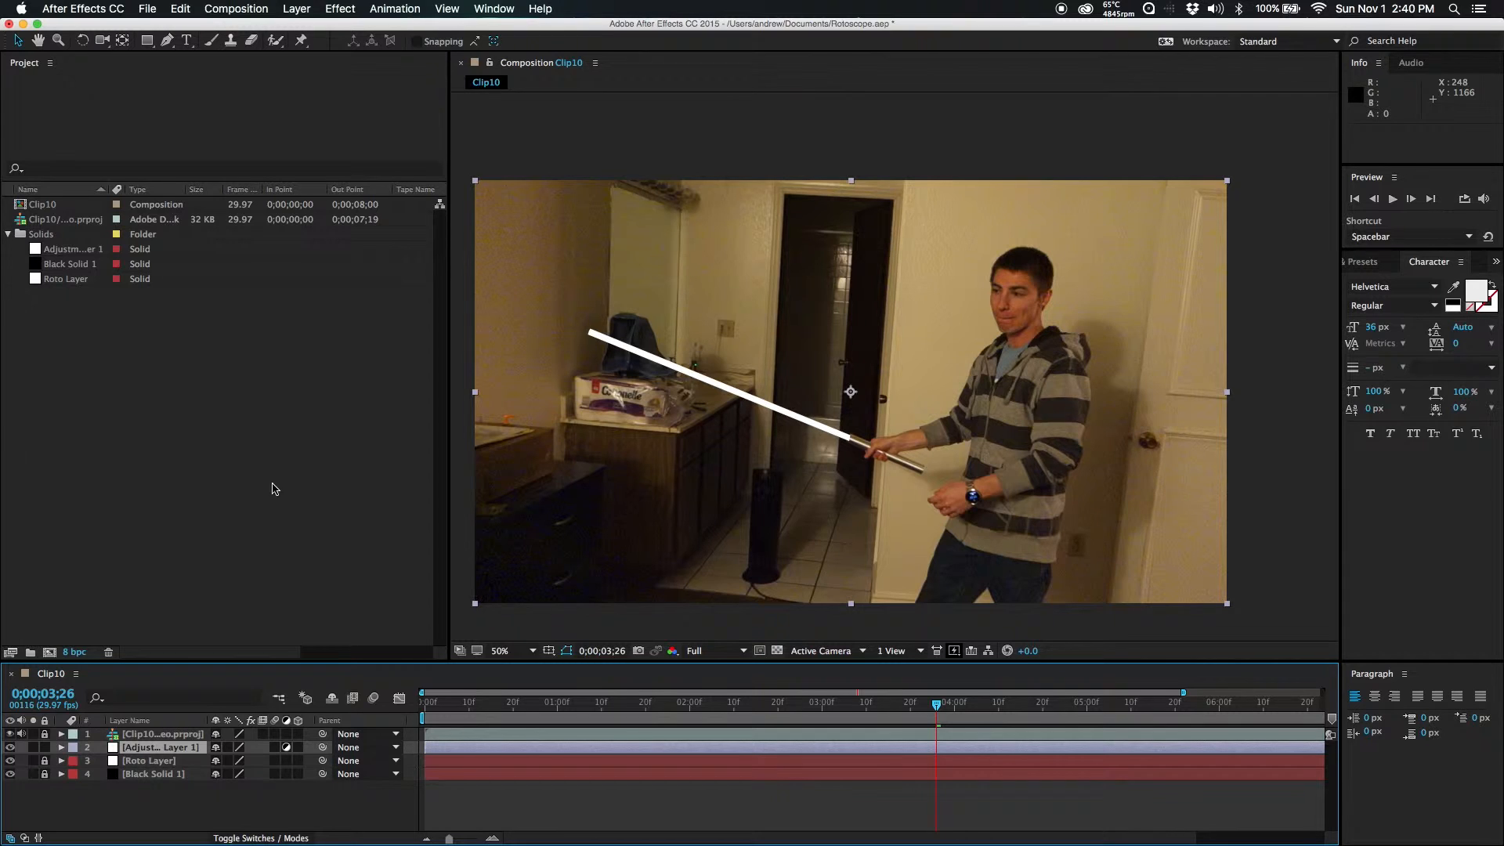
left_click(340, 10)
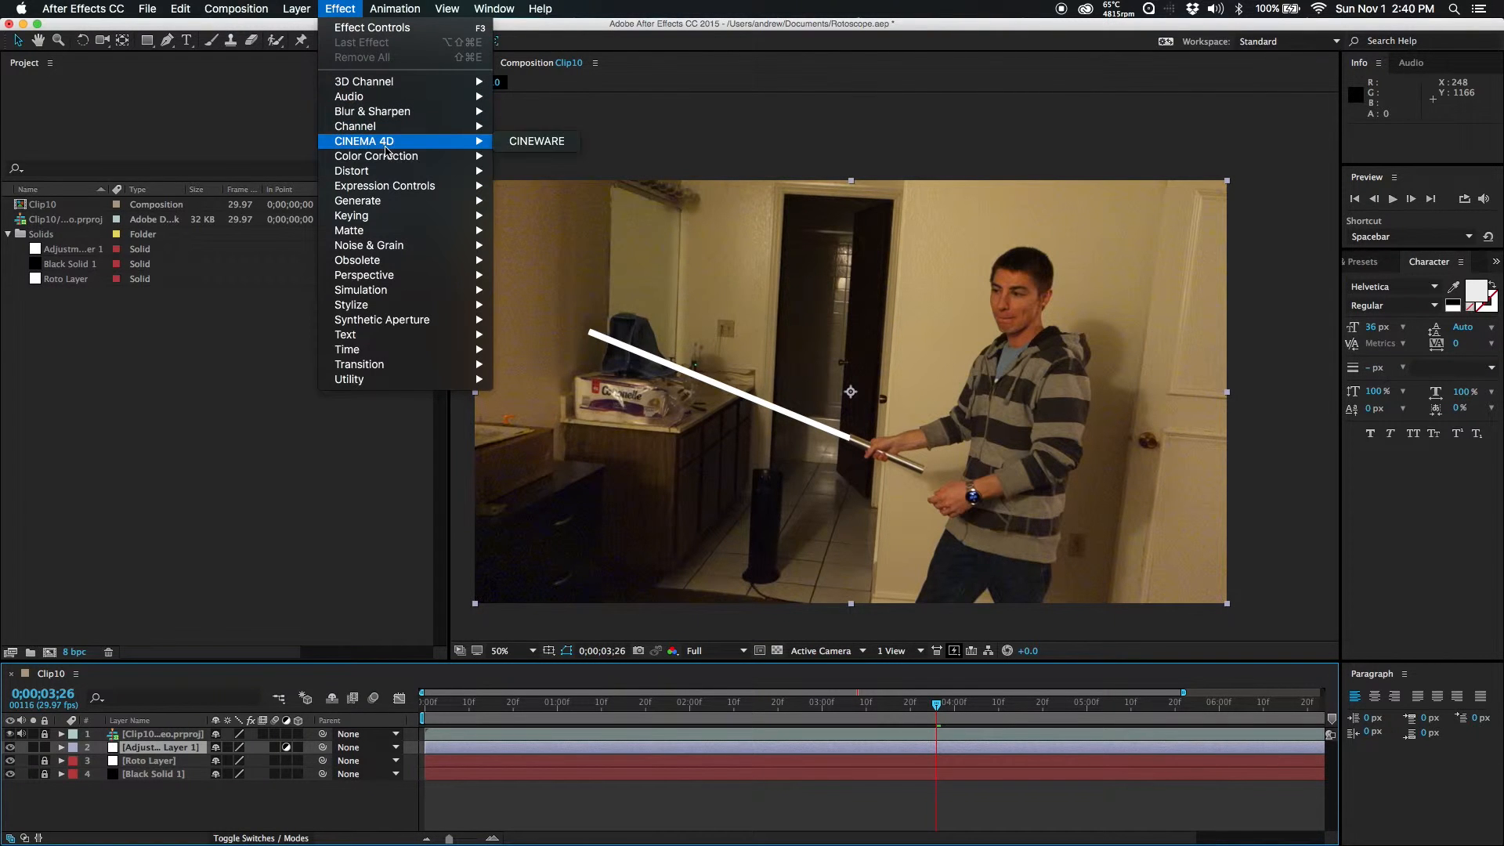
mouse_move(373, 111)
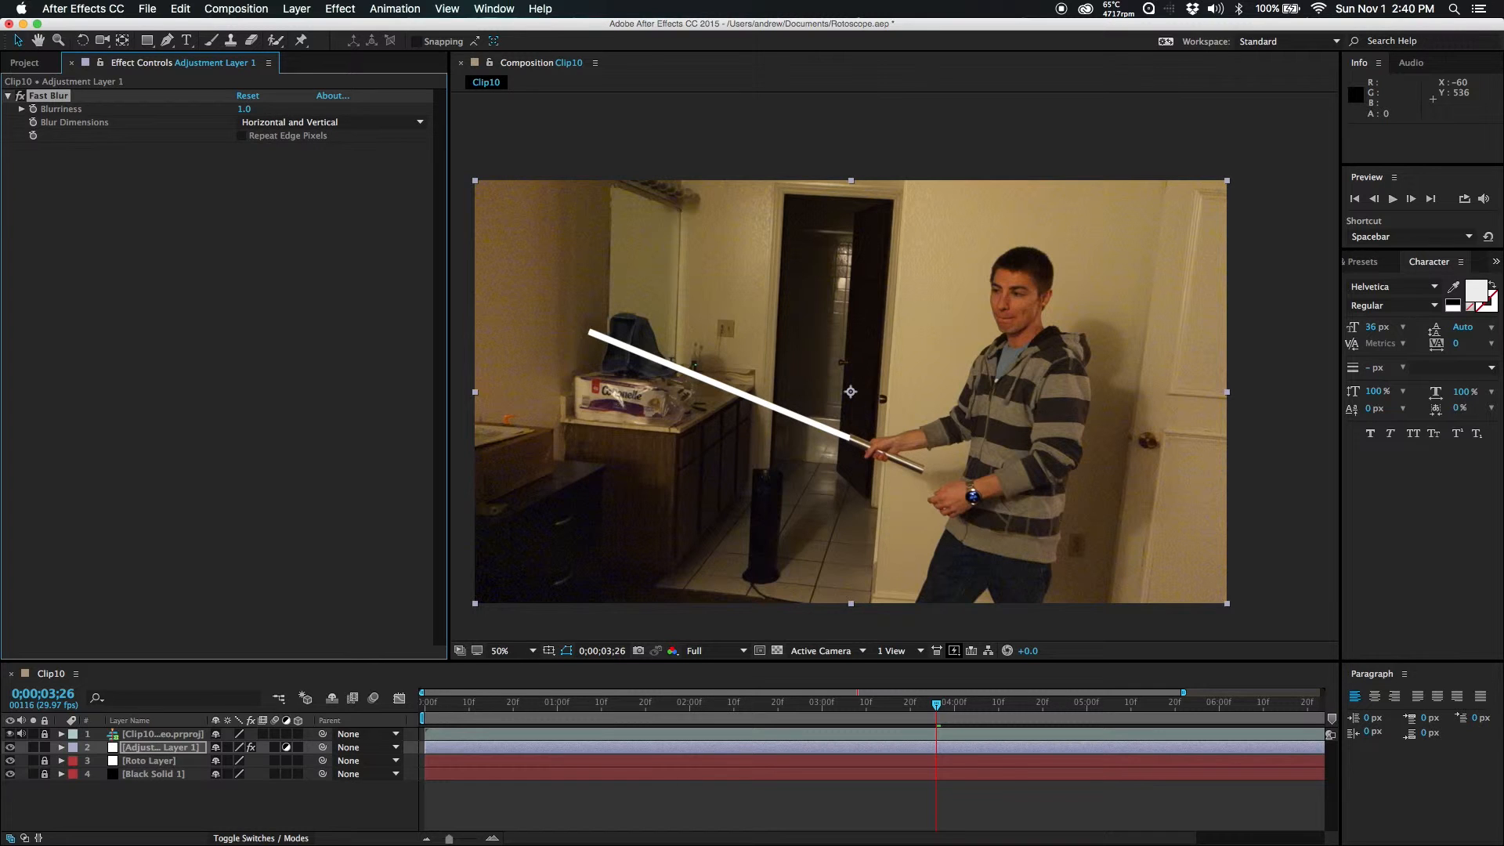
left_click(241, 134)
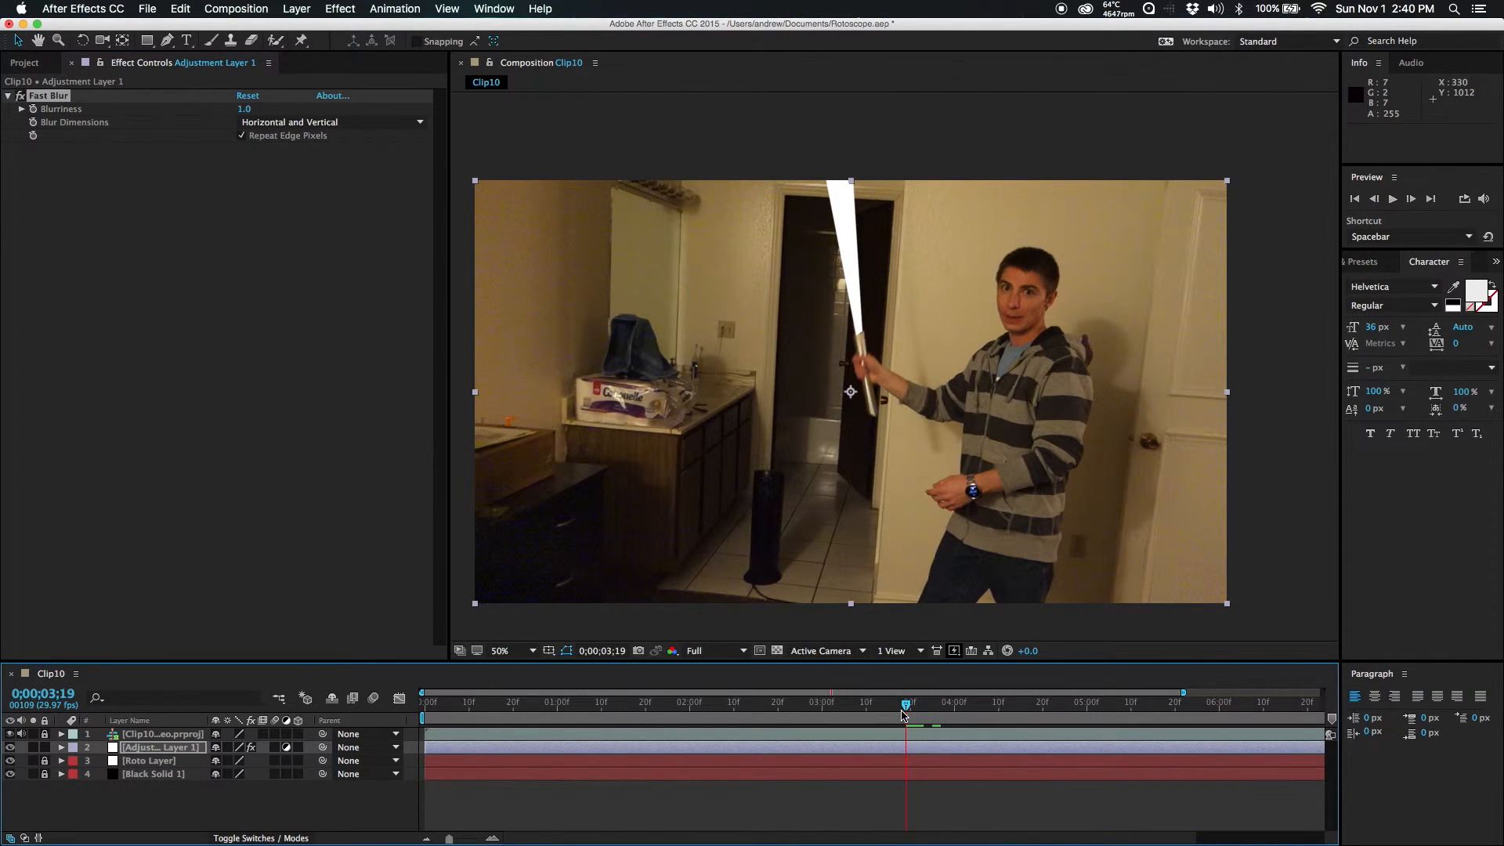
mouse_move(882, 711)
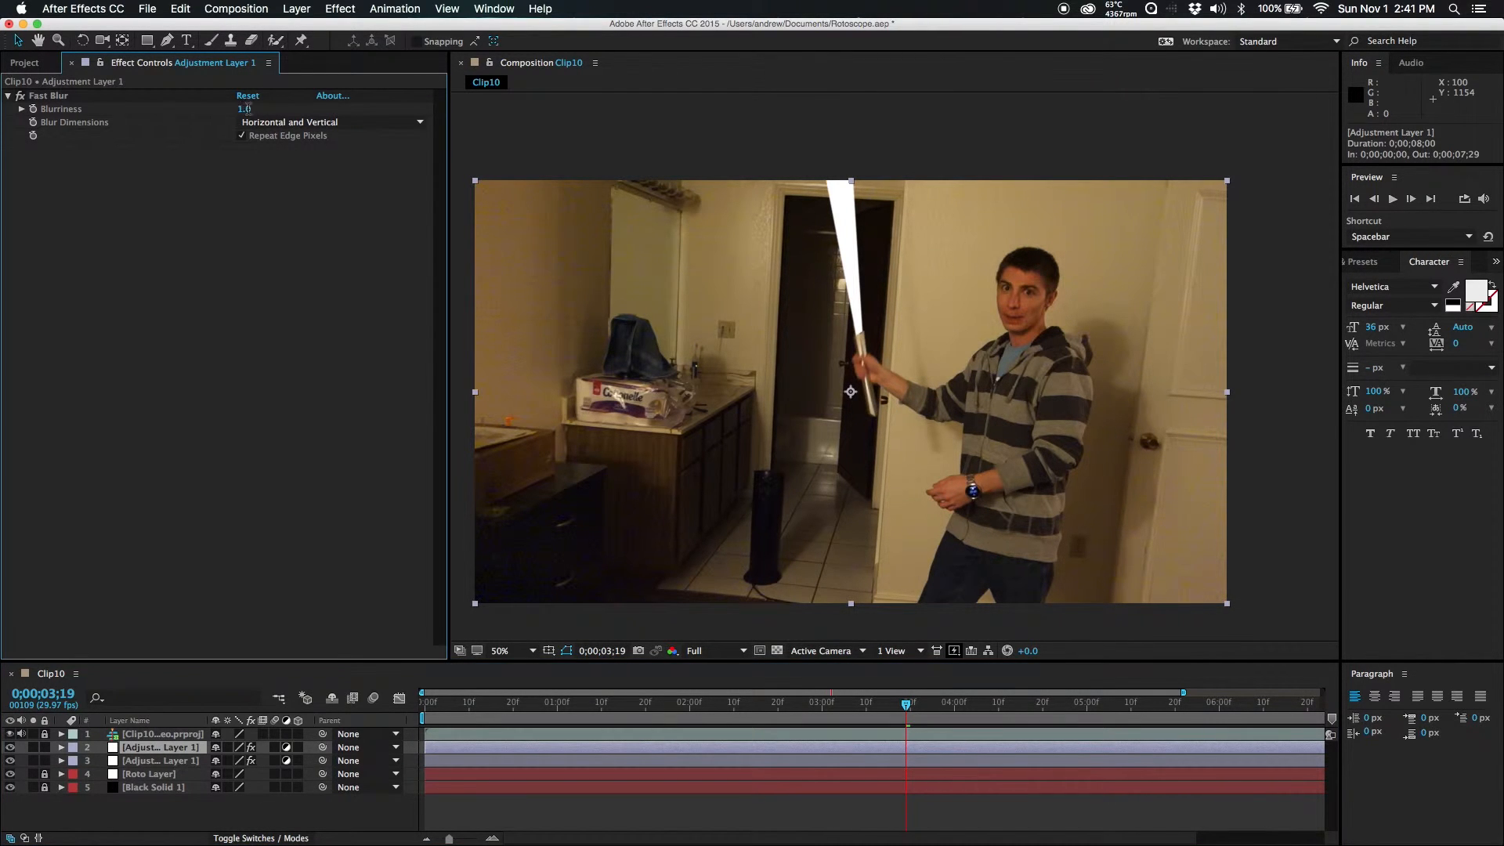
Step: Set the duplicate adjustment layer's Fast Blur Blurriness to 10
type("10.0")
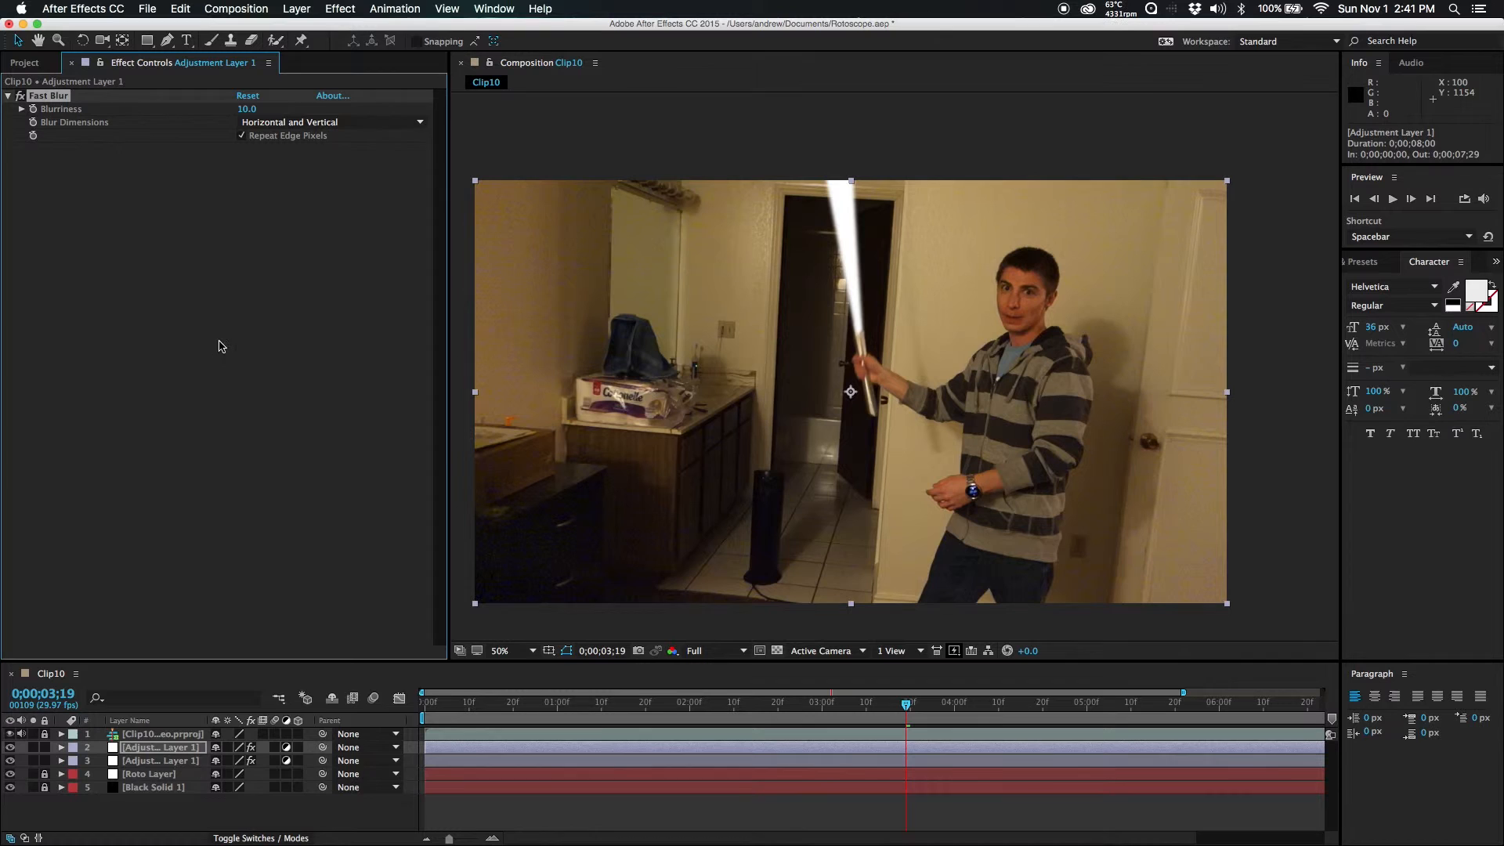
right_click(161, 746)
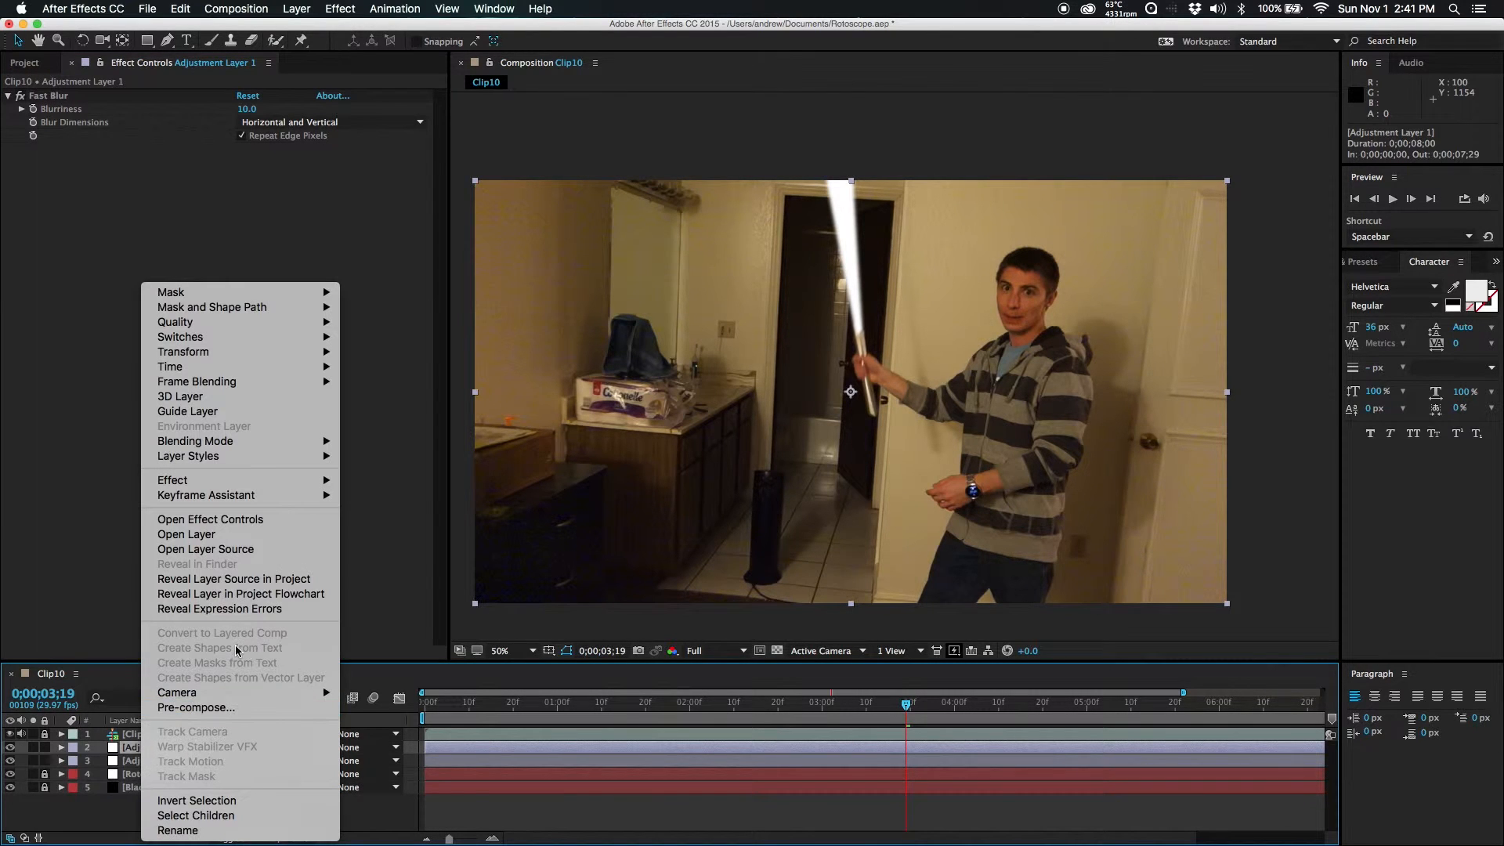
mouse_move(889, 213)
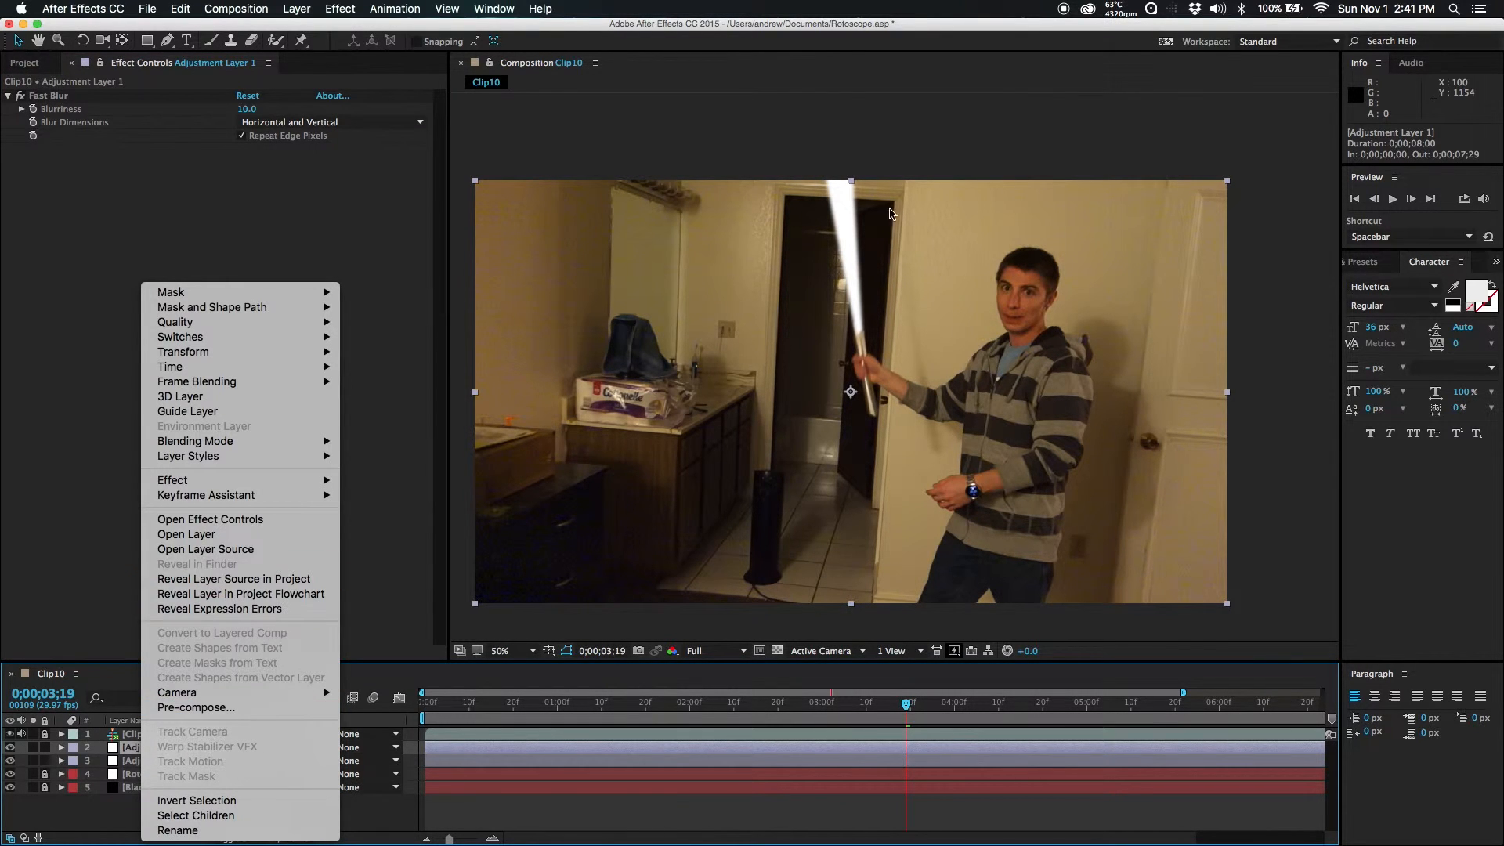
left_click(902, 233)
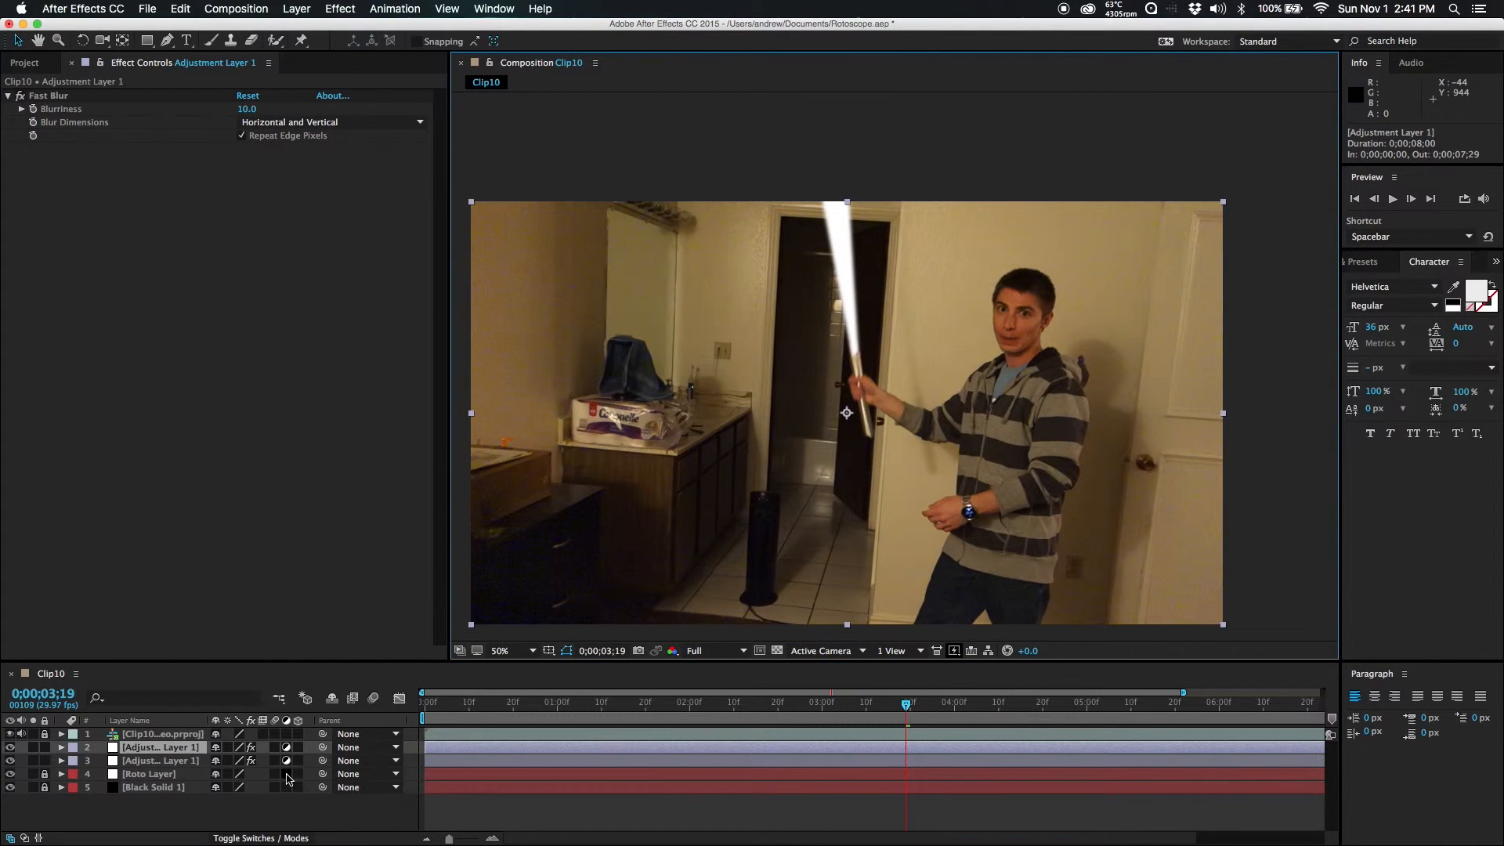
right_click(159, 745)
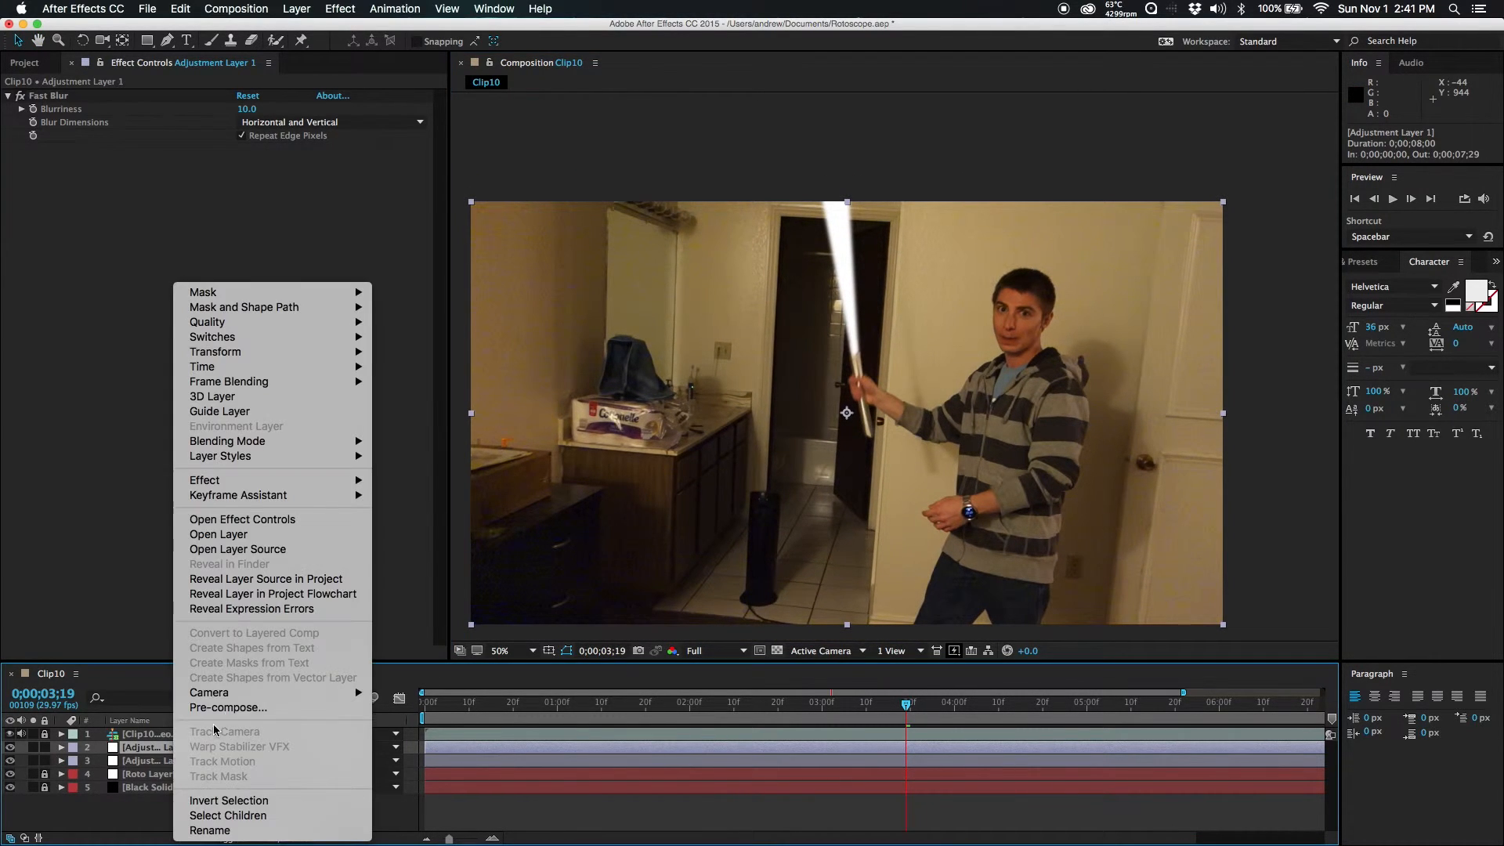
mouse_move(238, 494)
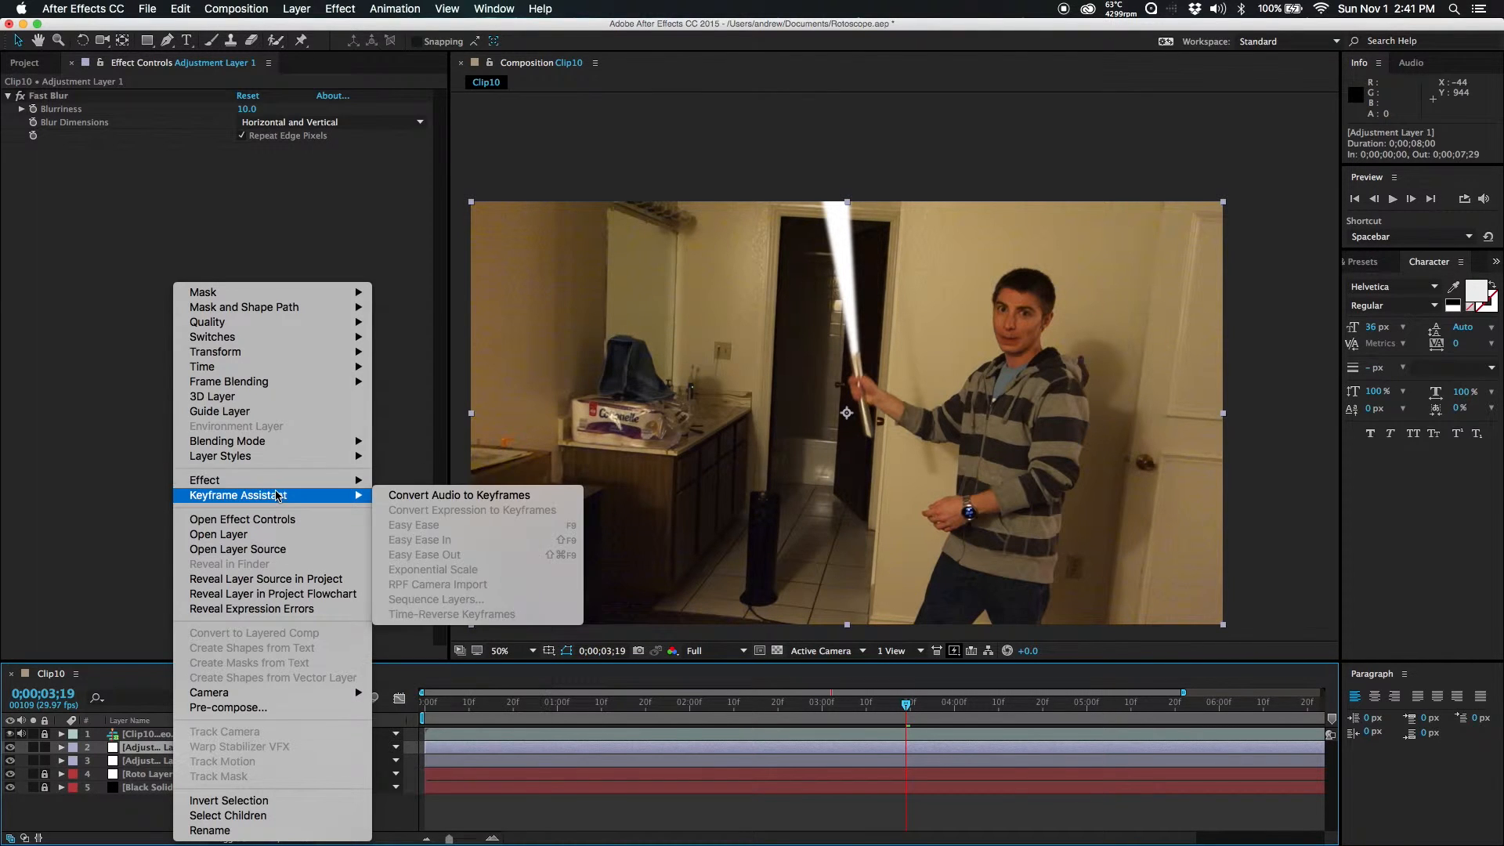
mouse_move(228, 440)
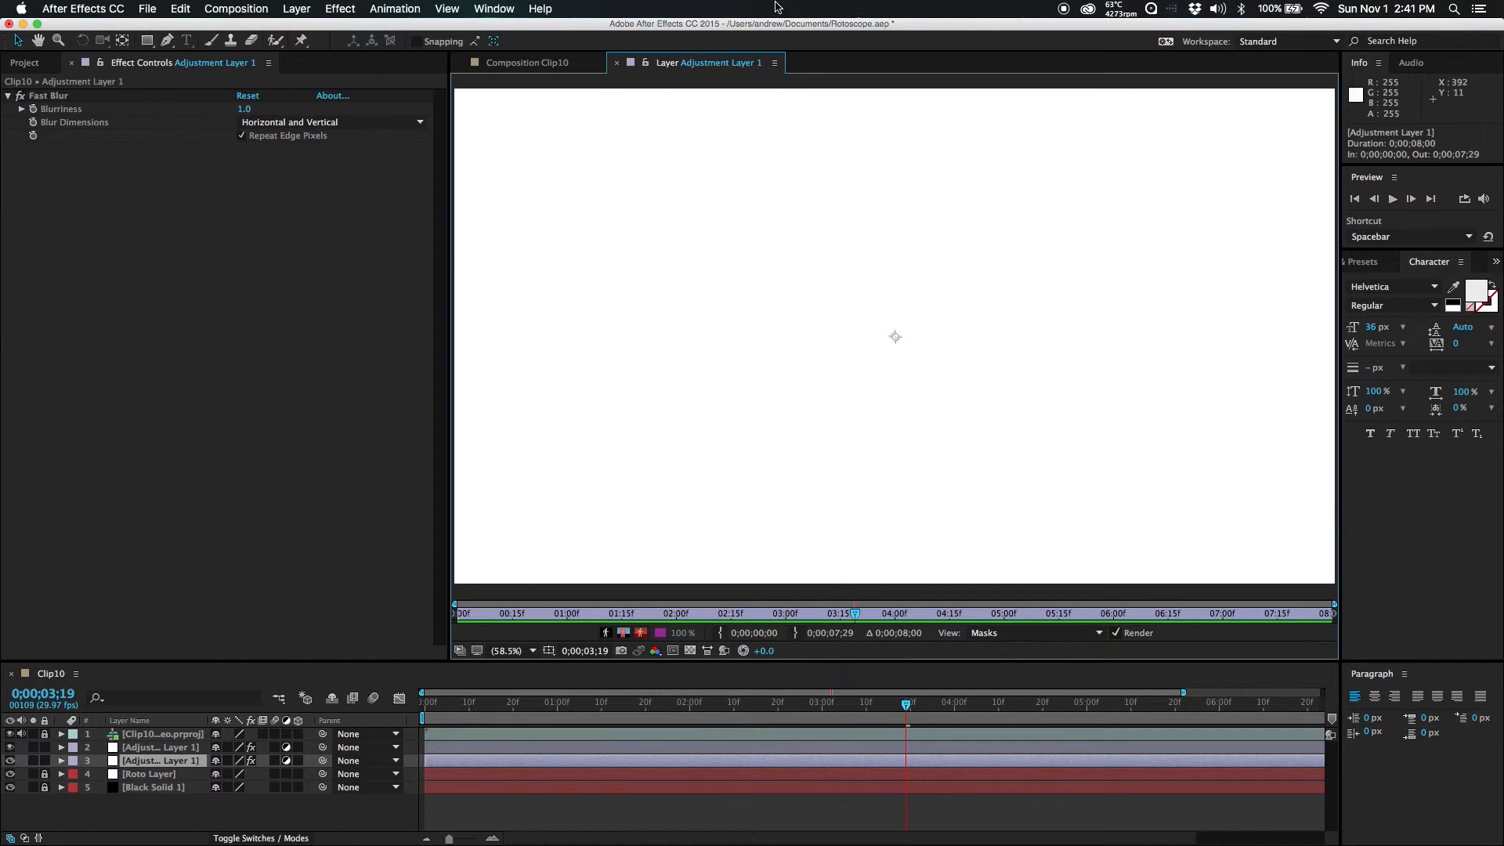
left_click(527, 62)
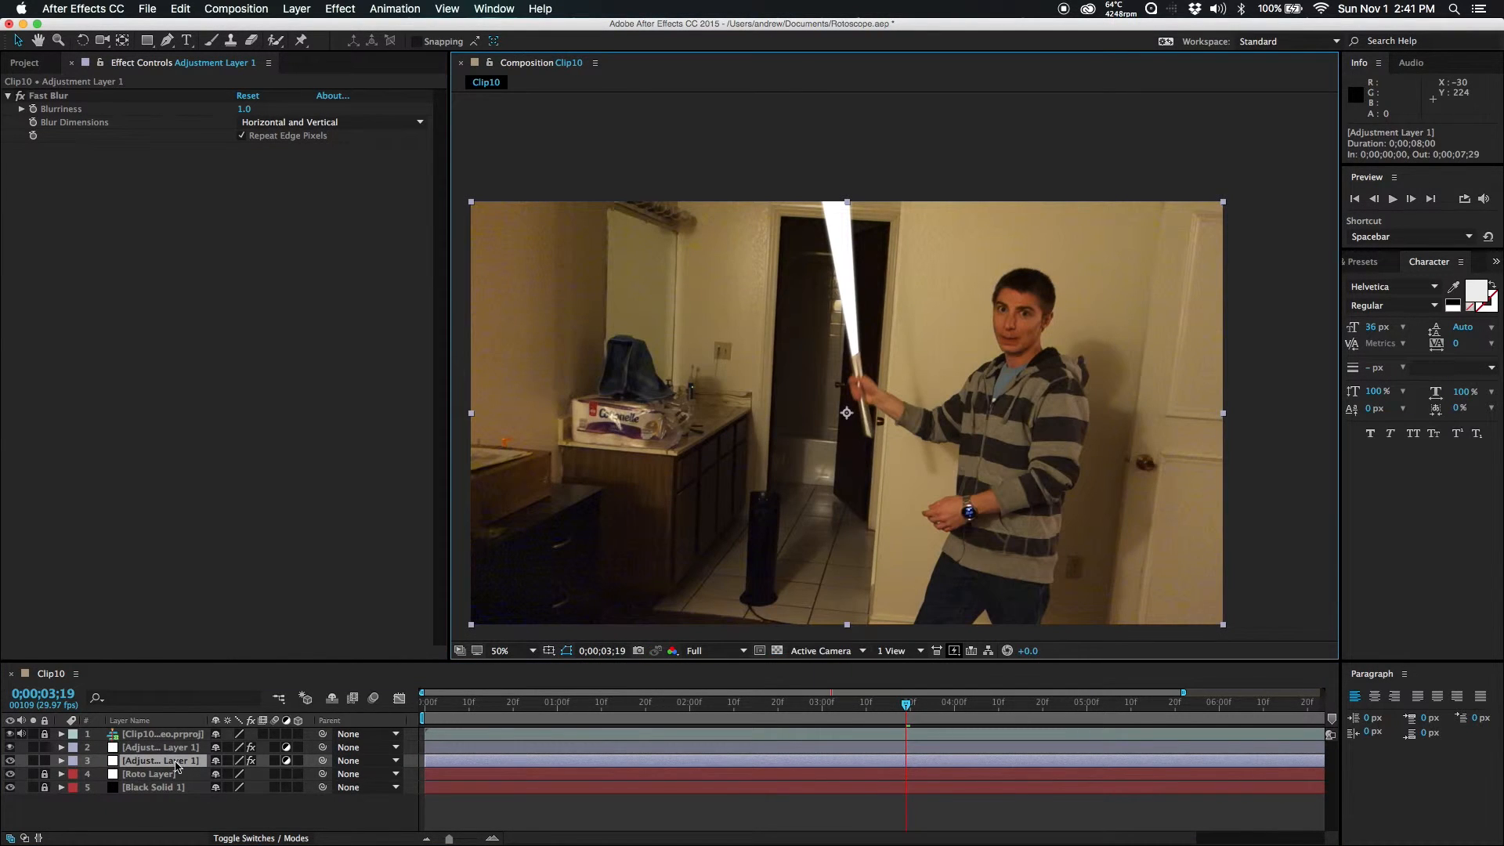
Step: Screen-blend the adjustment layers and duplicate to four copies, one blurred to 20
right_click(161, 762)
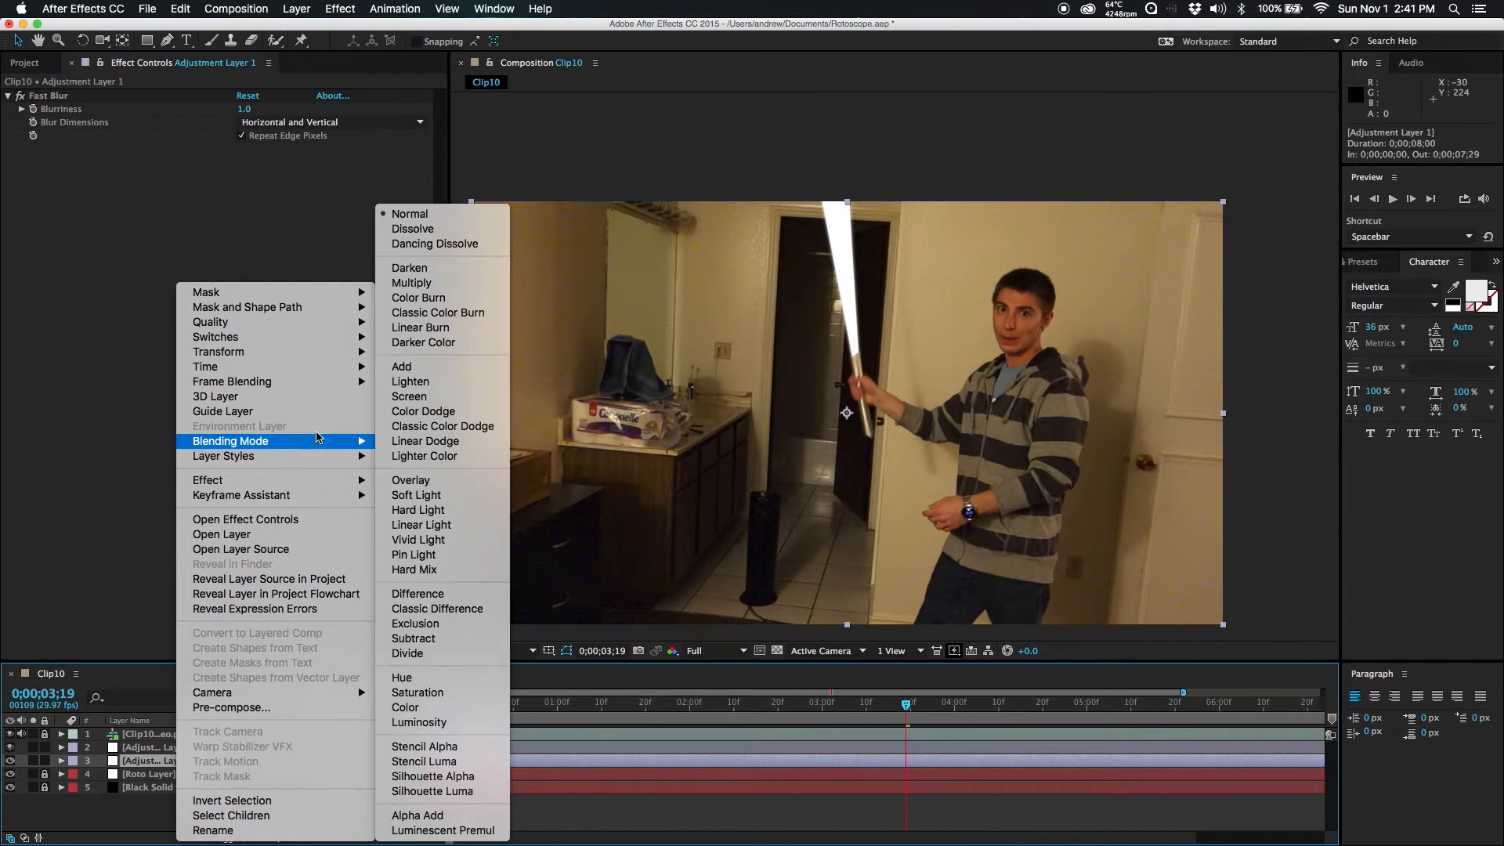
mouse_move(409, 397)
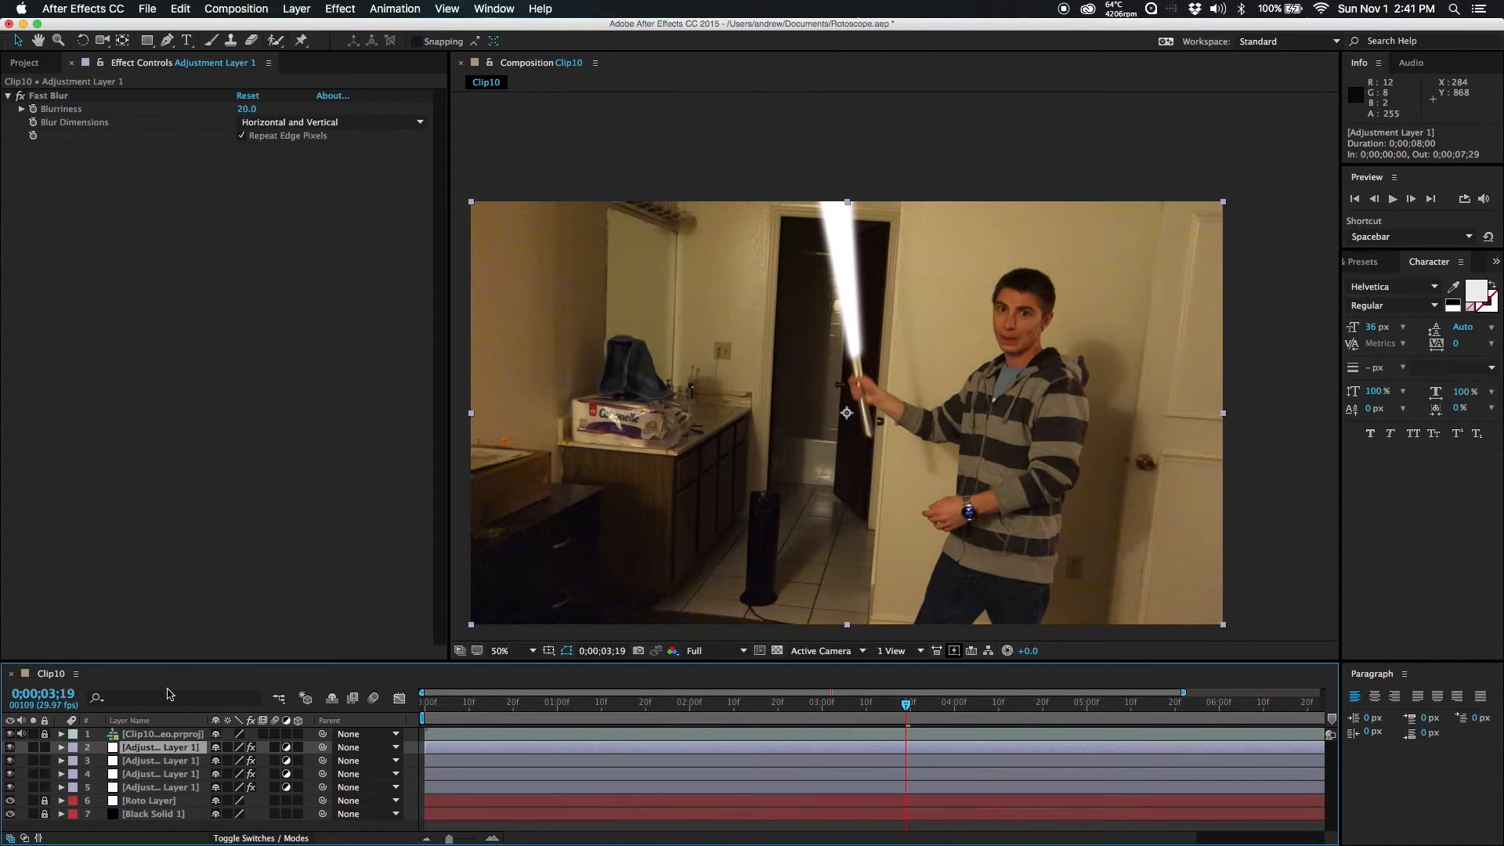
left_click(246, 108)
type("1")
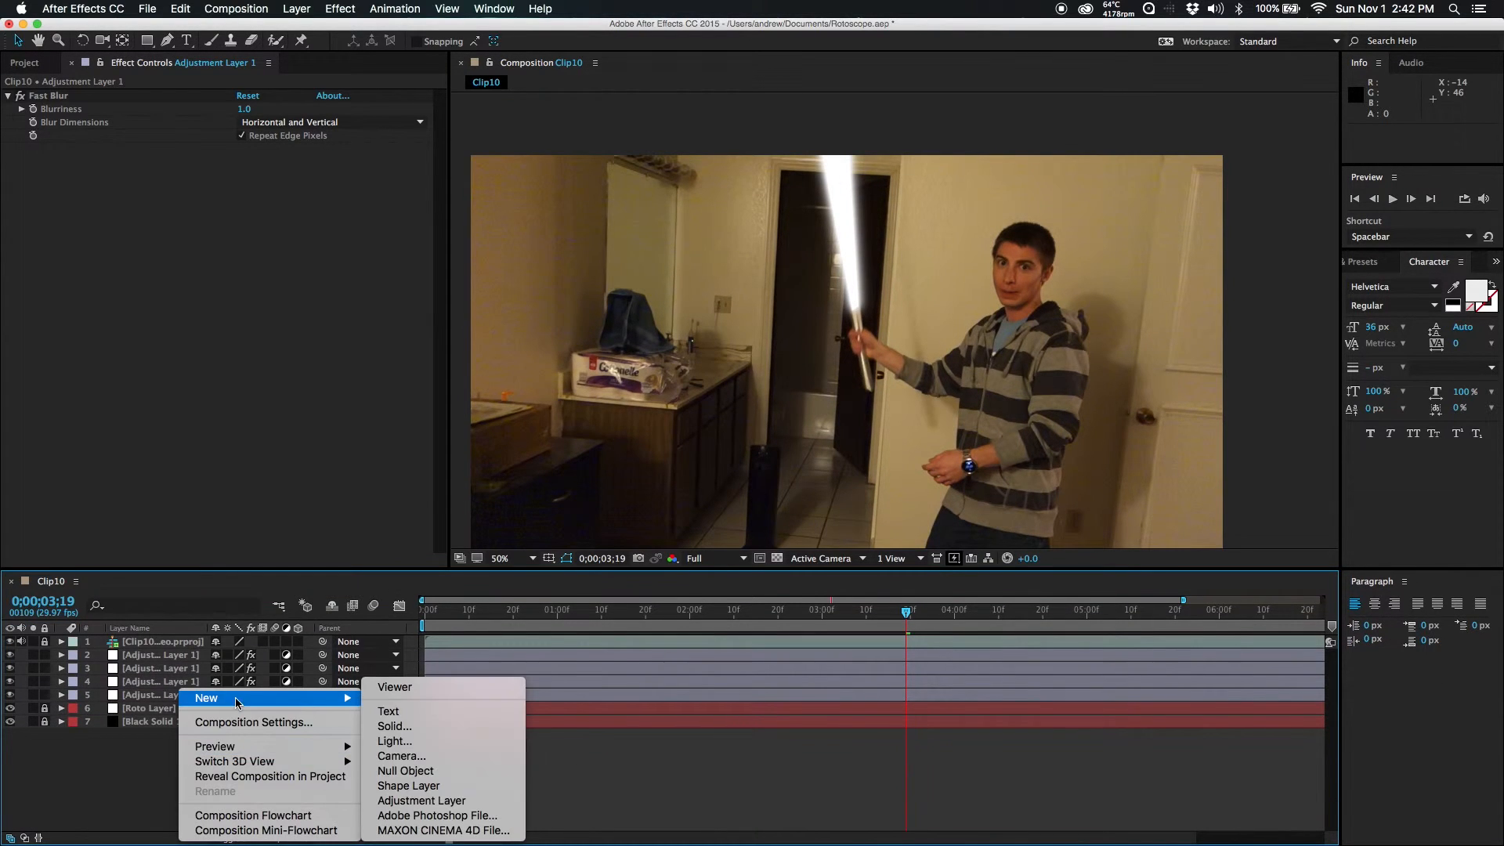
Step: Create Adjustment Layer 2 above the glow layers and reach the Effect menu
left_click(420, 801)
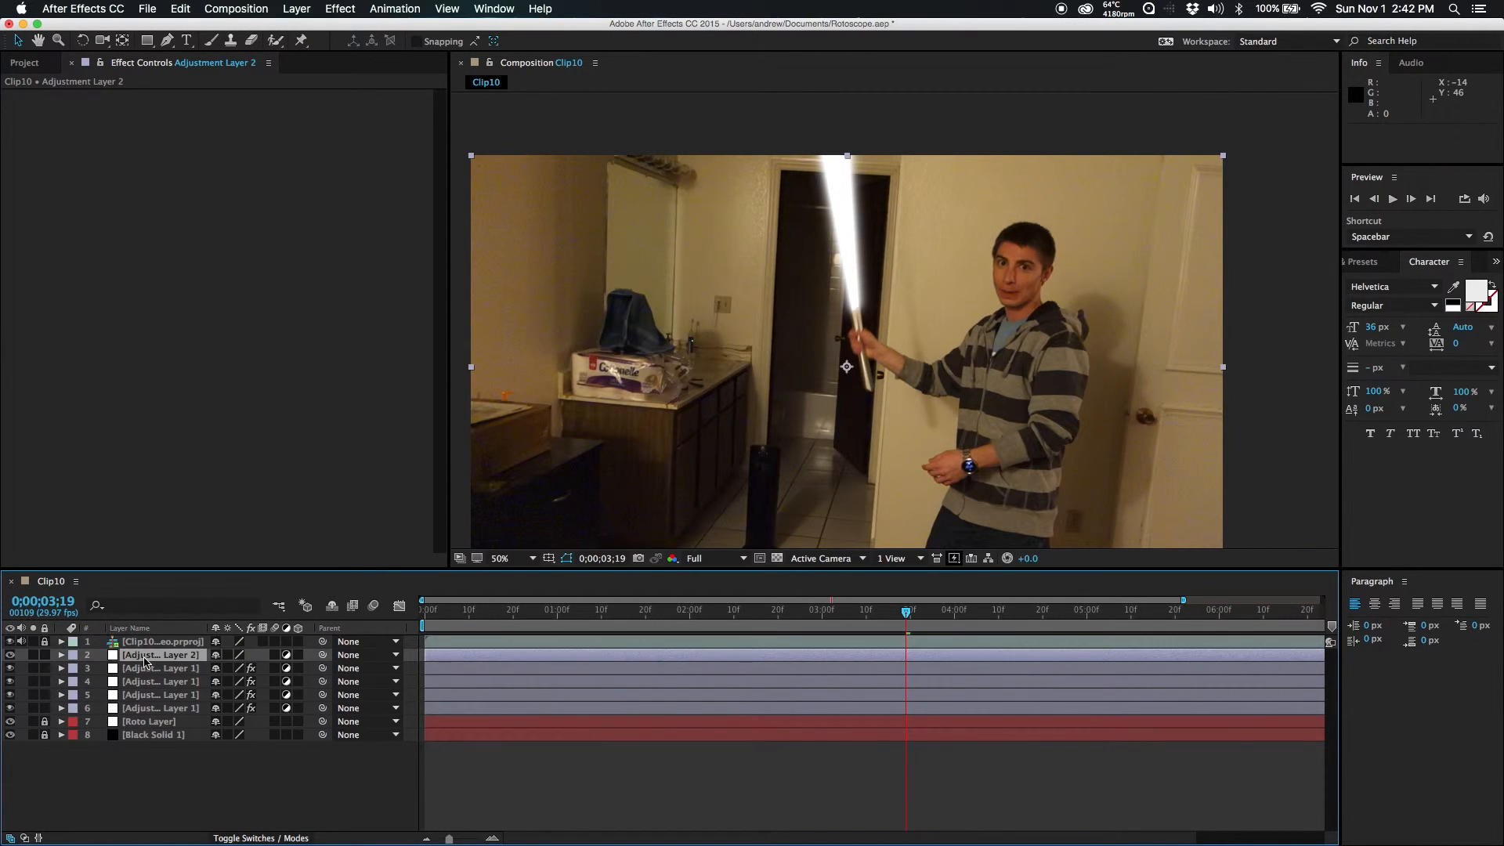
left_click(340, 9)
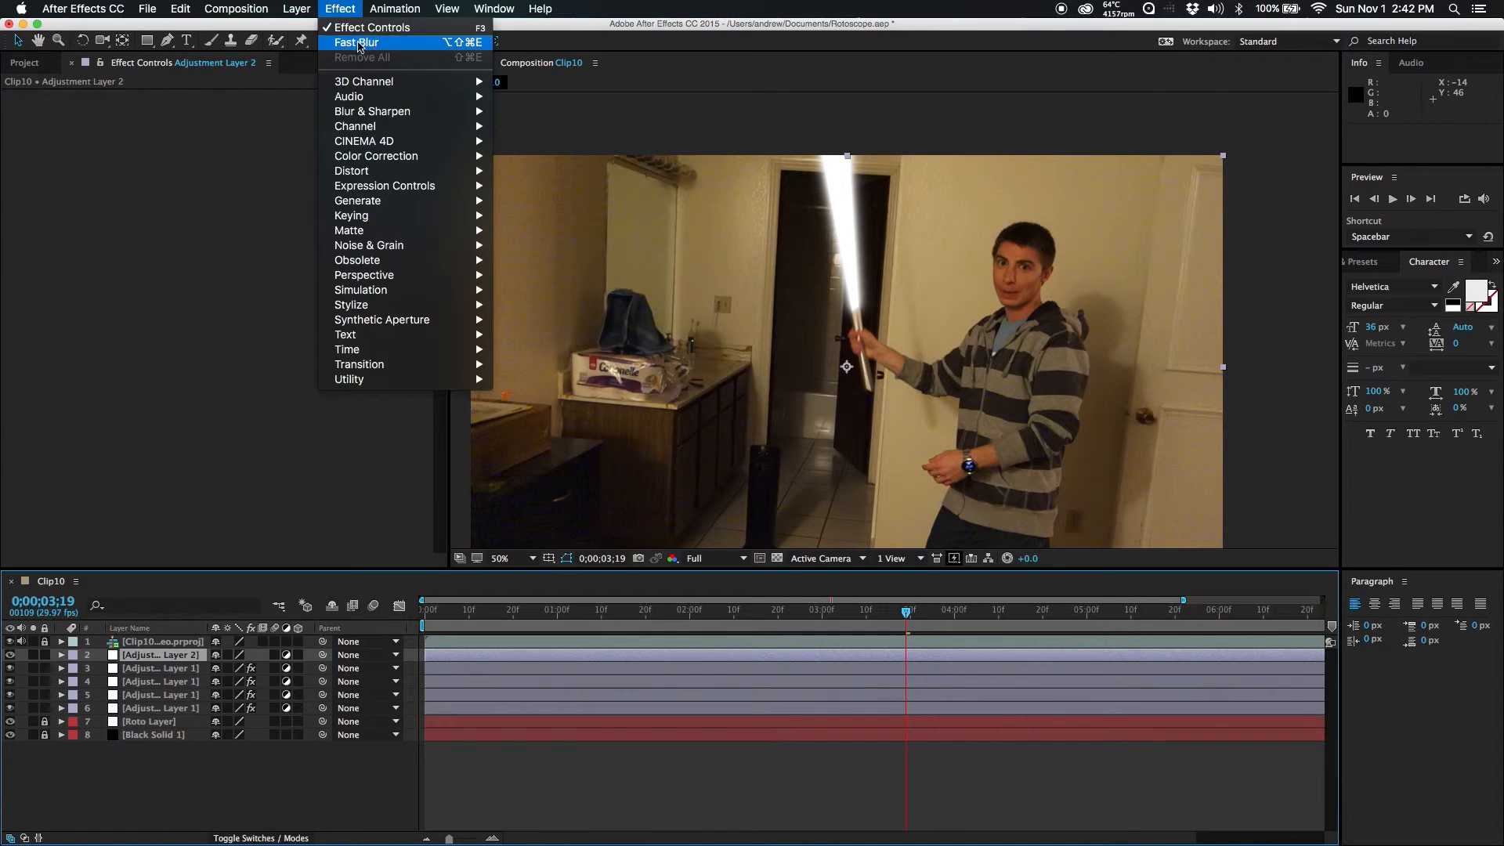
mouse_move(375, 155)
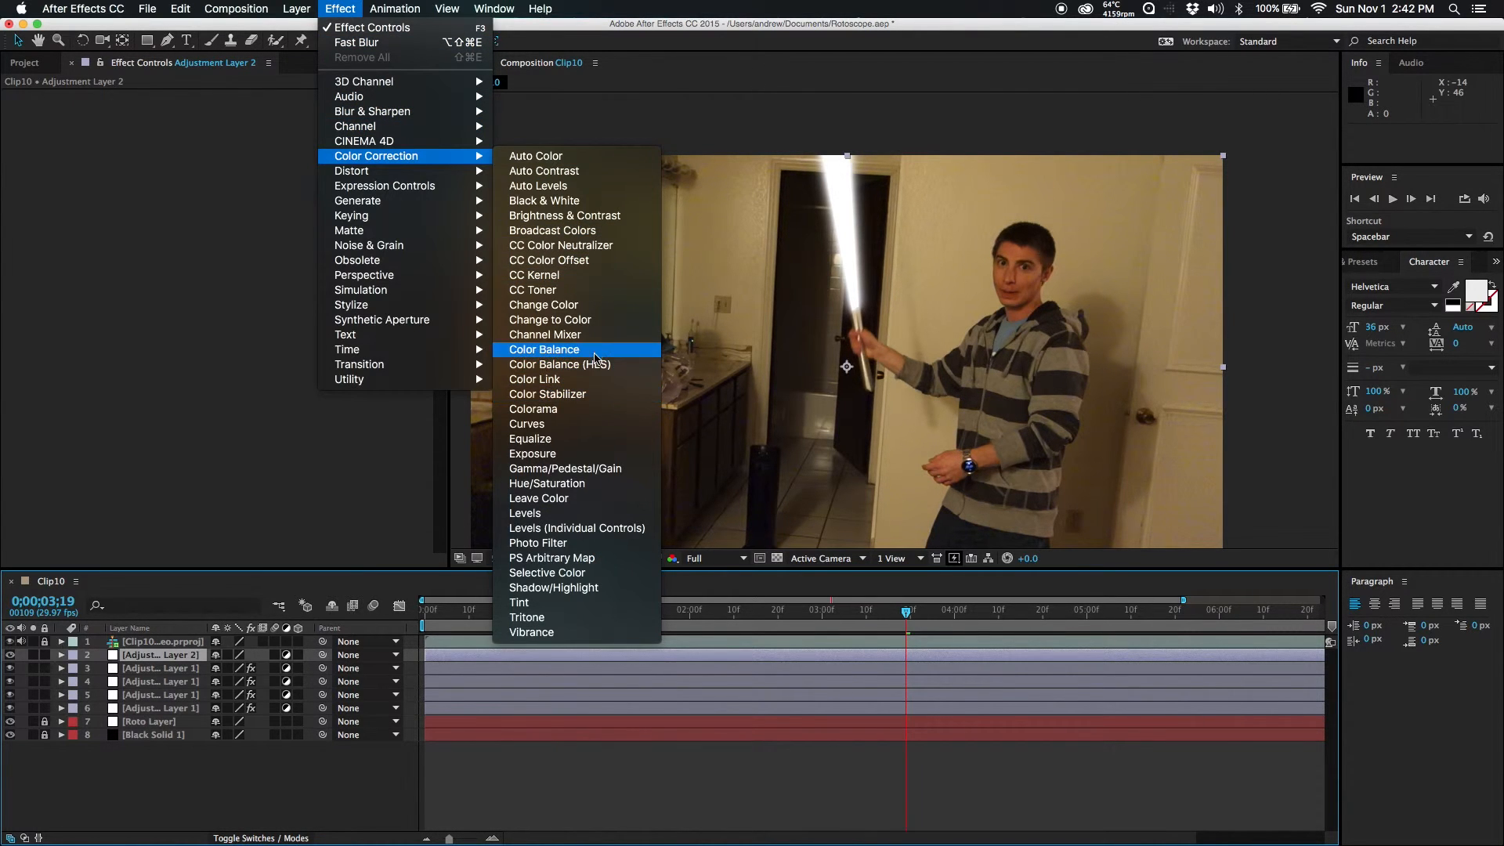
Step: Apply Color Balance to Adjustment Layer 2 with Preserve Luminosity enabled
left_click(543, 350)
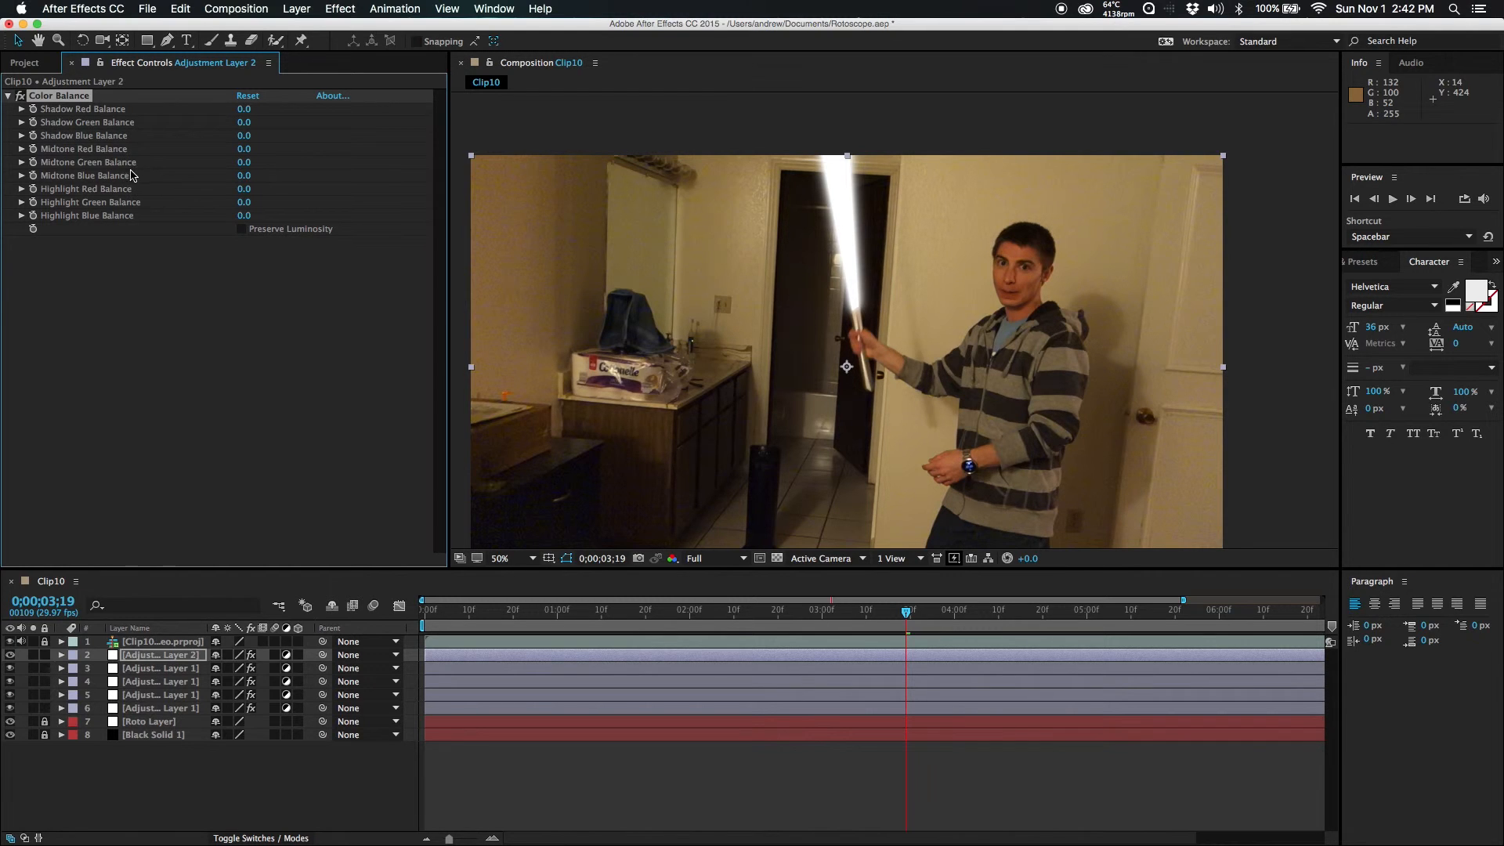
left_click(241, 228)
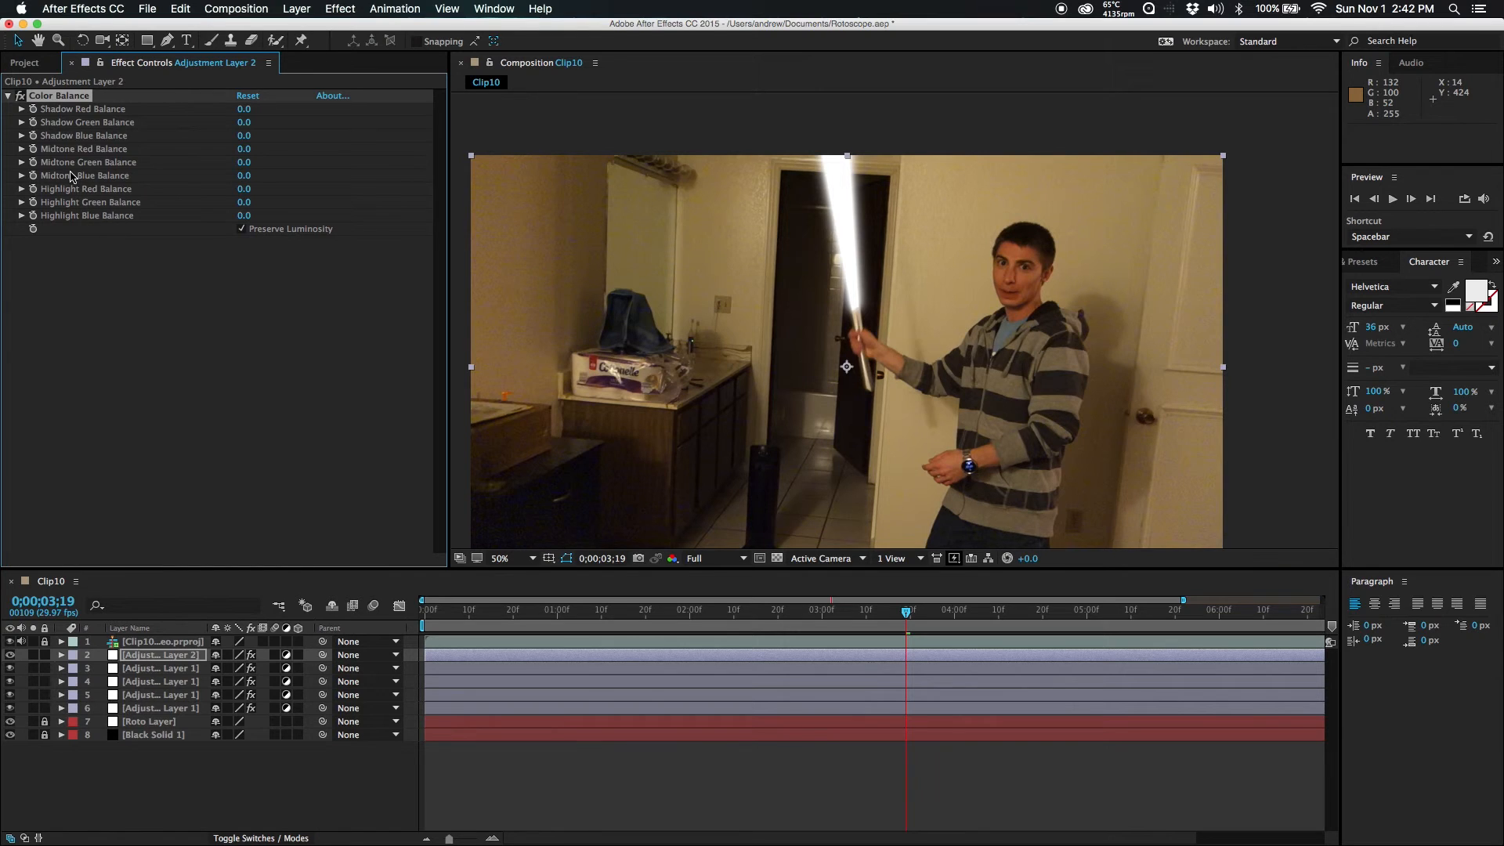
mouse_move(102, 214)
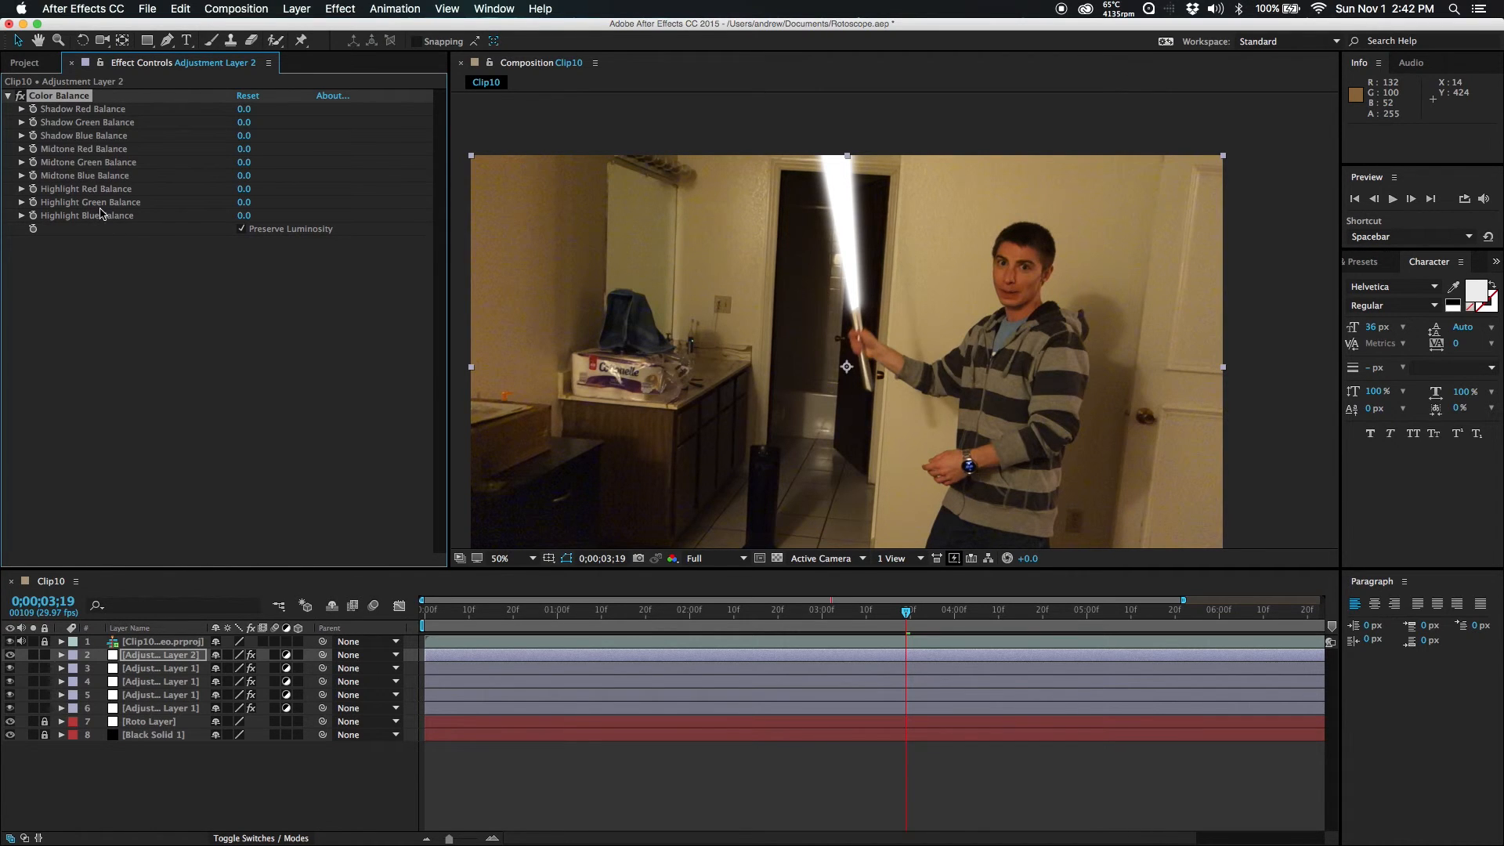